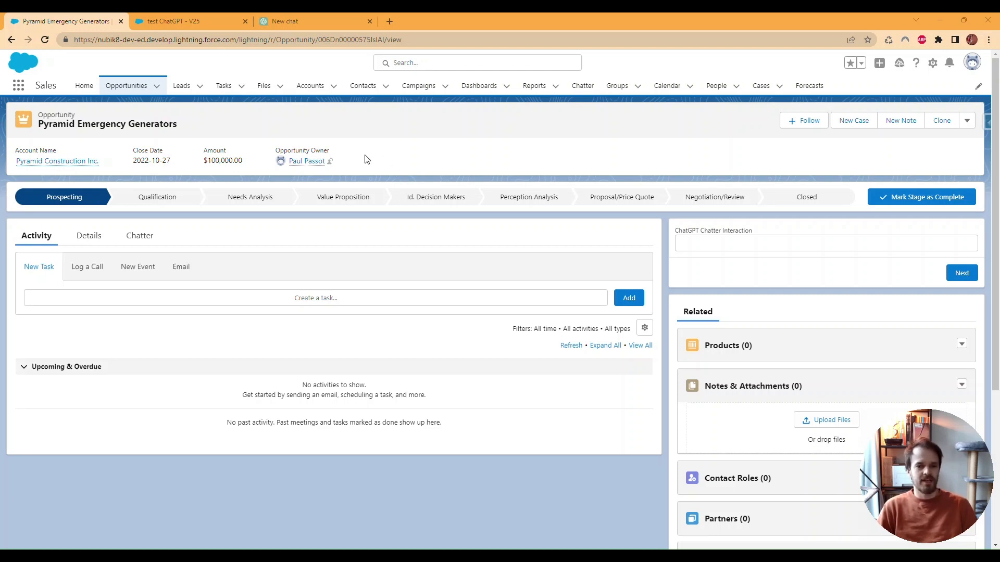
pyautogui.moveTo(497, 142)
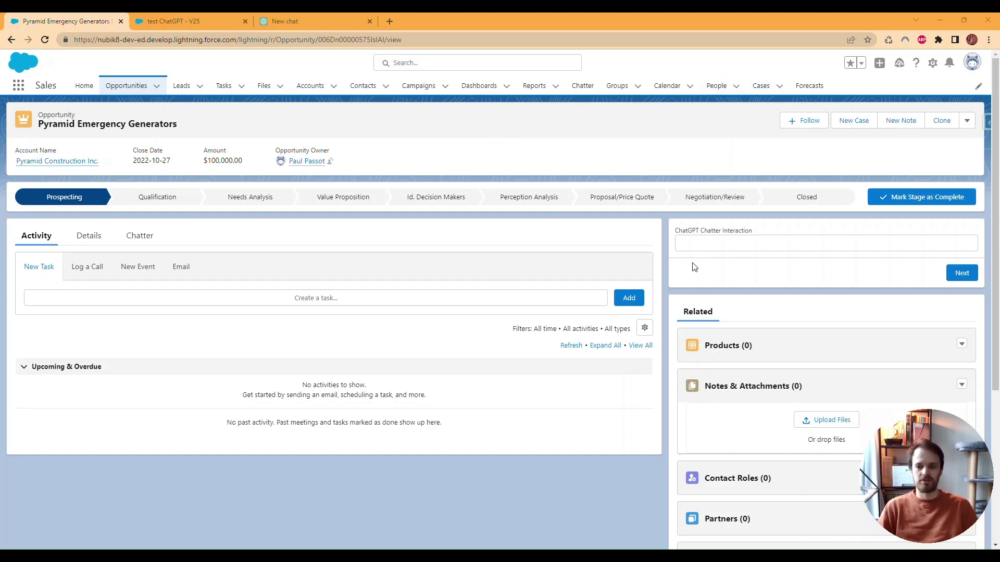
pyautogui.moveTo(244, 237)
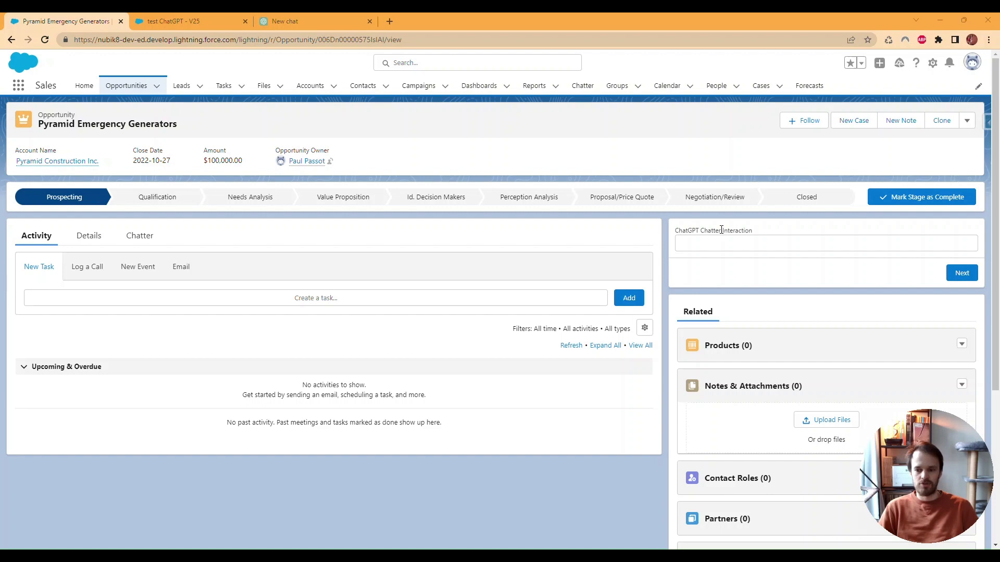
# Show the opportunity's Chatter discussion and scroll through the feed.
pyautogui.click(139, 236)
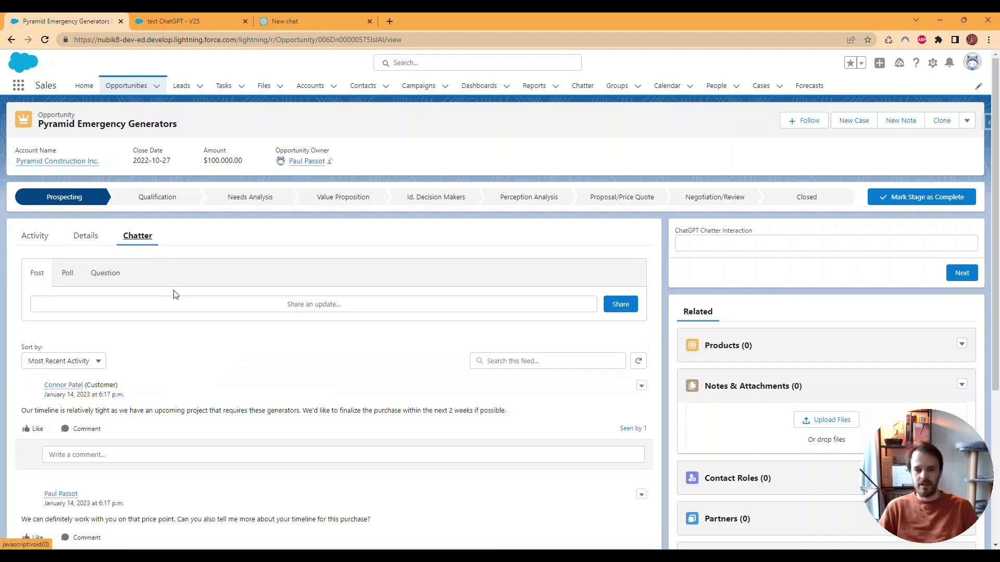
pyautogui.scroll(-3)
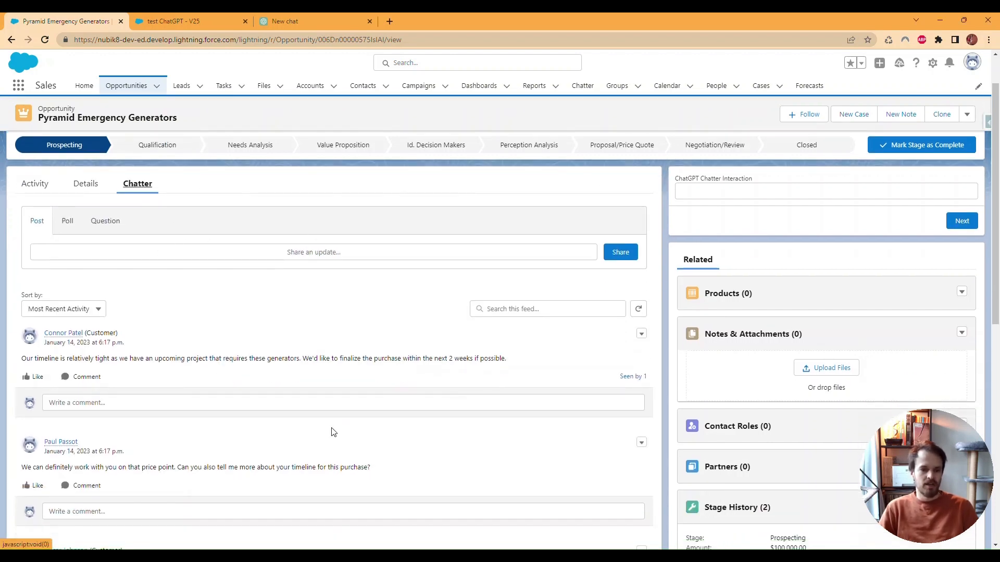
pyautogui.scroll(-3)
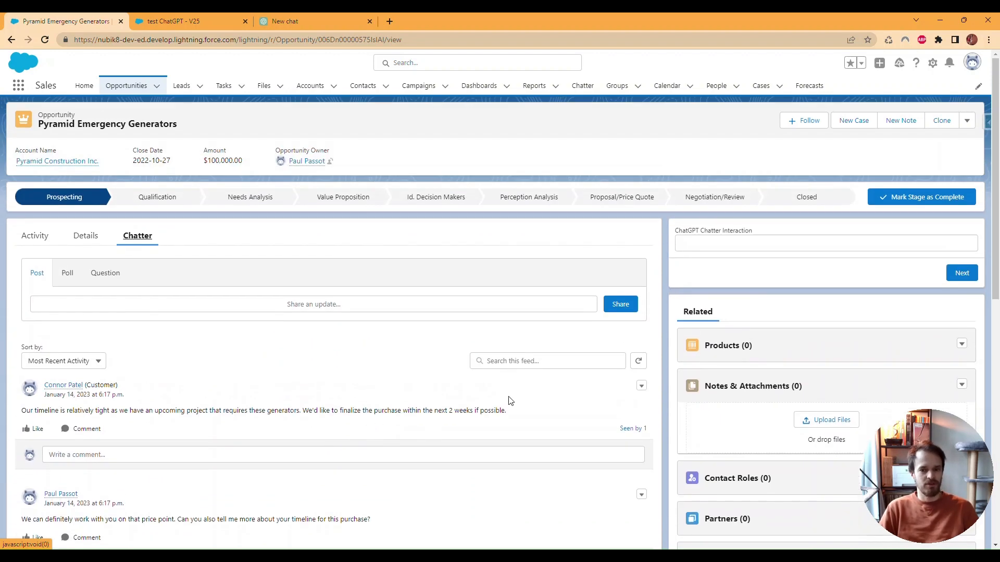
# Enter 'summarize the discussion' in the ChatGPT Chatter Interaction prompt.
pyautogui.click(823, 243)
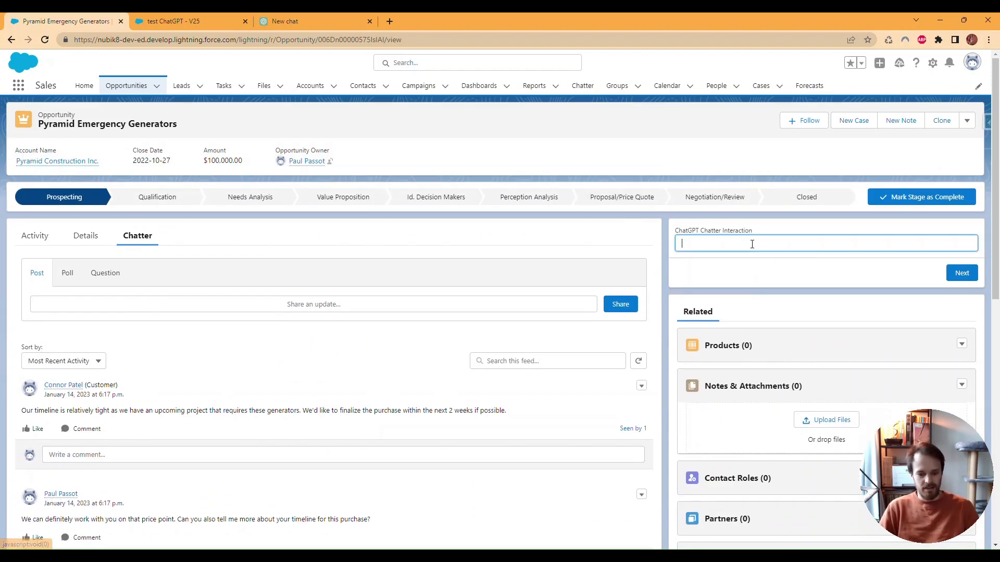
pyautogui.write('summarize')
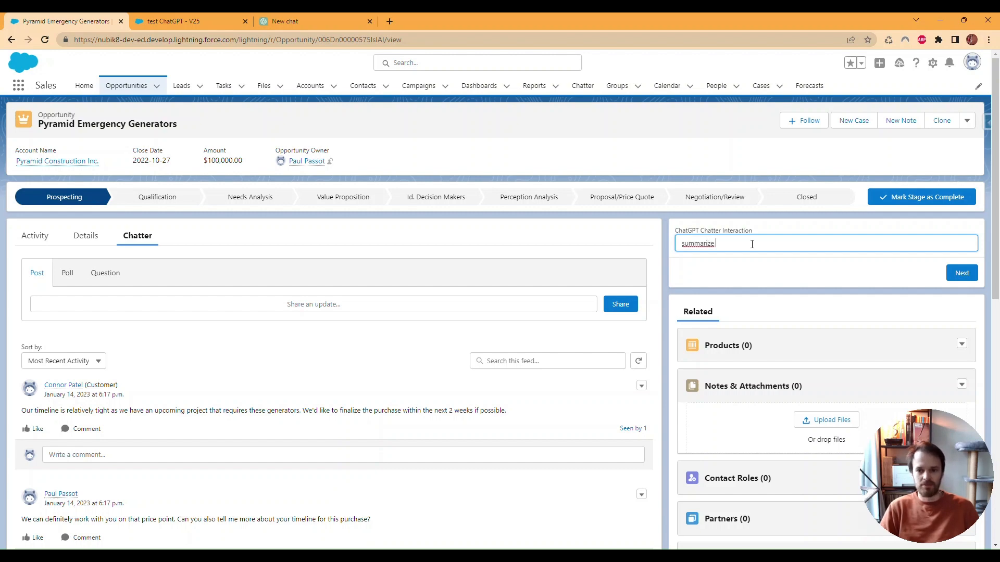
pyautogui.write('the discussion')
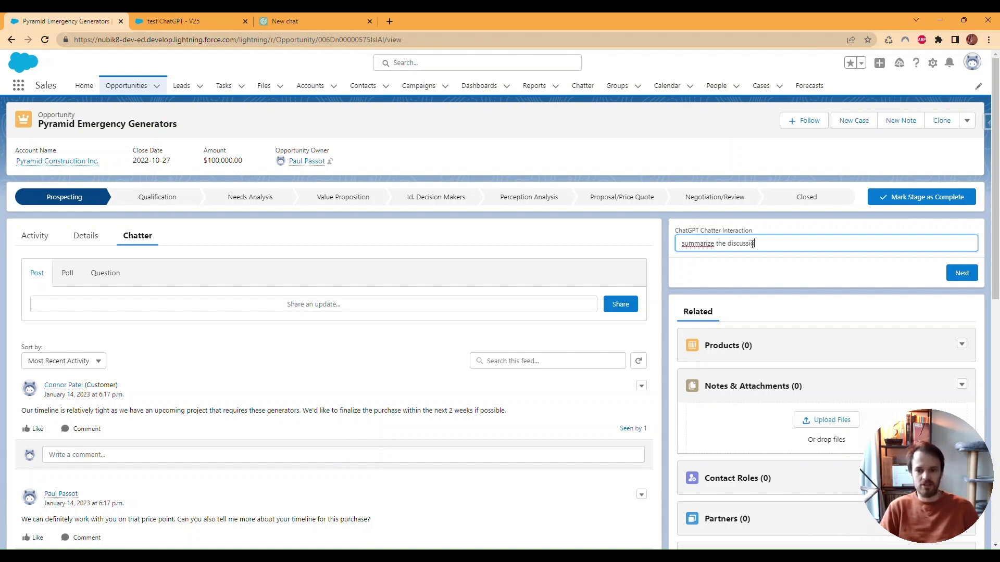
# Submit the 'summarize the discussion' prompt and wait for ChatGPT's summary.
pyautogui.click(962, 273)
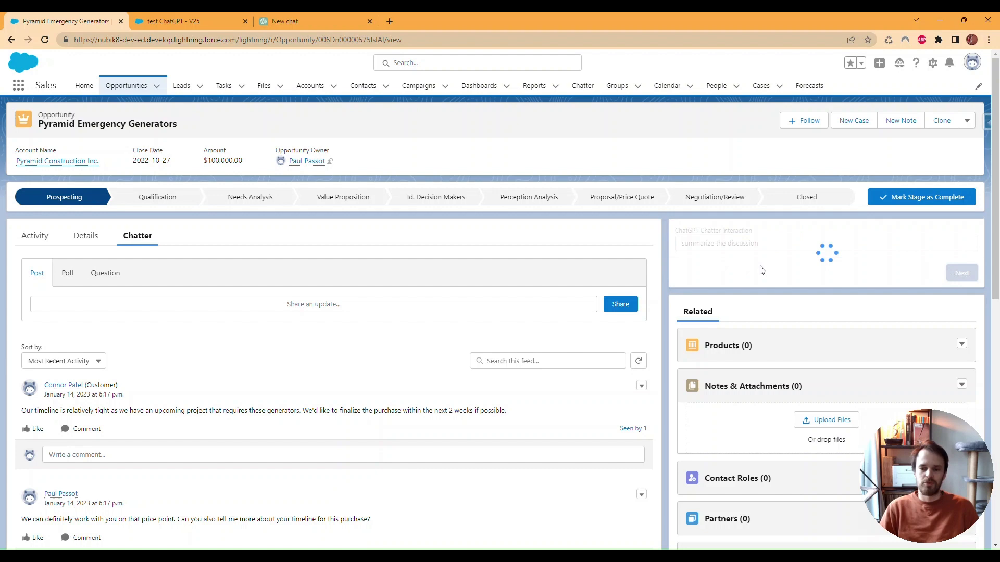
pyautogui.moveTo(772, 265)
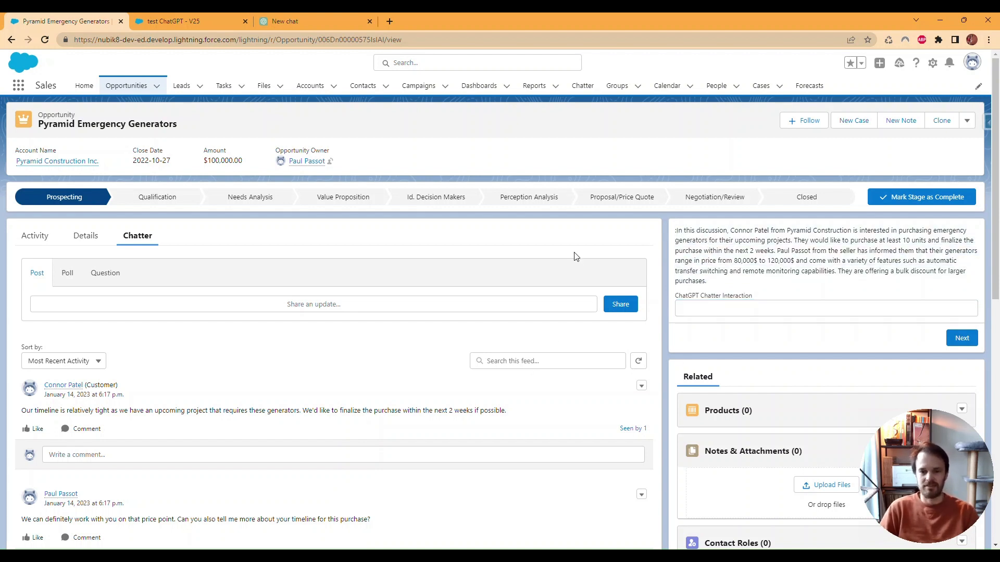
pyautogui.moveTo(639, 264)
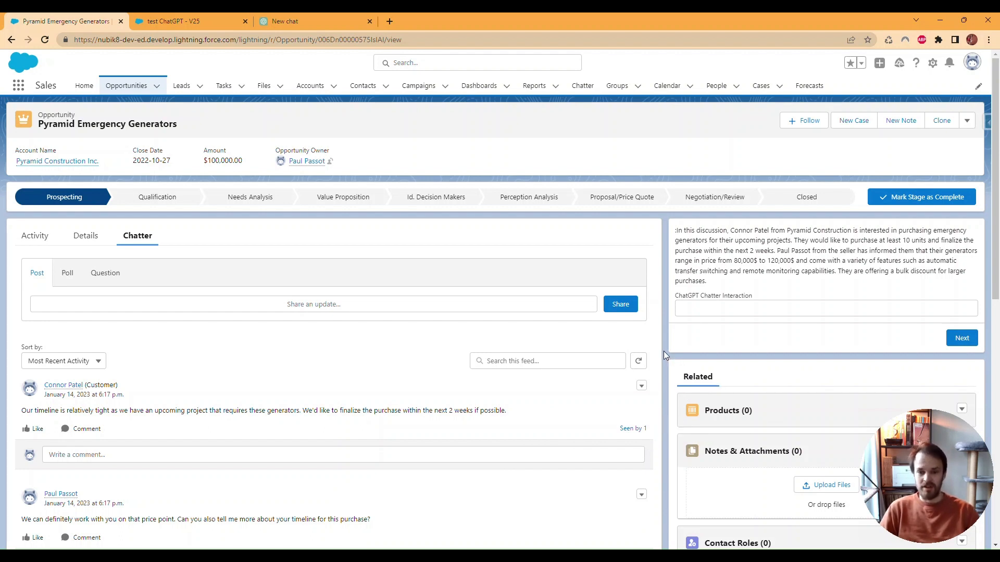
pyautogui.moveTo(714, 286)
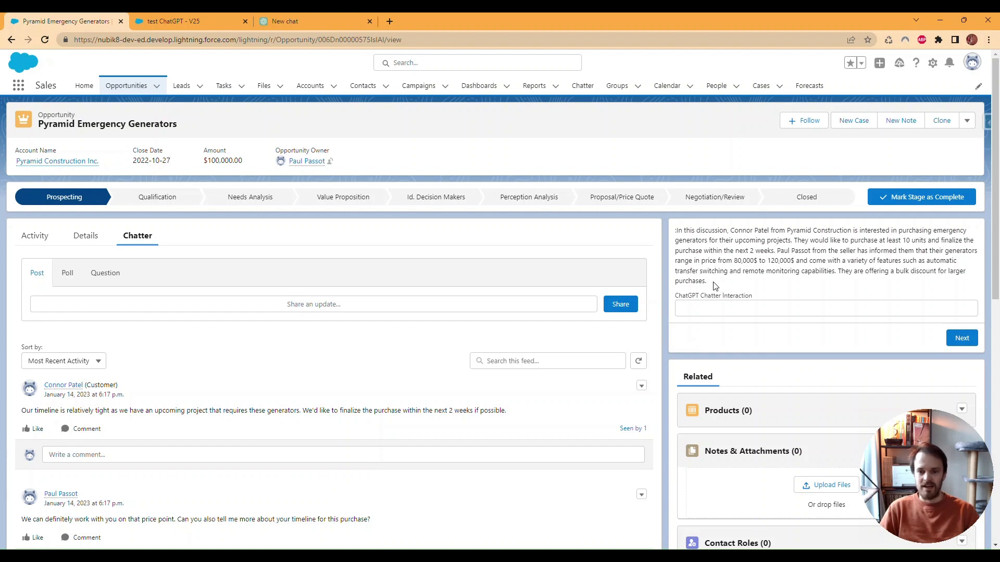
pyautogui.moveTo(711, 286)
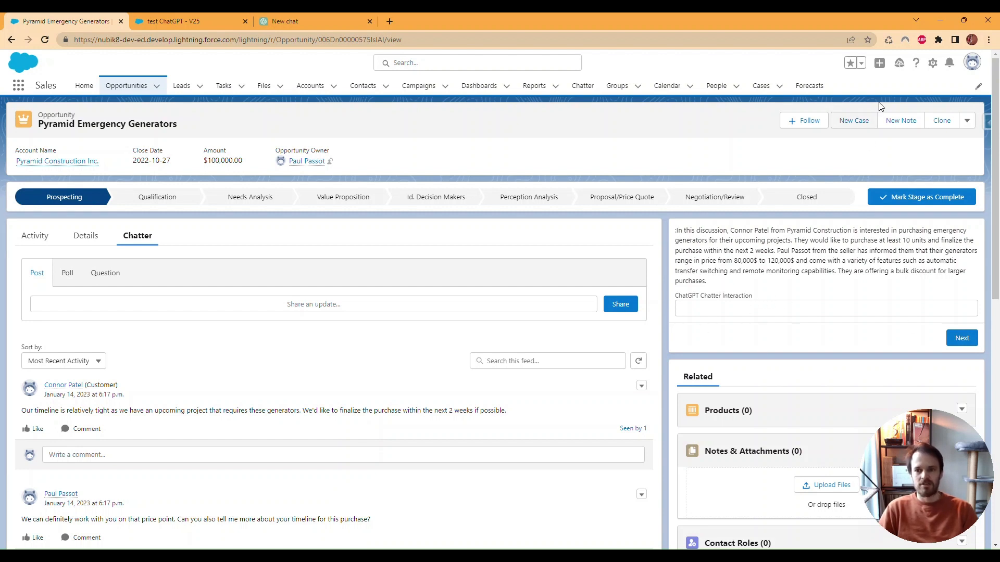
pyautogui.click(932, 63)
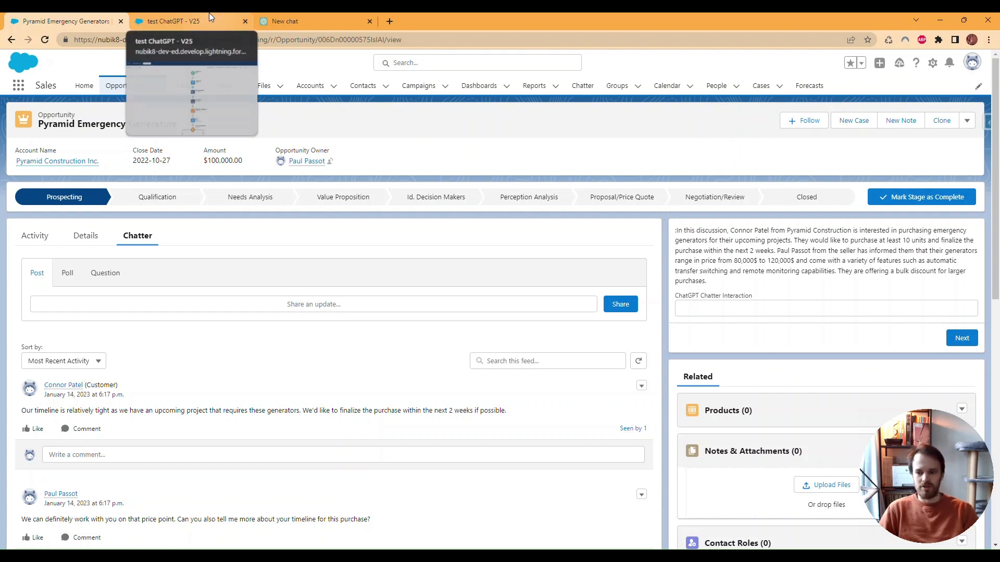
# Review the InputScreen and its Prompt field in the test ChatGPT V25 flow.
pyautogui.click(179, 20)
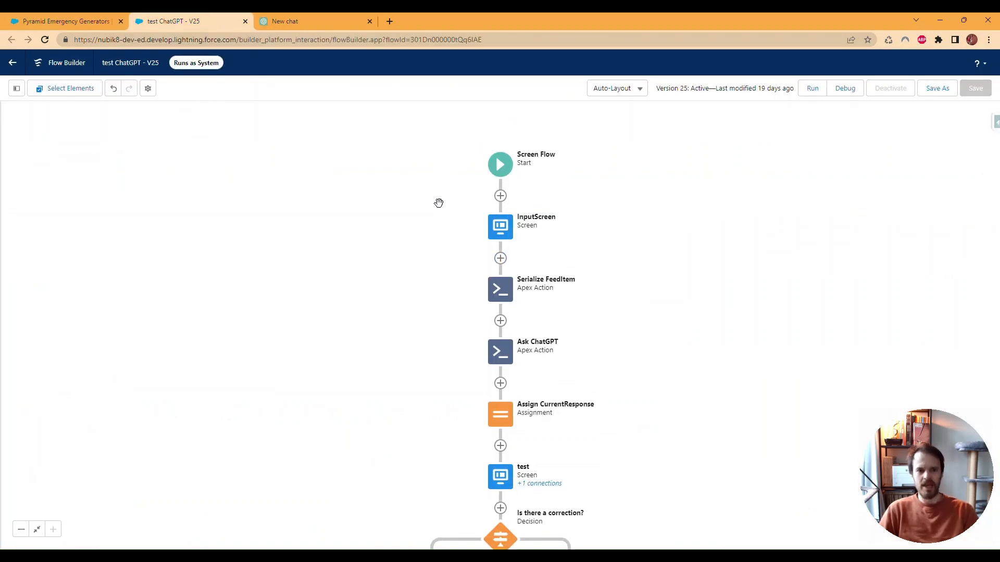
pyautogui.moveTo(460, 224)
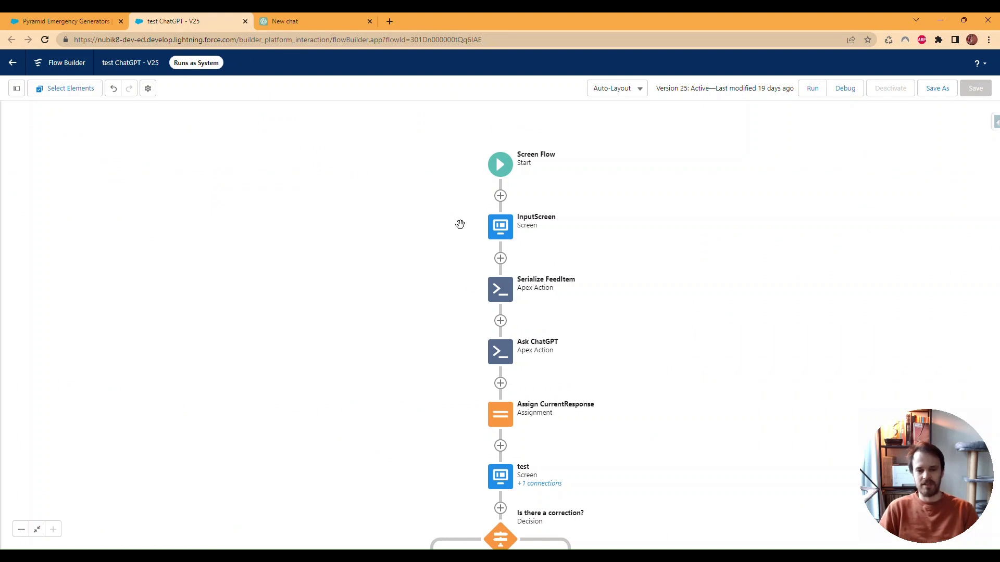
pyautogui.moveTo(460, 214)
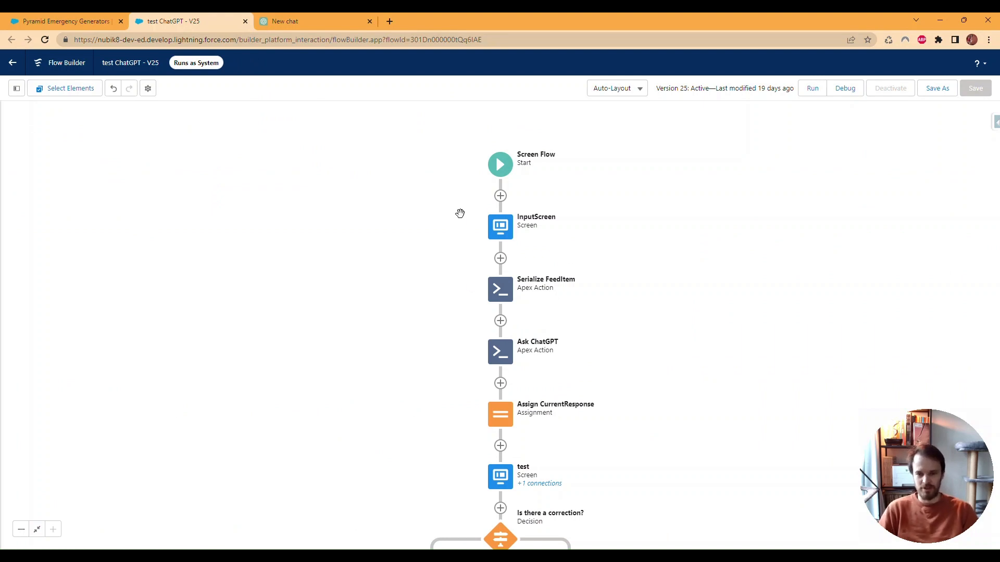
pyautogui.moveTo(586, 164)
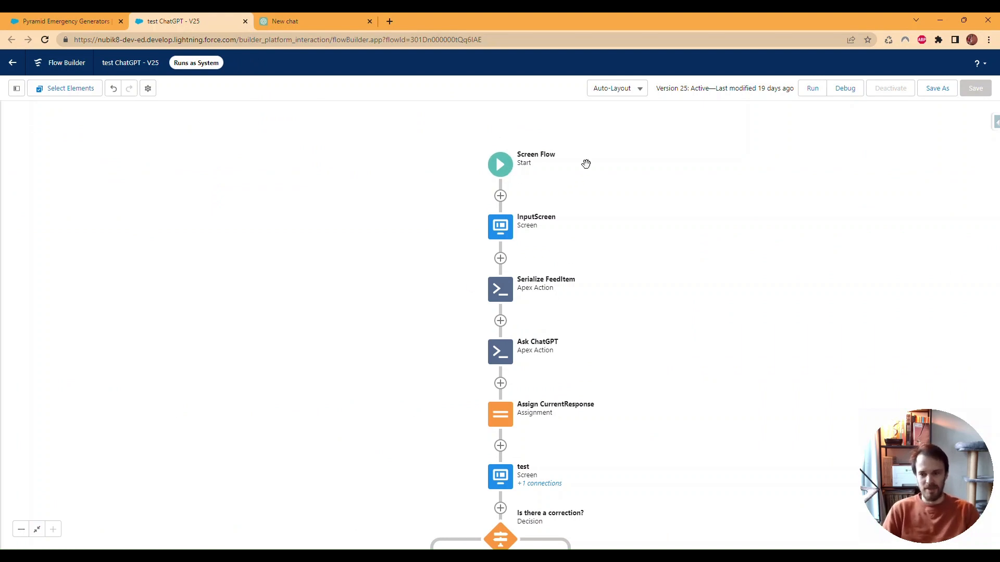
pyautogui.moveTo(499, 208)
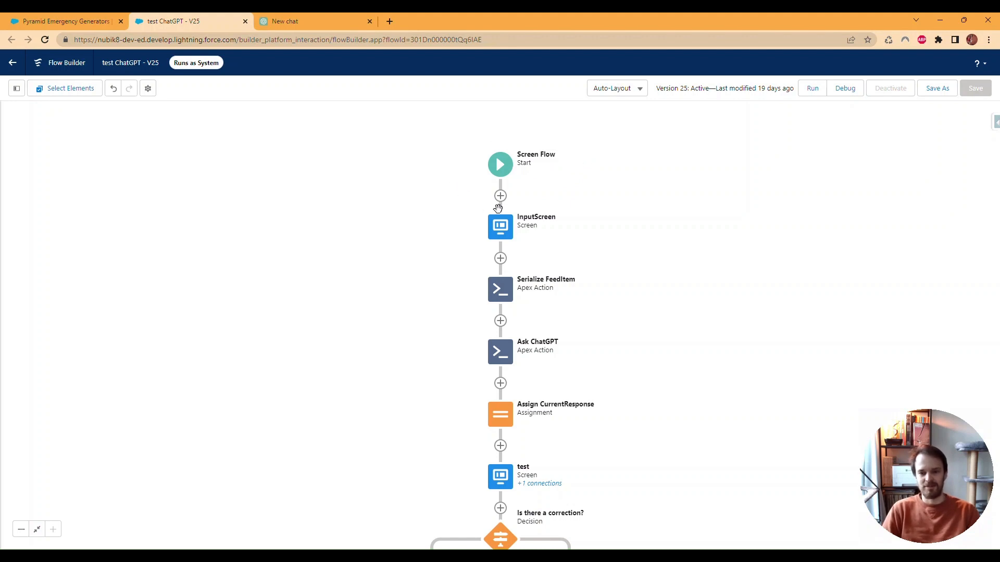
pyautogui.moveTo(369, 193)
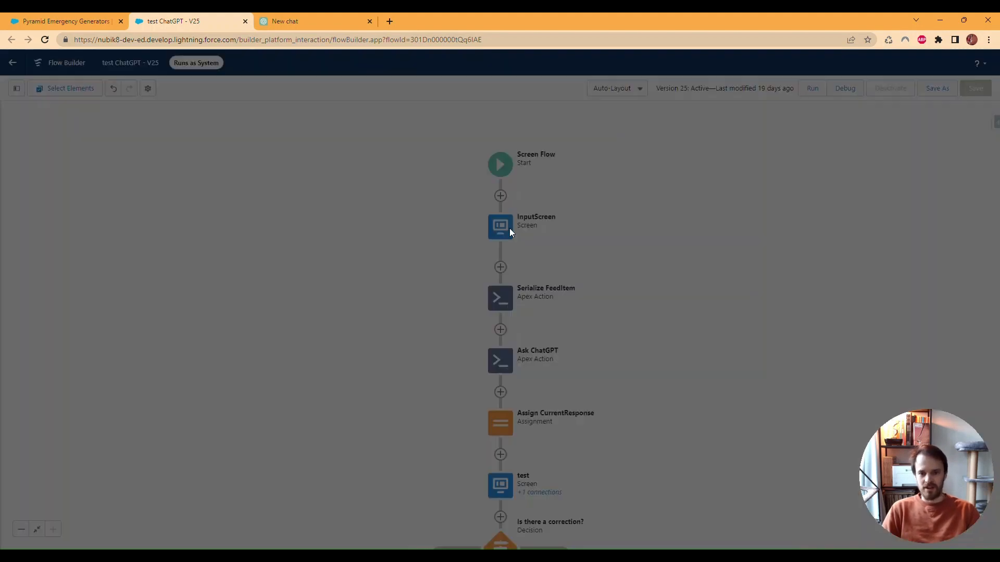
pyautogui.doubleClick(500, 226)
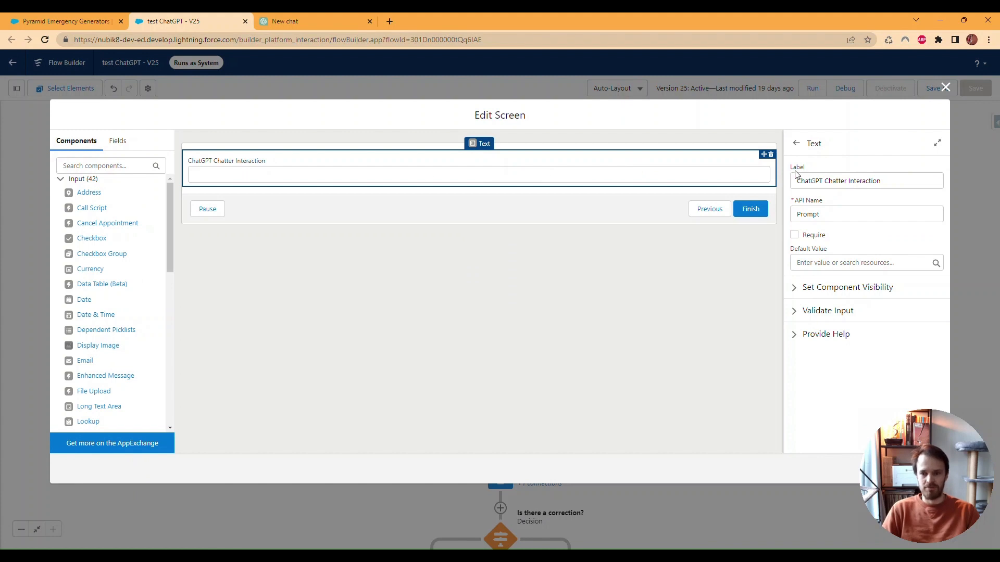
pyautogui.click(946, 87)
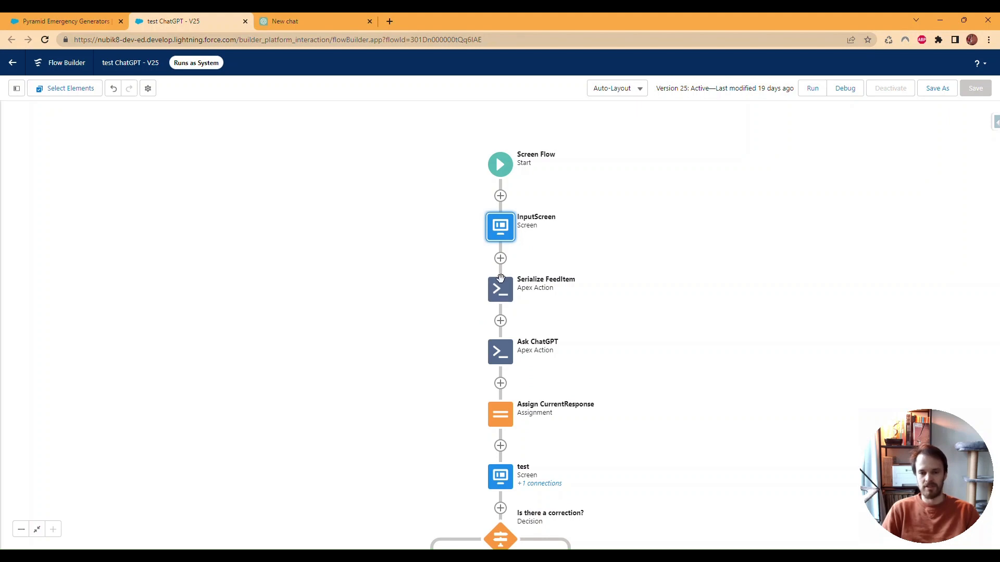
pyautogui.moveTo(500, 259)
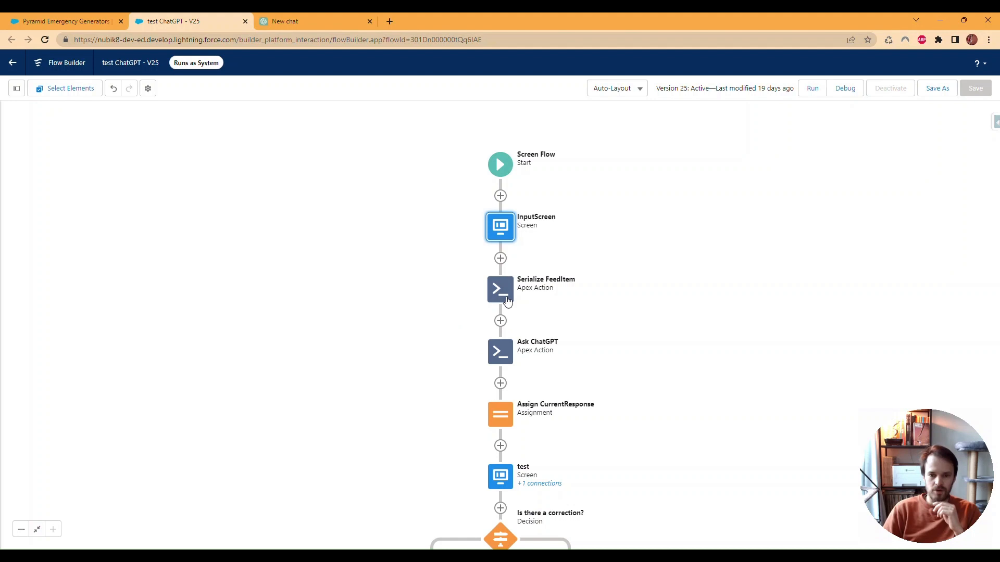
pyautogui.moveTo(506, 285)
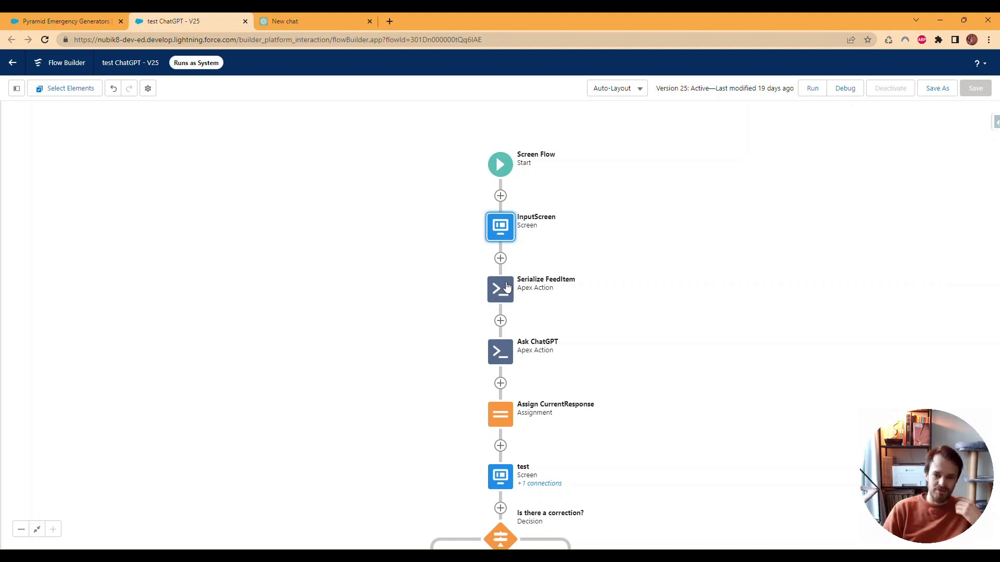
# Inspect the Serialize FeedItem action's recordIds input, set to {!recordId}, then close it.
pyautogui.doubleClick(500, 289)
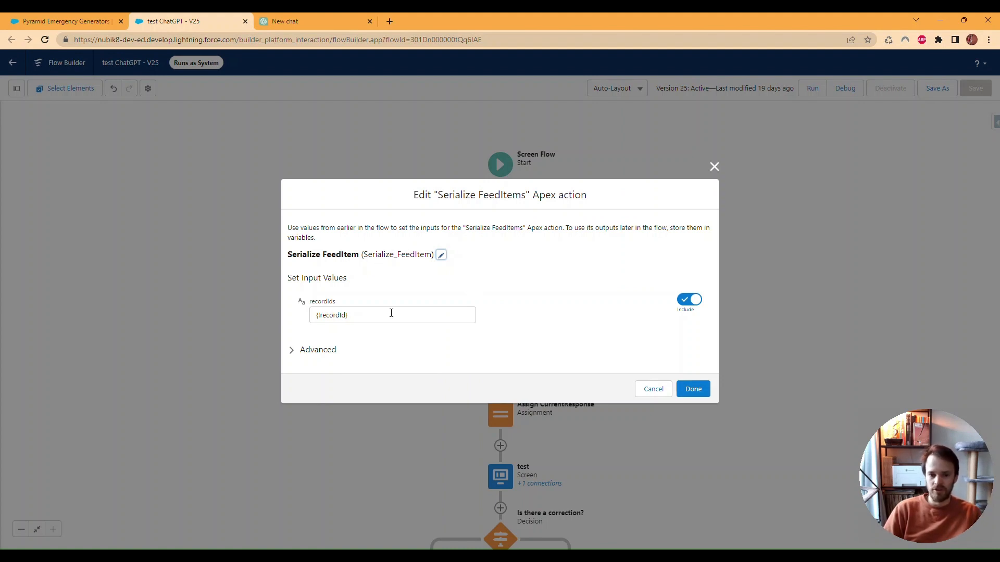
pyautogui.click(392, 315)
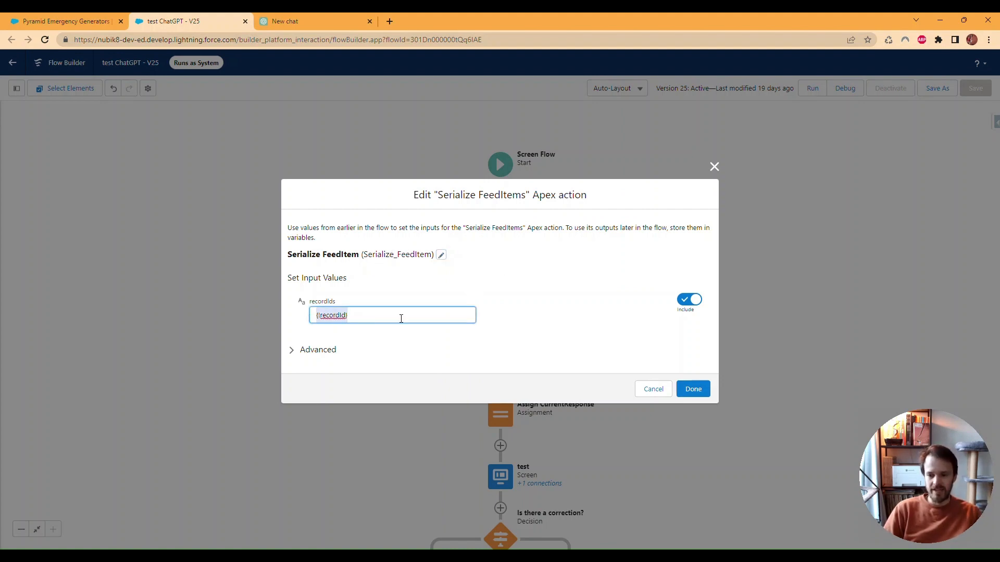
pyautogui.moveTo(365, 299)
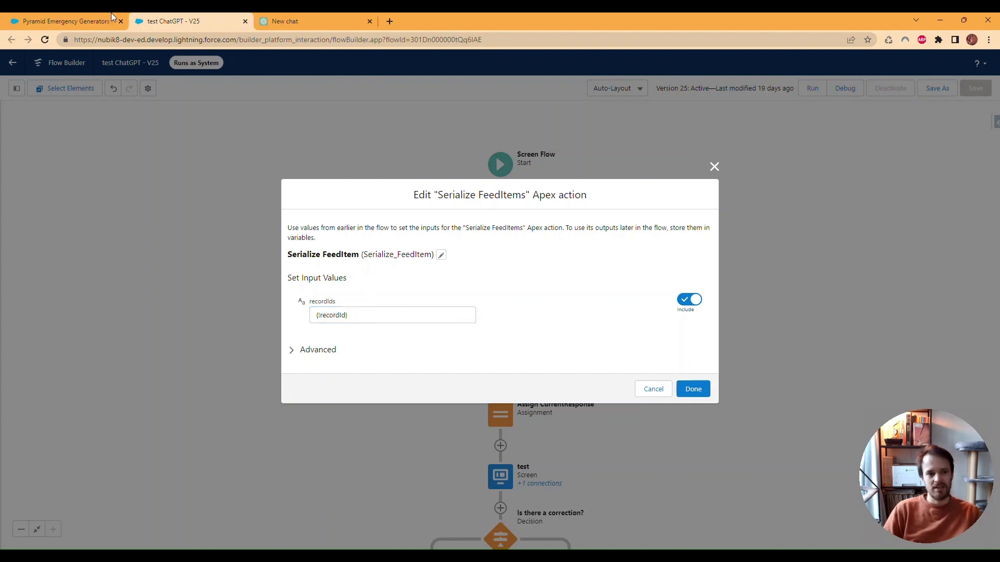
pyautogui.click(60, 20)
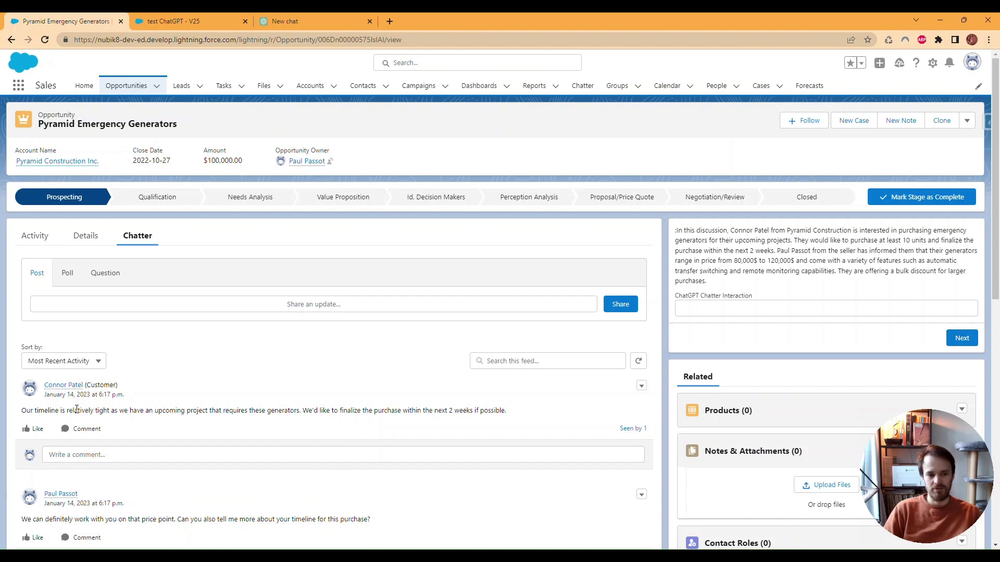
pyautogui.moveTo(306, 363)
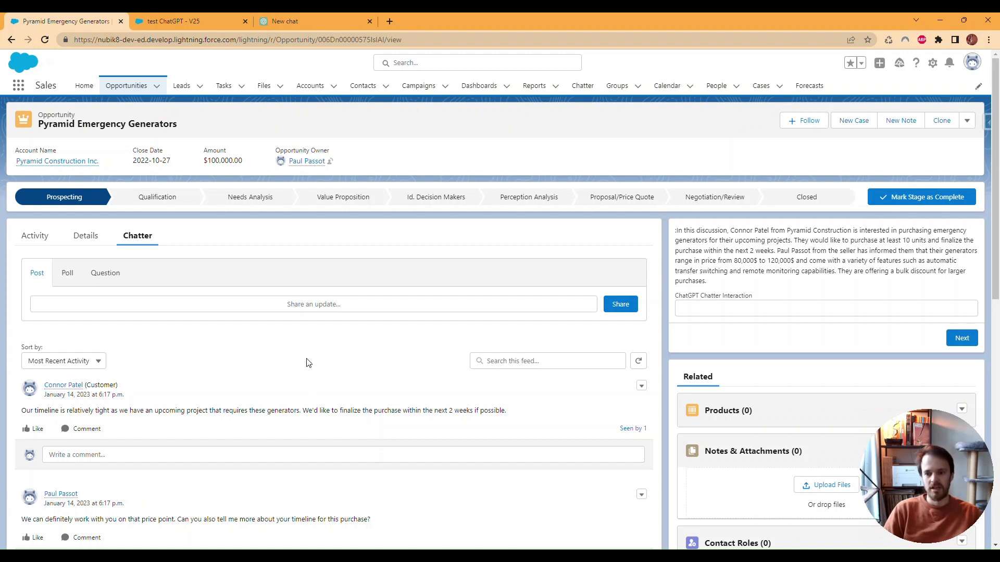
pyautogui.click(825, 308)
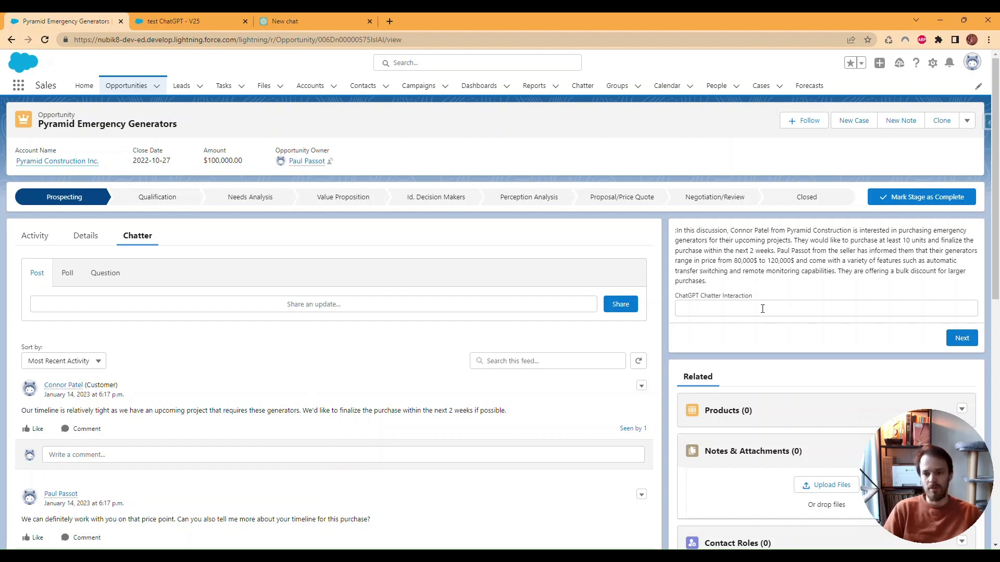
pyautogui.click(173, 20)
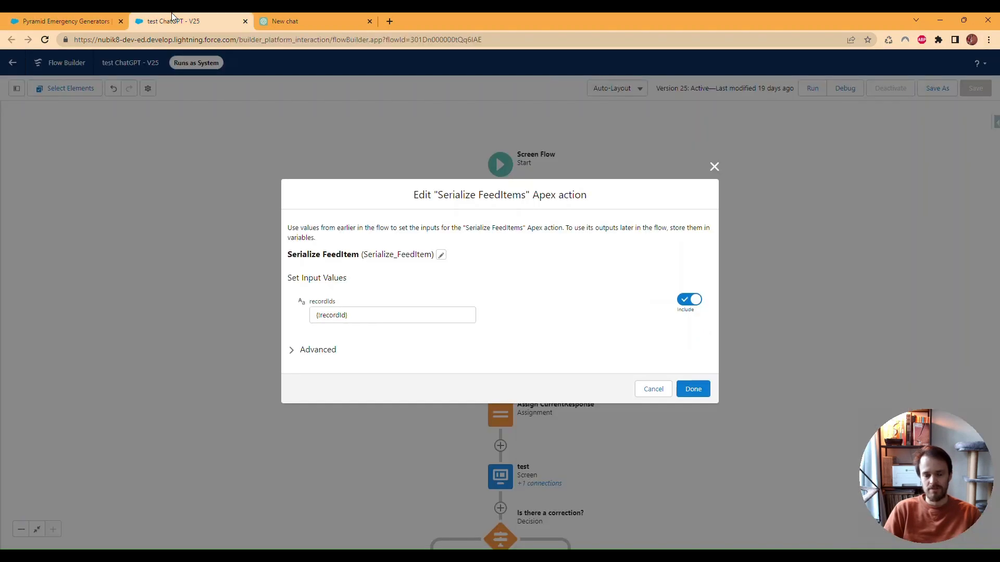
pyautogui.moveTo(444, 333)
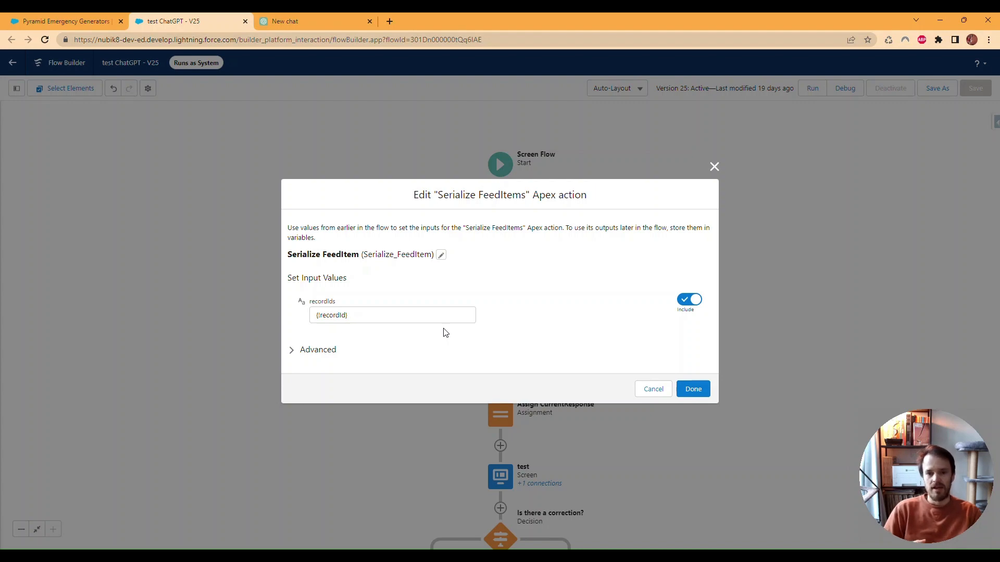
pyautogui.click(61, 21)
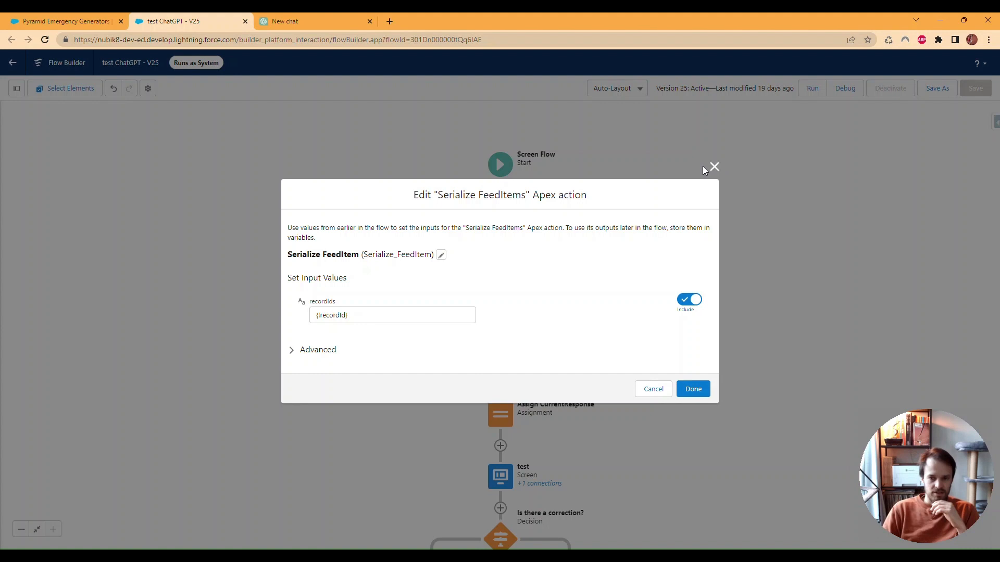
pyautogui.click(392, 315)
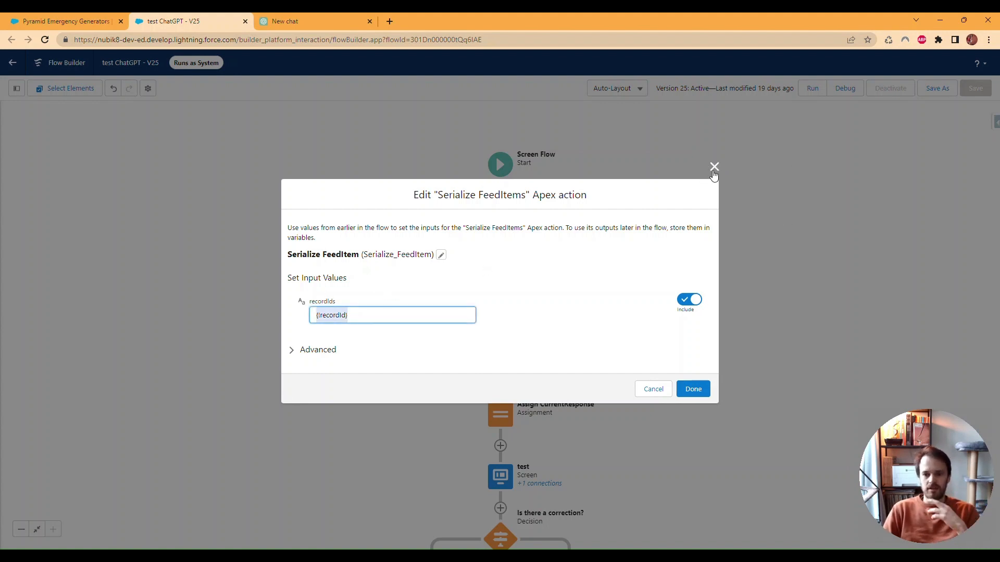
pyautogui.moveTo(714, 167)
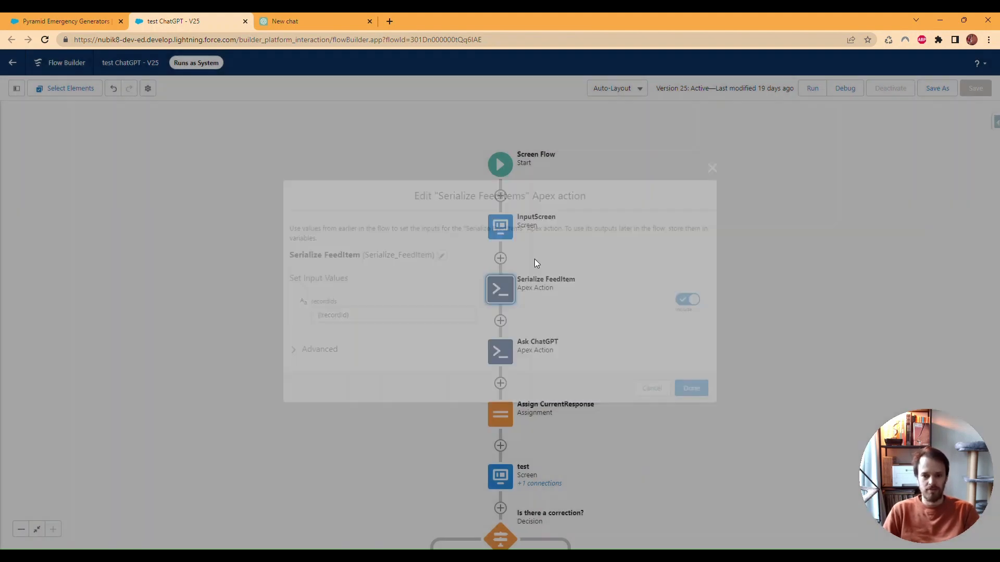
# Review Ask ChatGPT inputs: model text-davinci-003, chatter-context prompt, temperature 1.
pyautogui.click(650, 388)
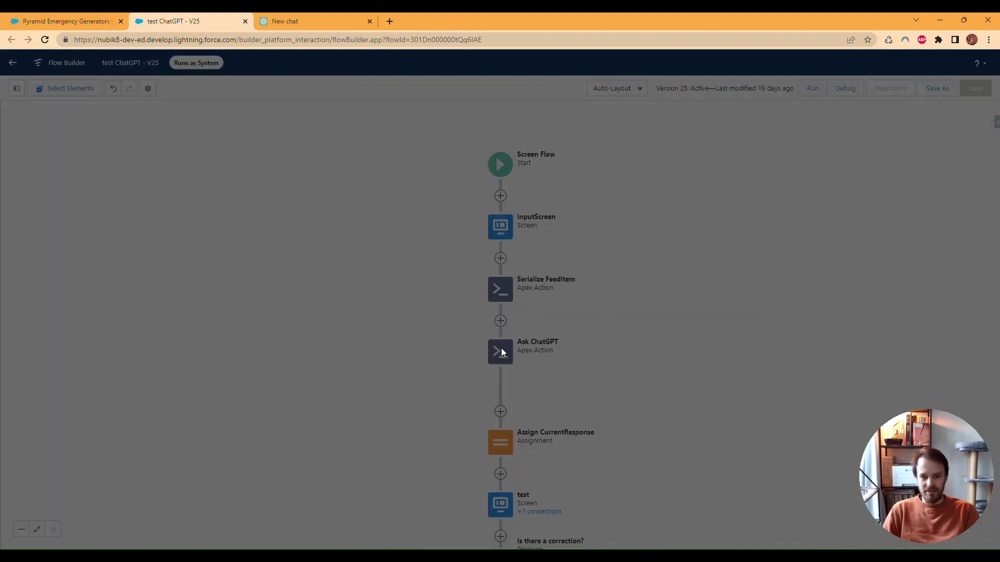
pyautogui.doubleClick(500, 352)
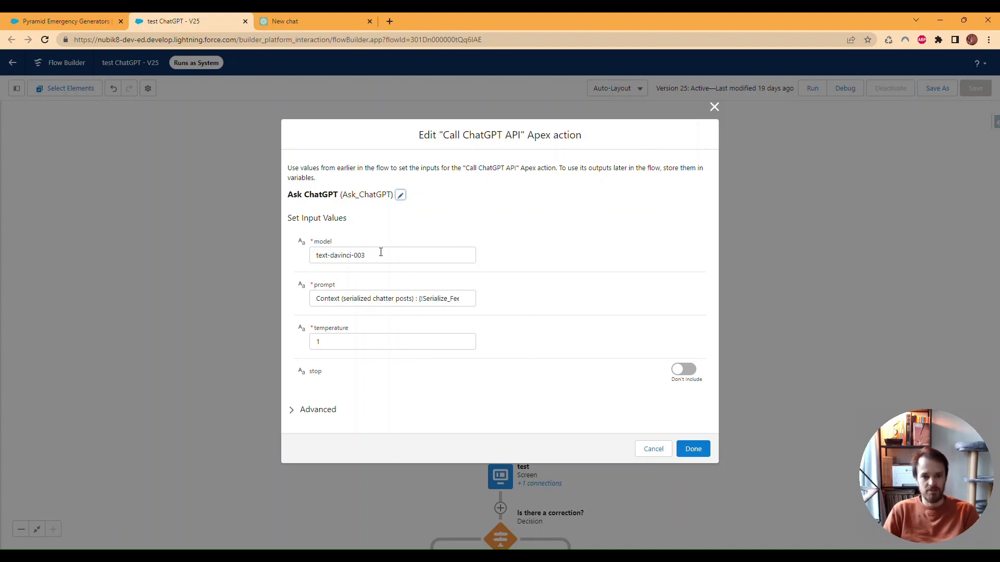
pyautogui.moveTo(384, 264)
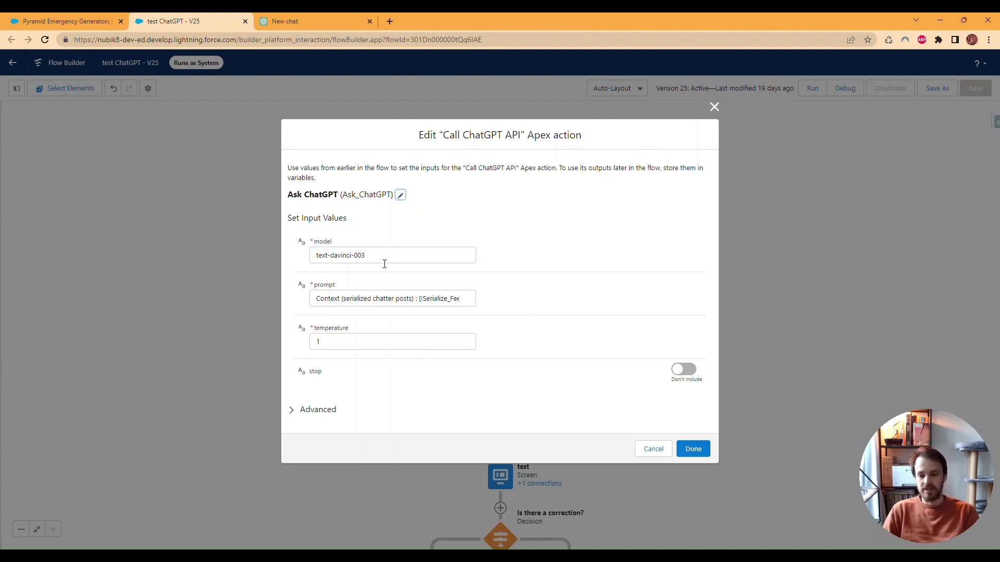
pyautogui.moveTo(433, 275)
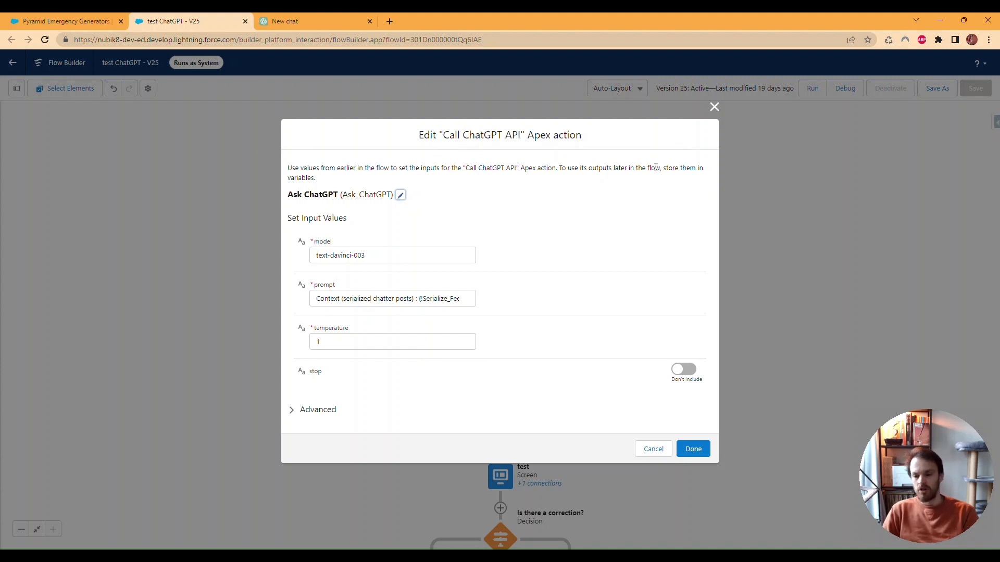
pyautogui.moveTo(589, 185)
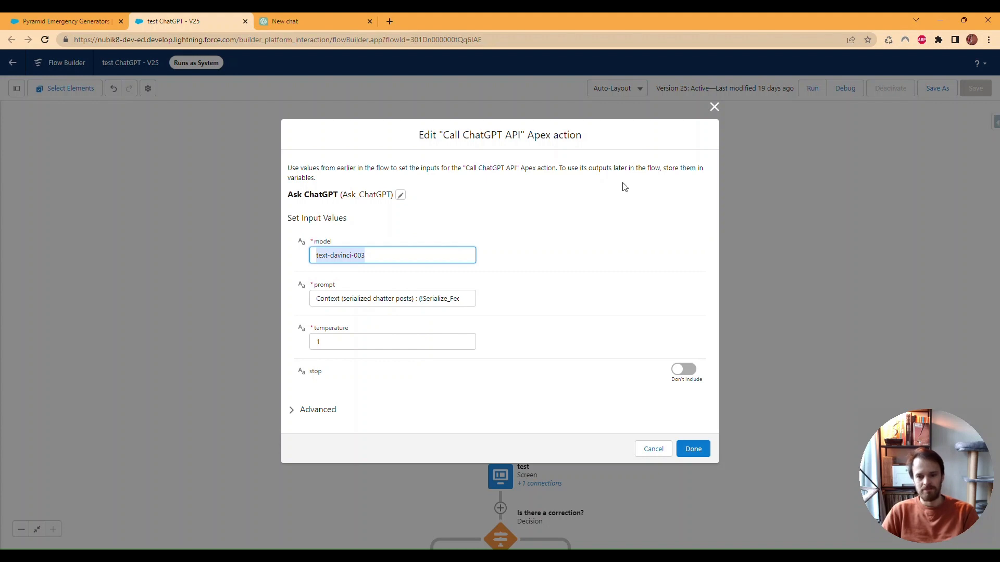
pyautogui.click(316, 256)
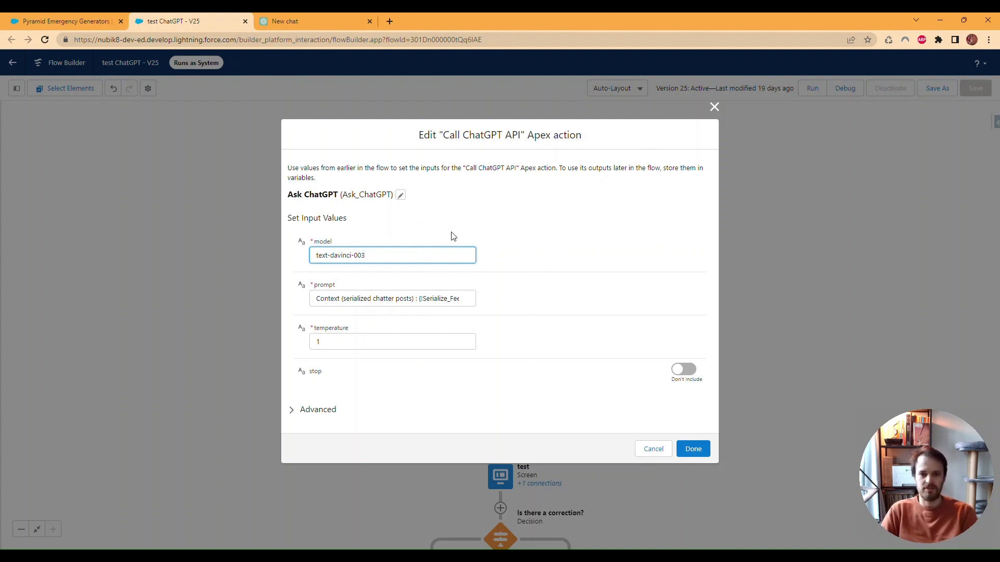
pyautogui.click(392, 255)
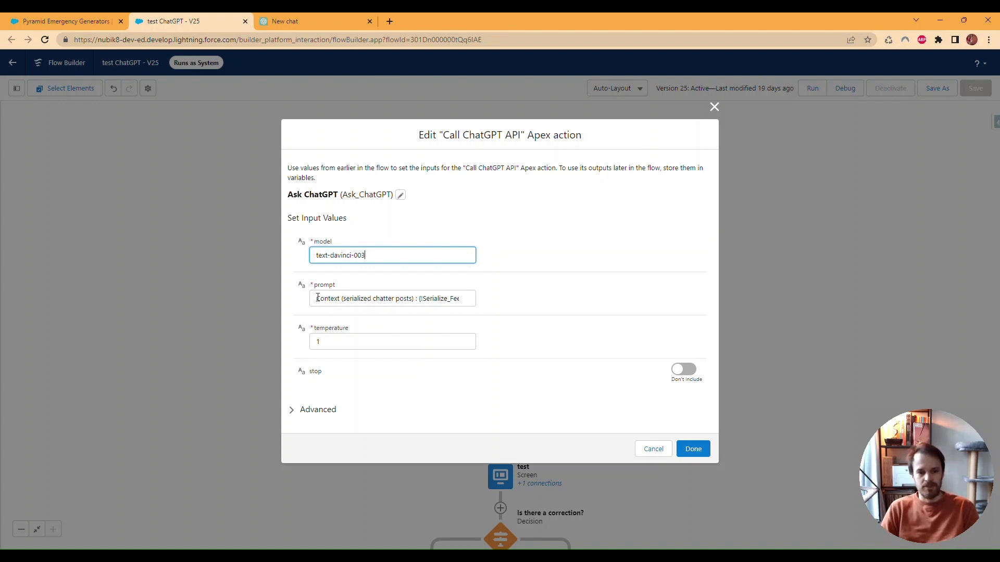
pyautogui.doubleClick(327, 299)
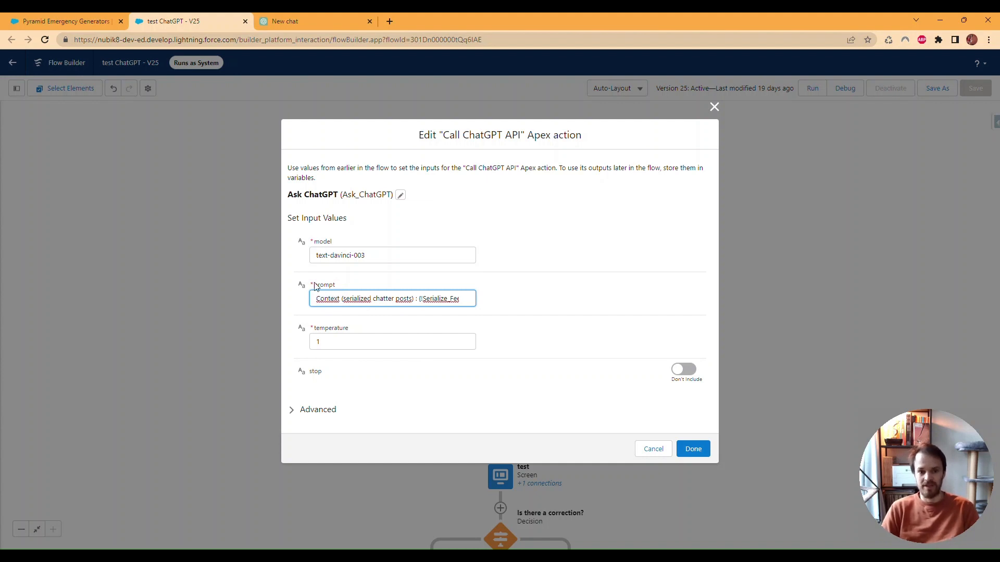
pyautogui.click(312, 21)
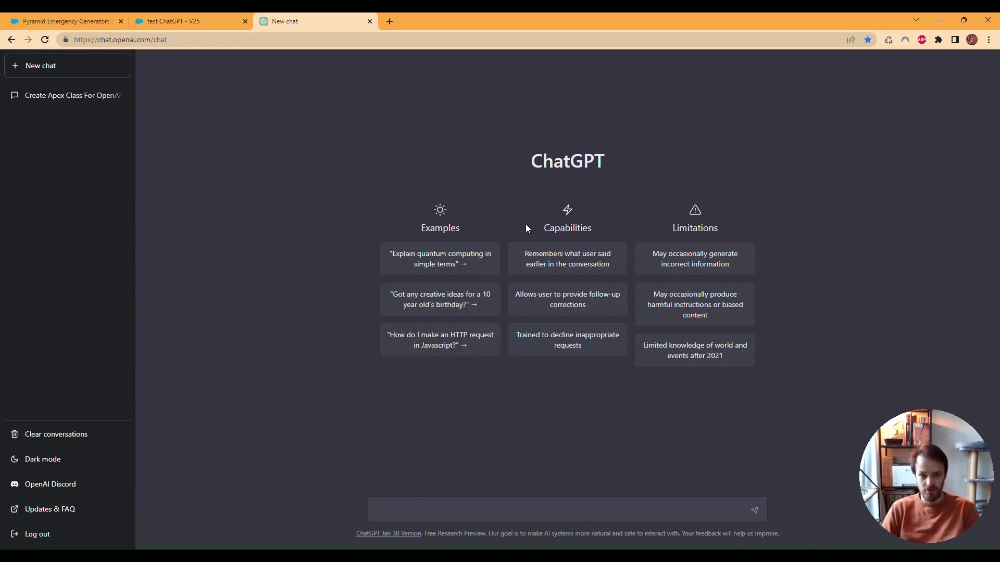
pyautogui.click(185, 20)
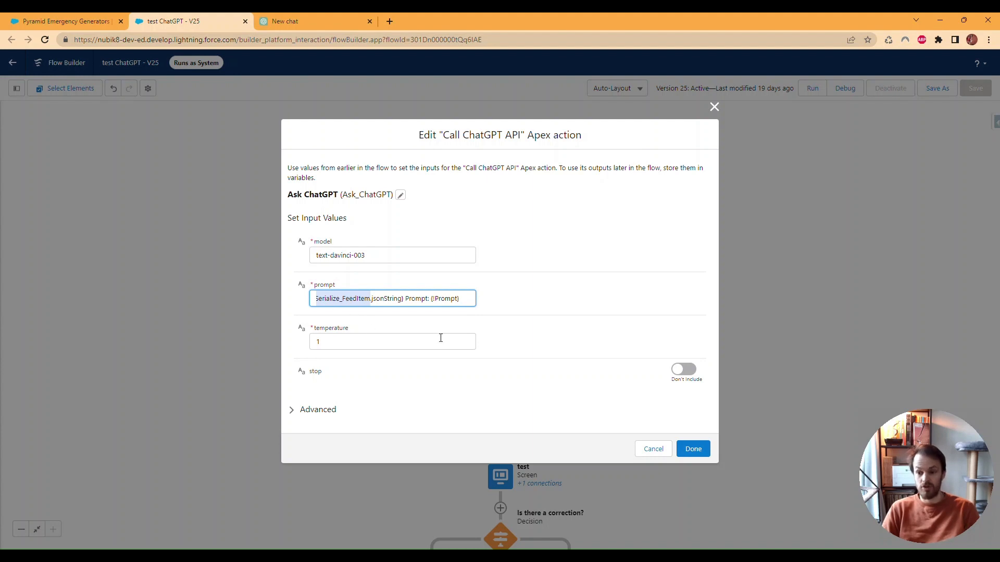
pyautogui.moveTo(419, 334)
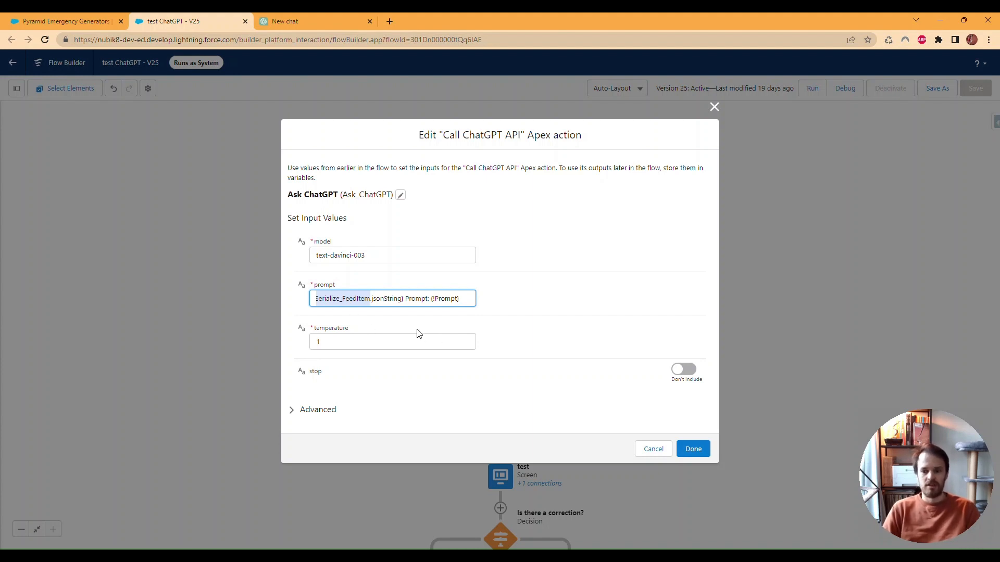
# Glance at the ChatGPT chat, then return to the Ask ChatGPT settings in Flow Builder.
pyautogui.click(313, 21)
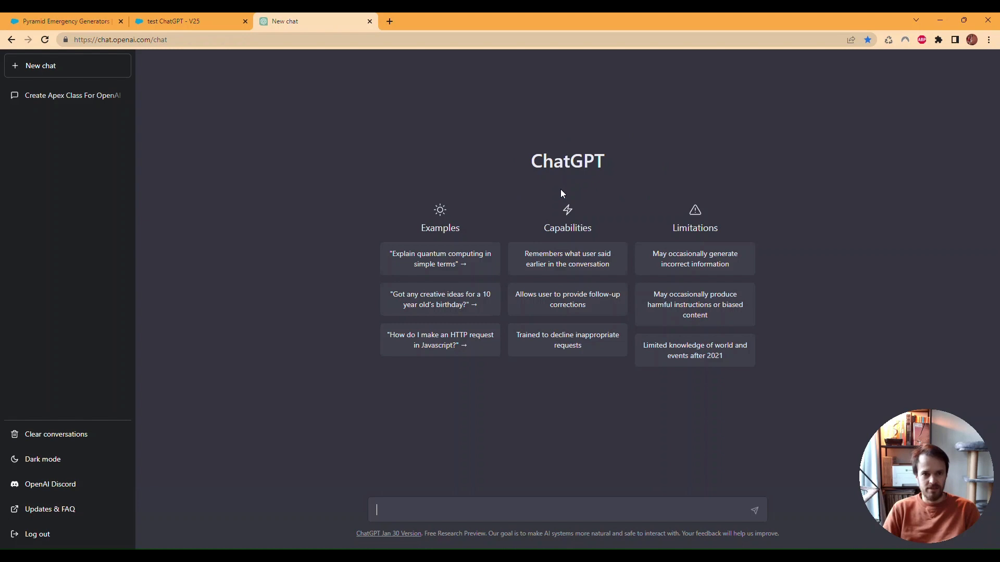
pyautogui.moveTo(457, 409)
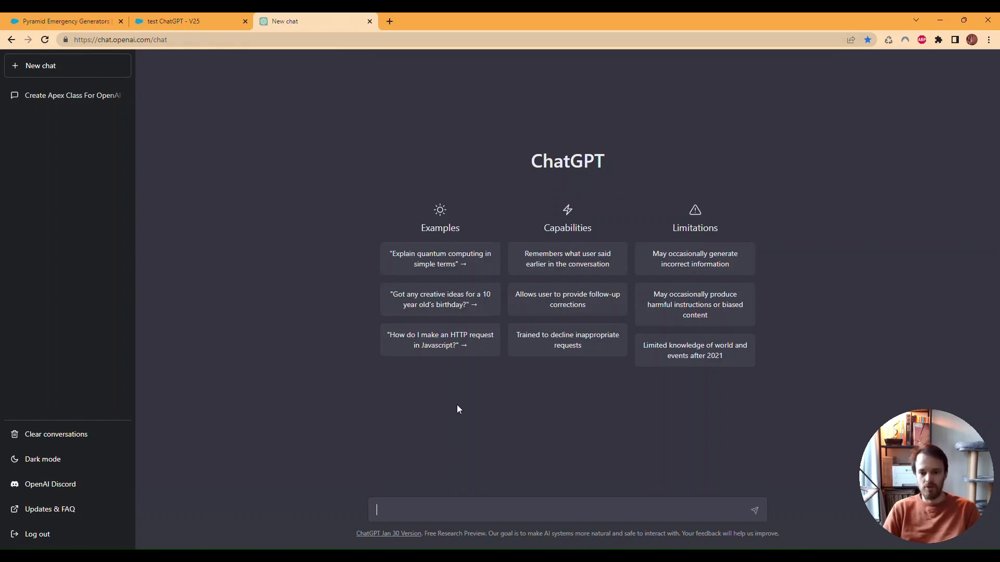
pyautogui.moveTo(397, 505)
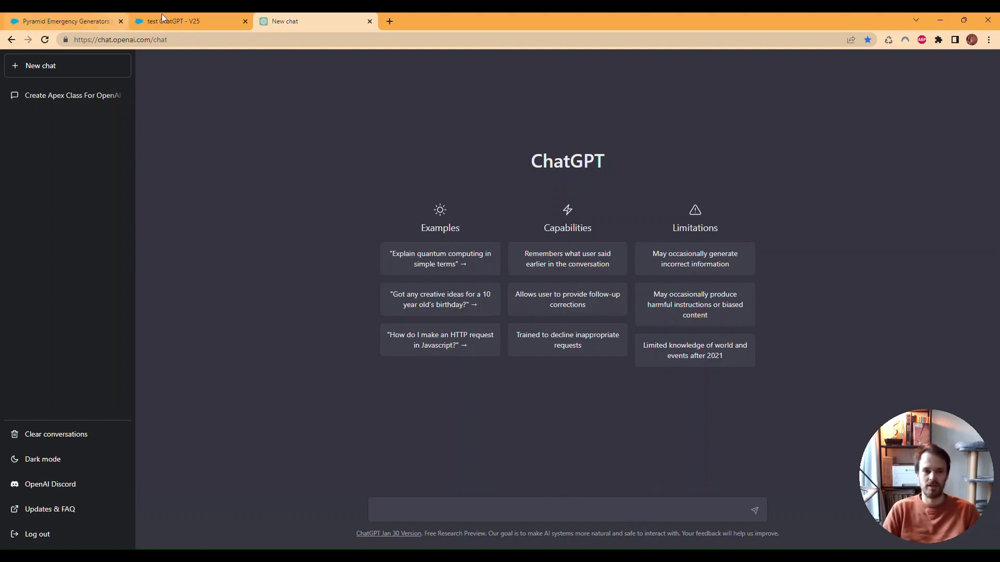
pyautogui.click(184, 20)
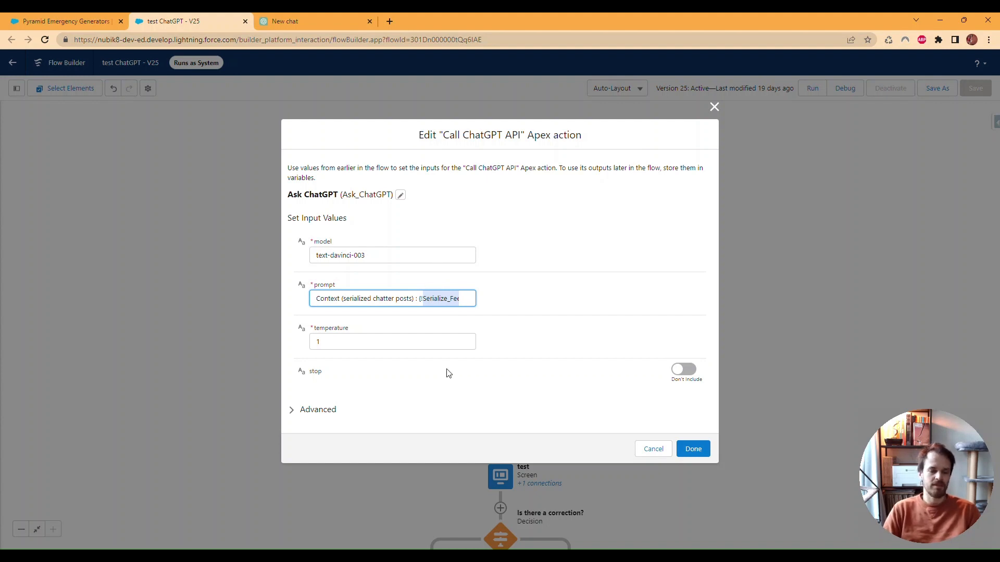
pyautogui.moveTo(653, 318)
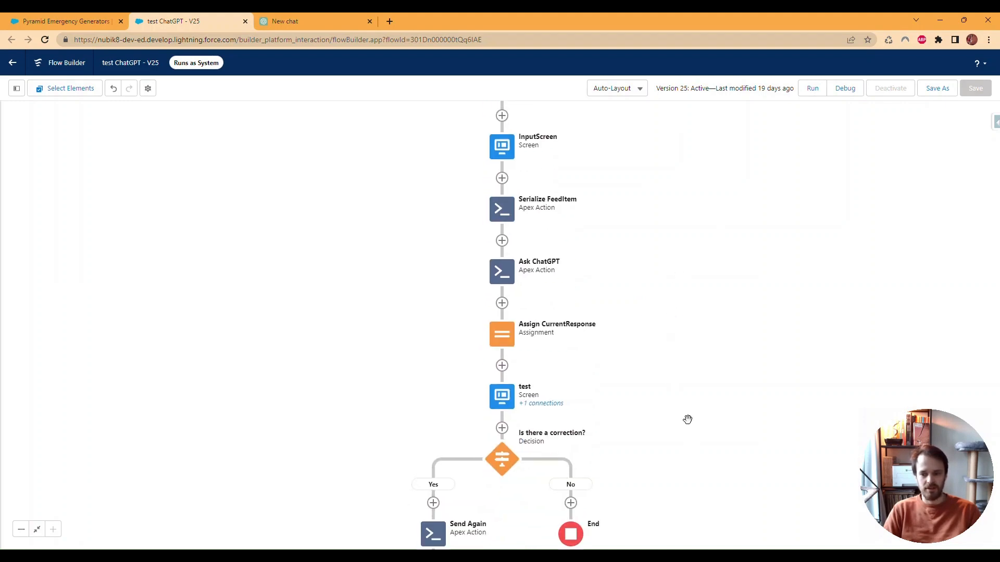
pyautogui.moveTo(617, 400)
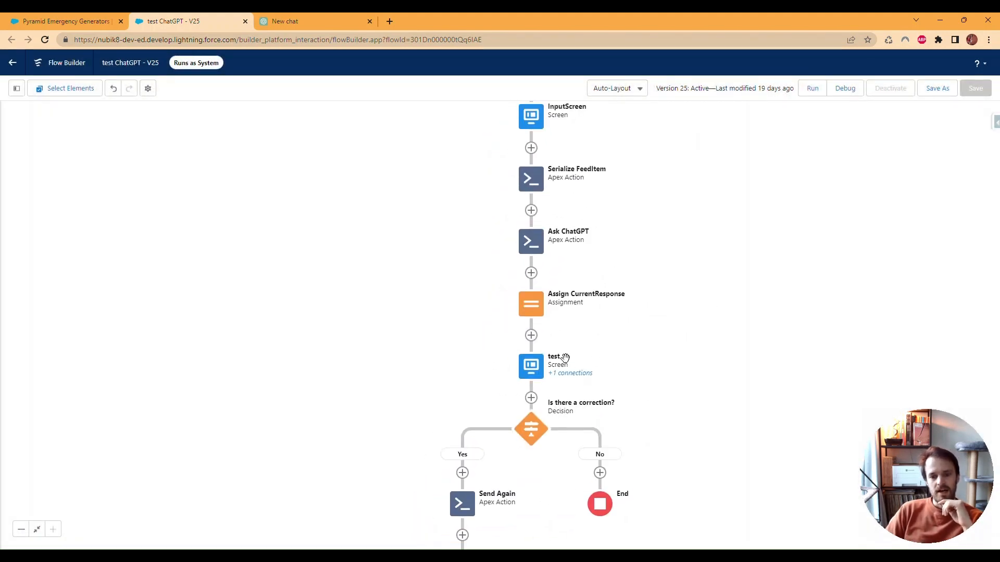
pyautogui.click(531, 365)
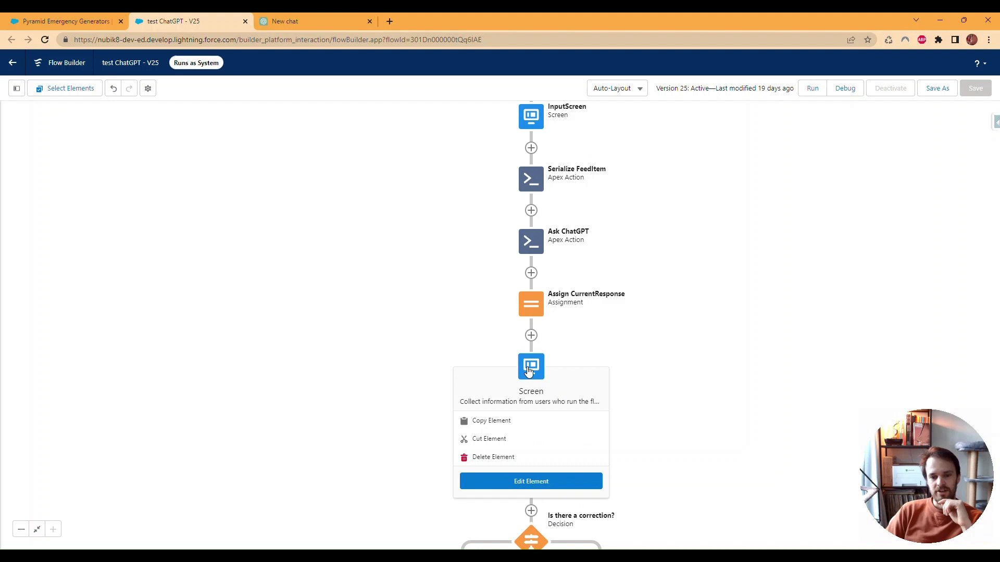
pyautogui.click(531, 481)
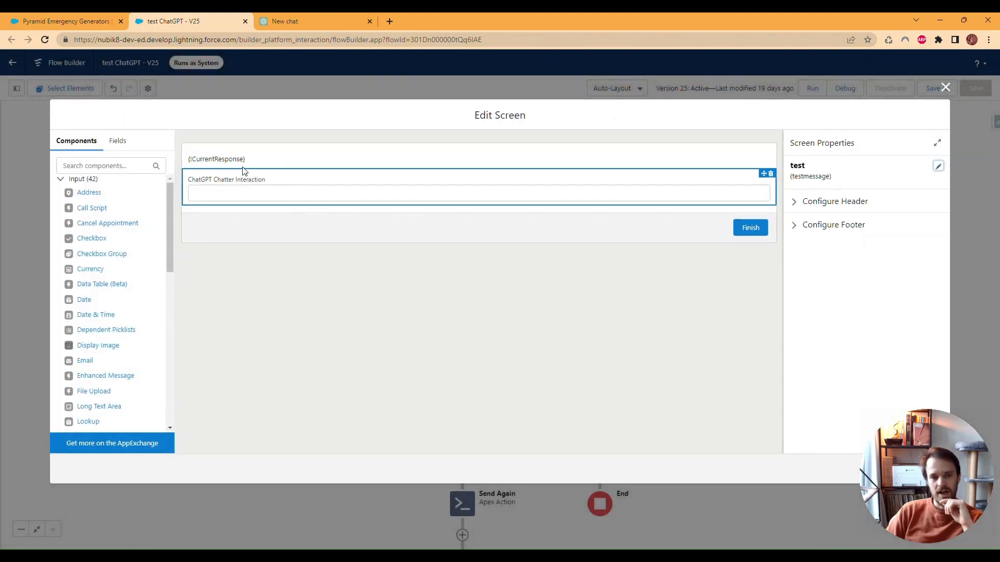
pyautogui.click(216, 159)
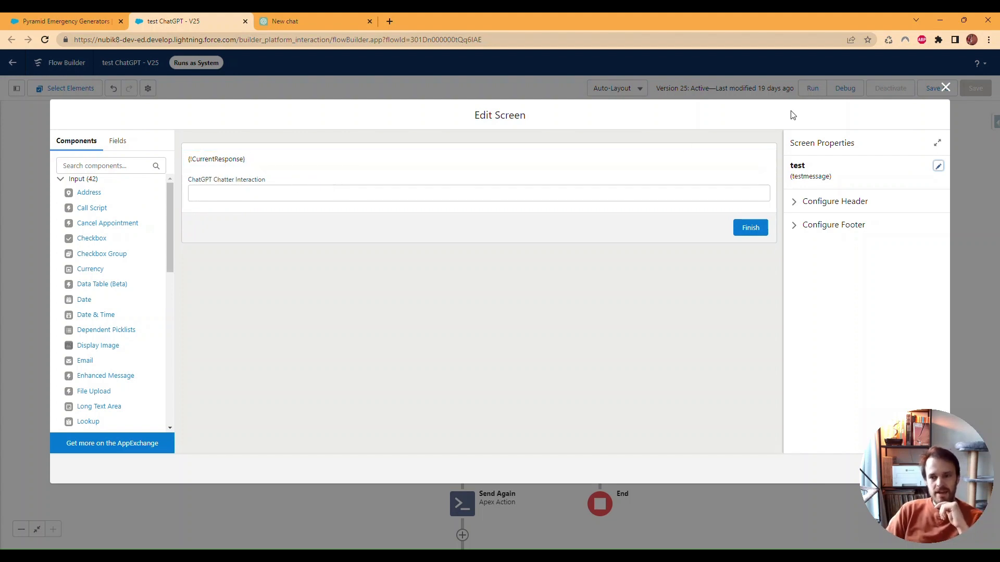
pyautogui.click(946, 87)
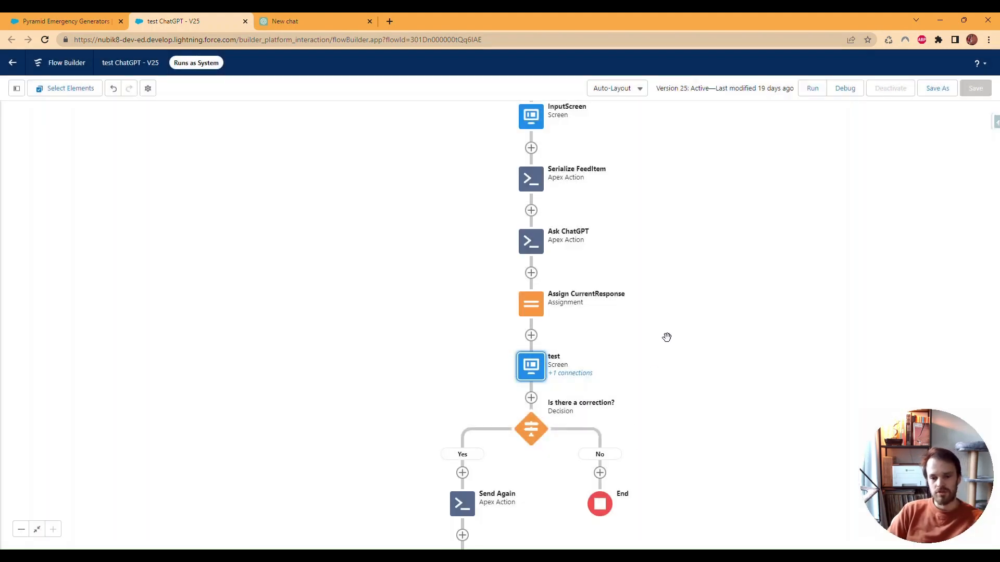
pyautogui.scroll(-3)
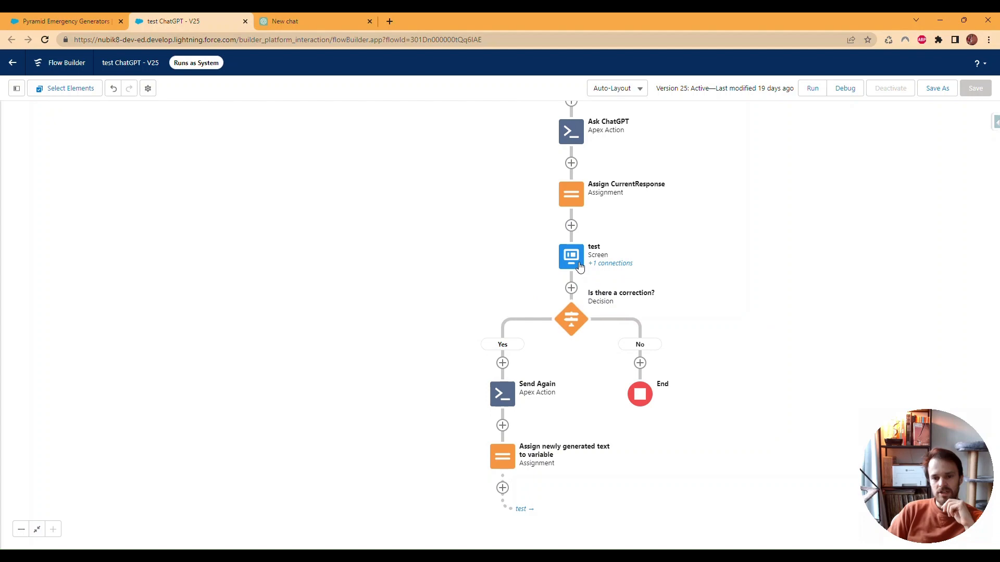
pyautogui.doubleClick(570, 257)
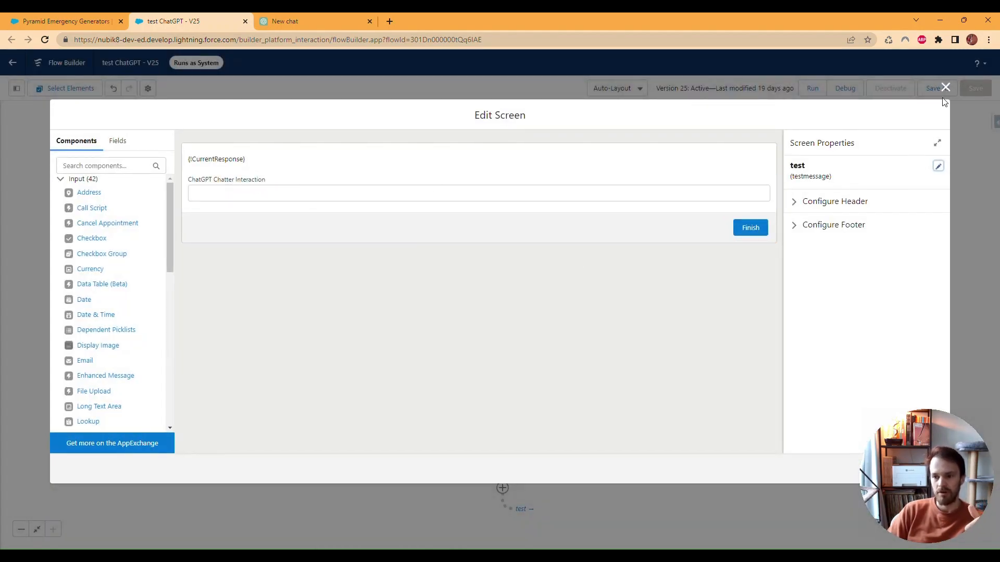
pyautogui.click(946, 87)
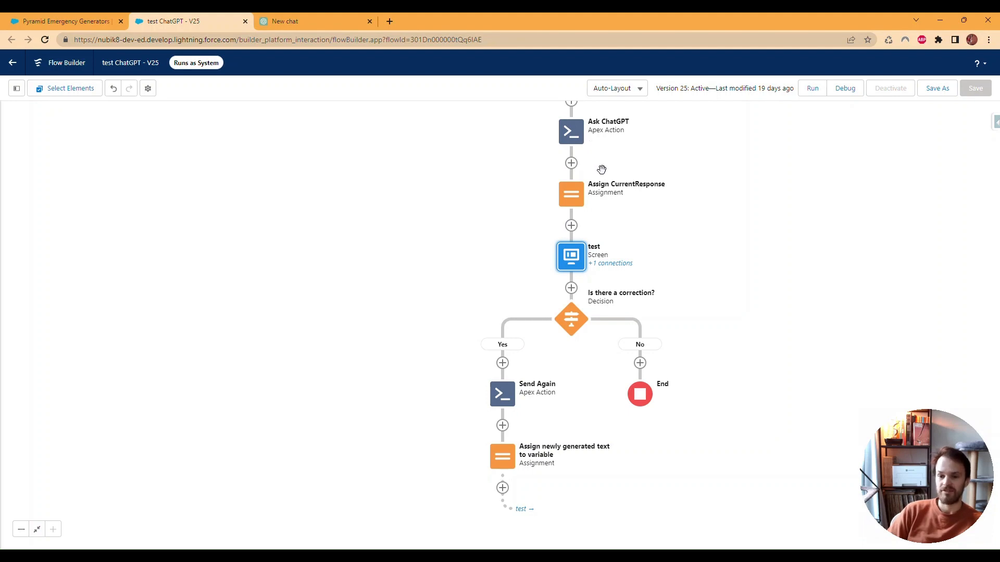
pyautogui.moveTo(640, 234)
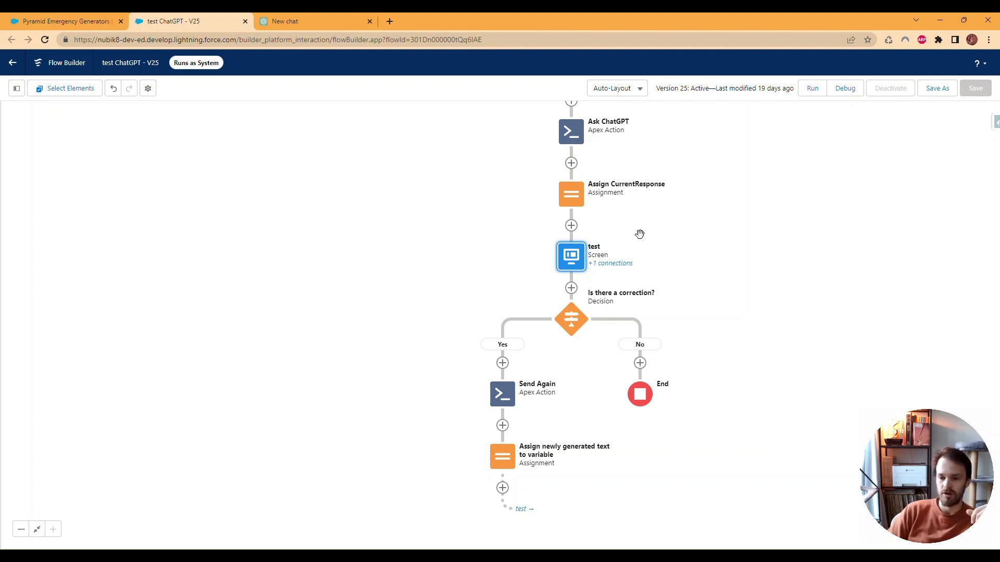
pyautogui.moveTo(742, 296)
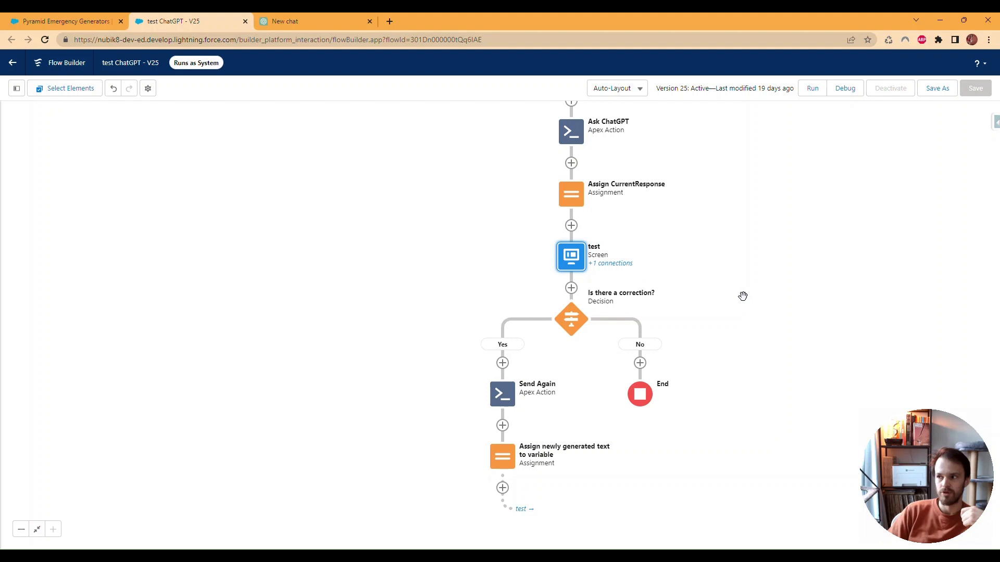
pyautogui.moveTo(726, 294)
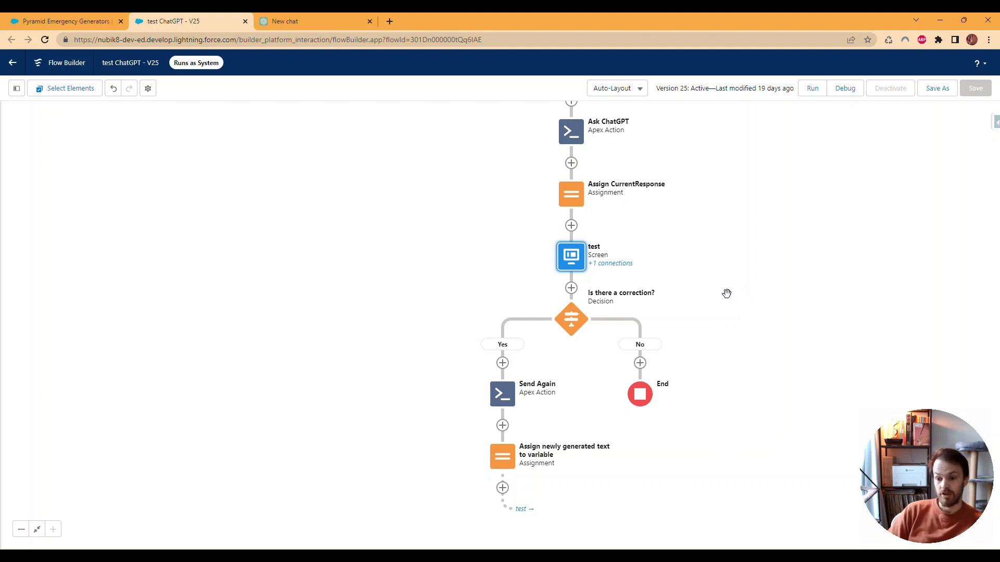
pyautogui.moveTo(650, 298)
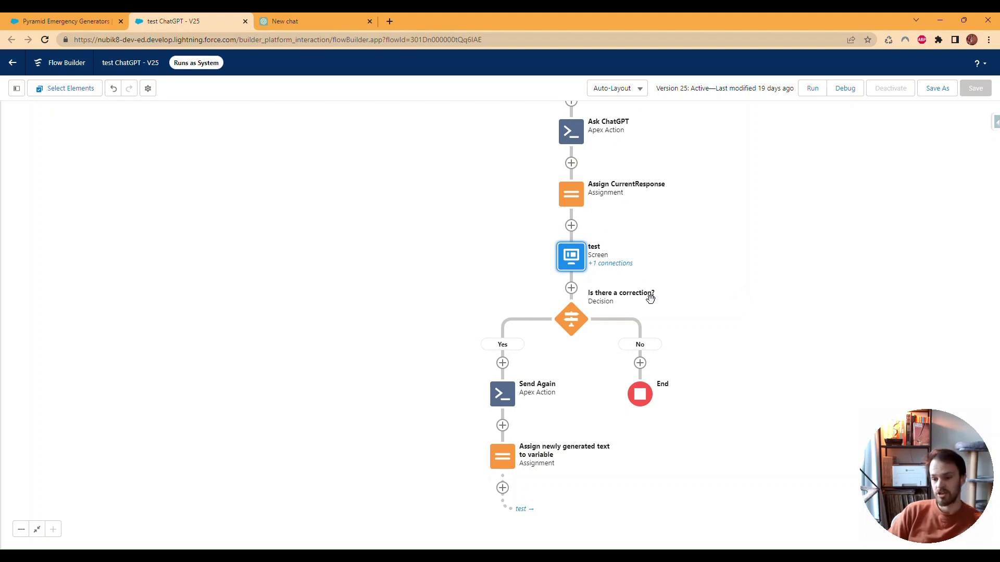
pyautogui.moveTo(573, 360)
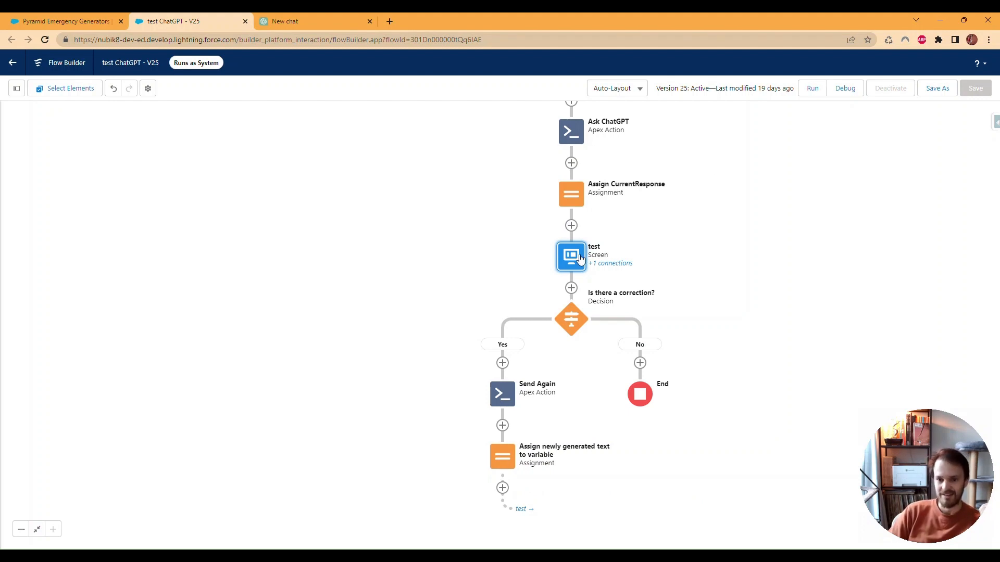
pyautogui.doubleClick(570, 256)
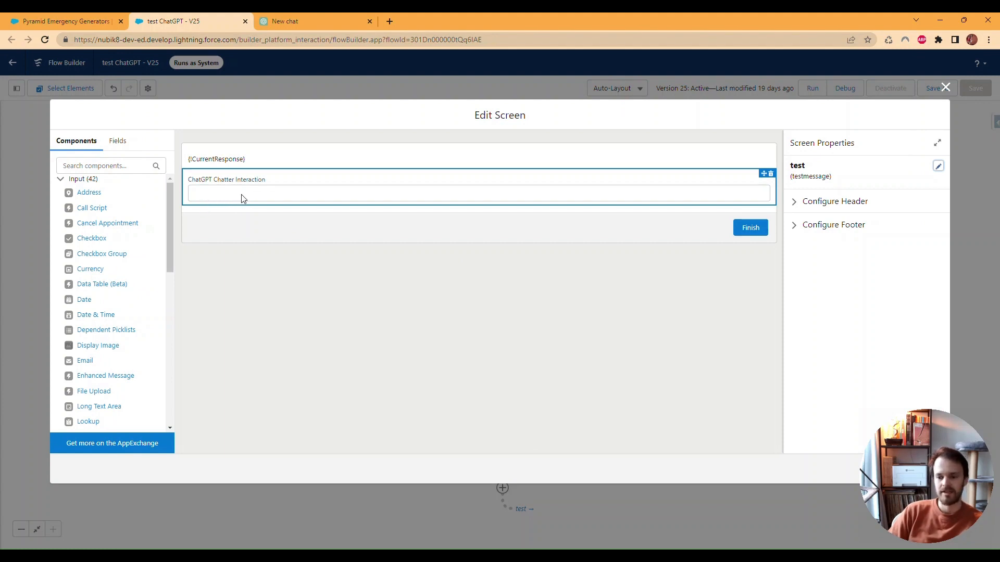
pyautogui.moveTo(239, 199)
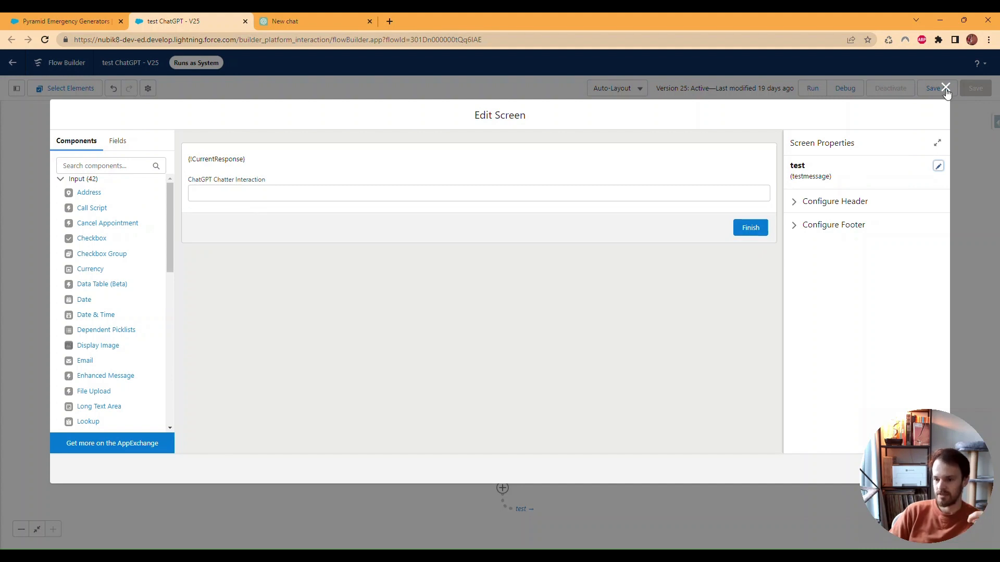
pyautogui.click(946, 88)
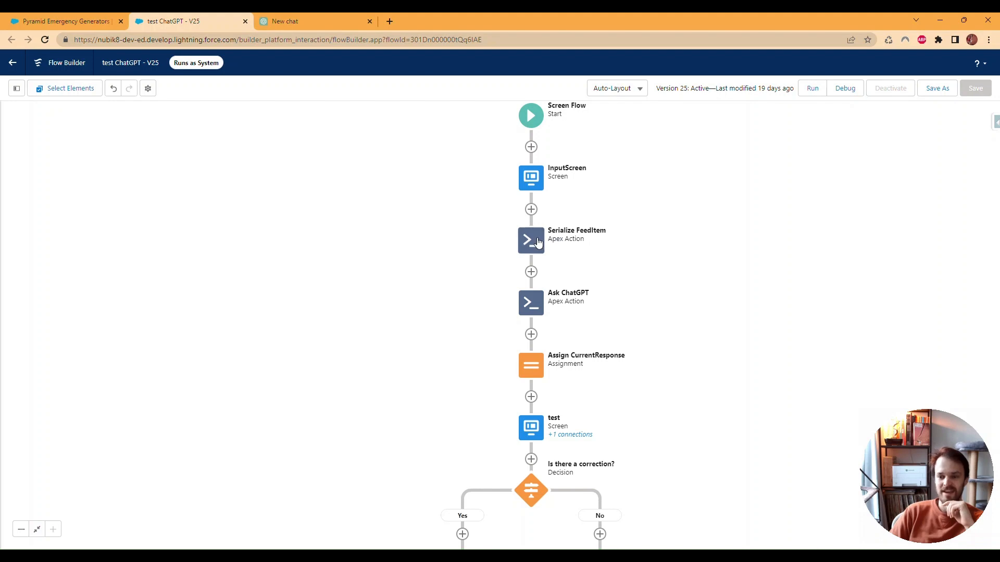
pyautogui.click(531, 303)
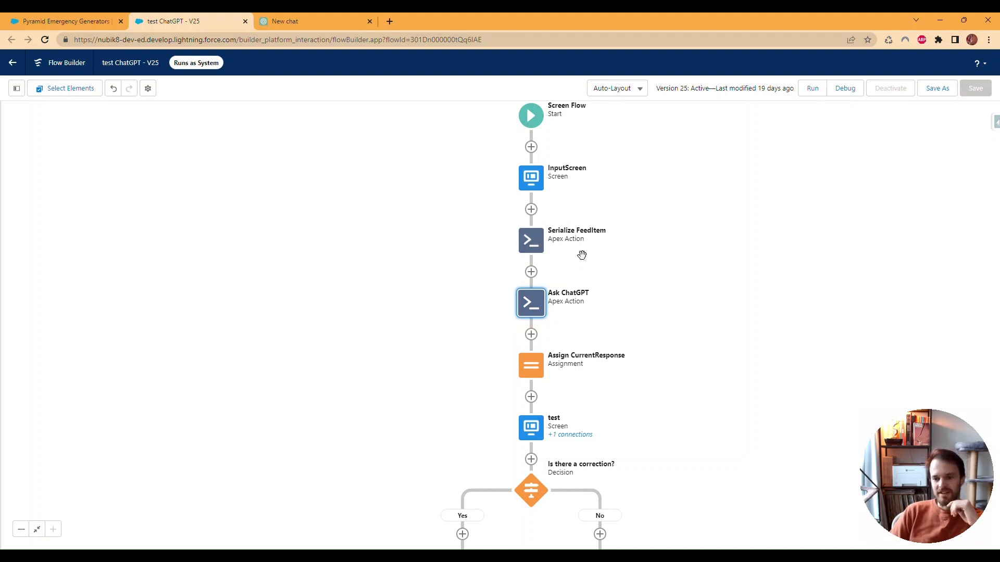
pyautogui.moveTo(435, 162)
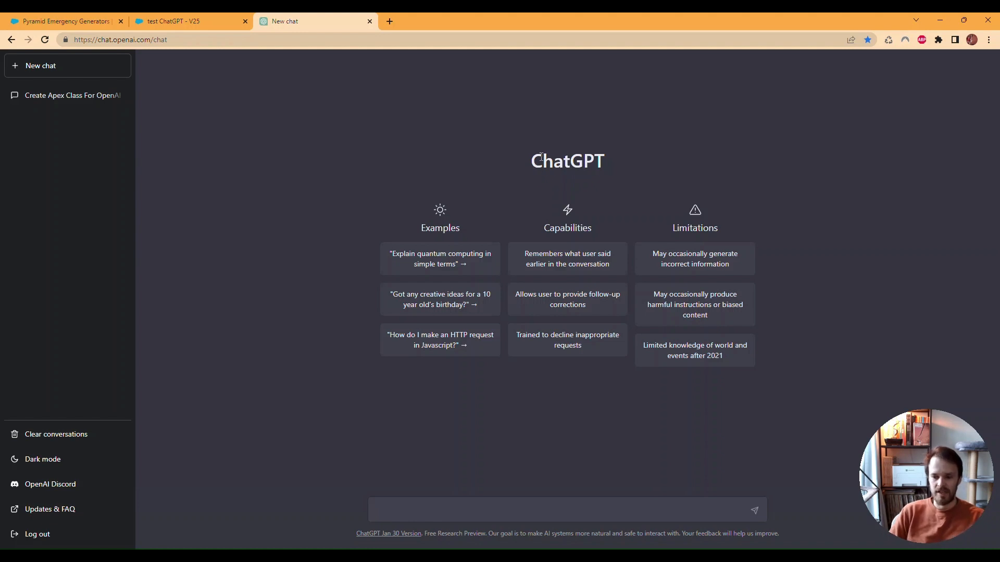
pyautogui.moveTo(501, 151)
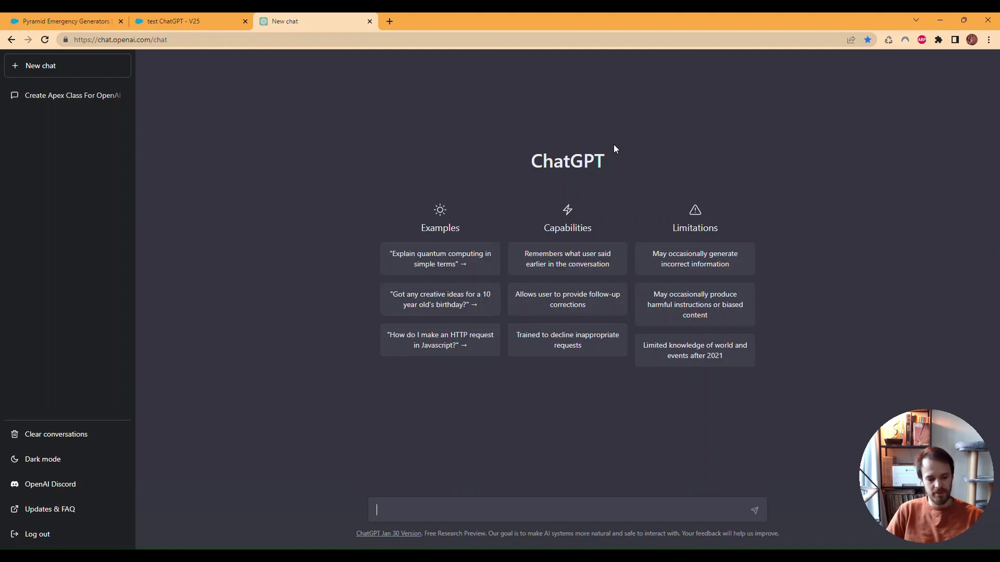
pyautogui.moveTo(528, 167)
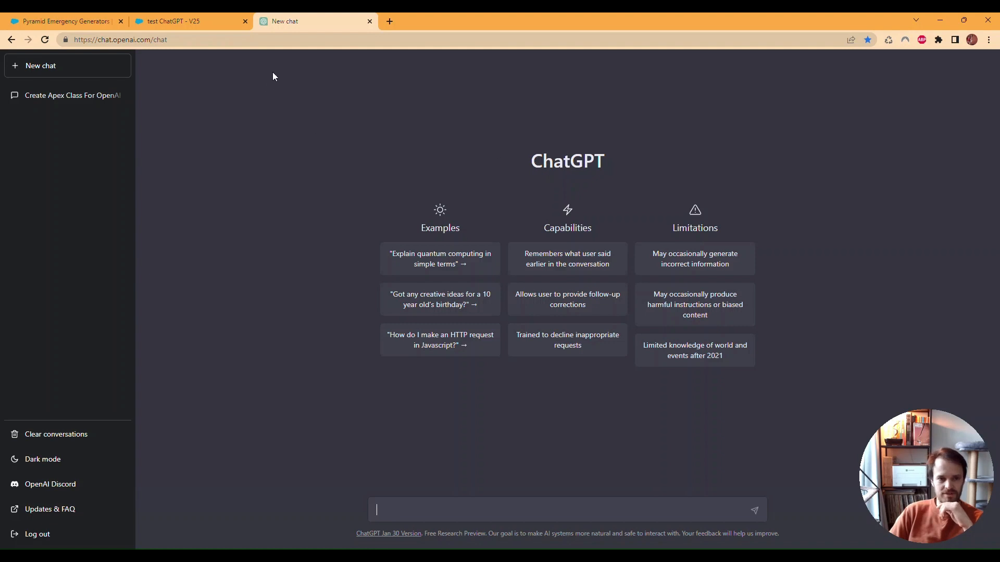
pyautogui.moveTo(521, 191)
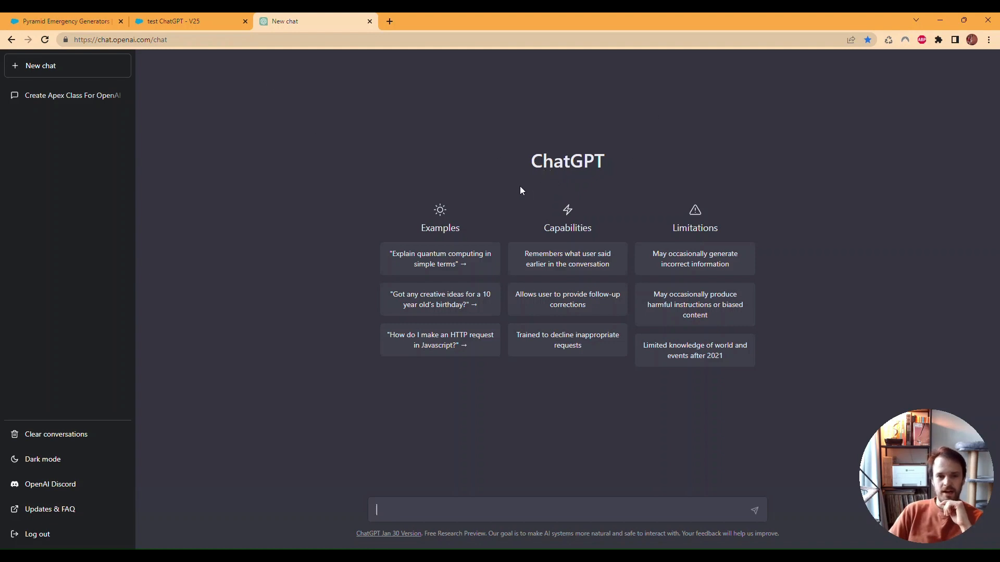
pyautogui.click(185, 21)
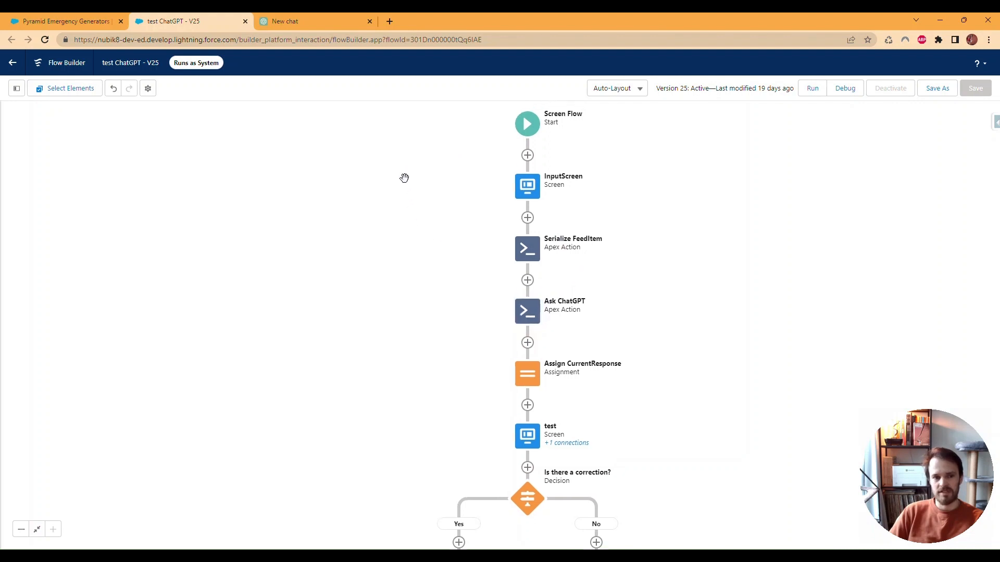
pyautogui.moveTo(499, 159)
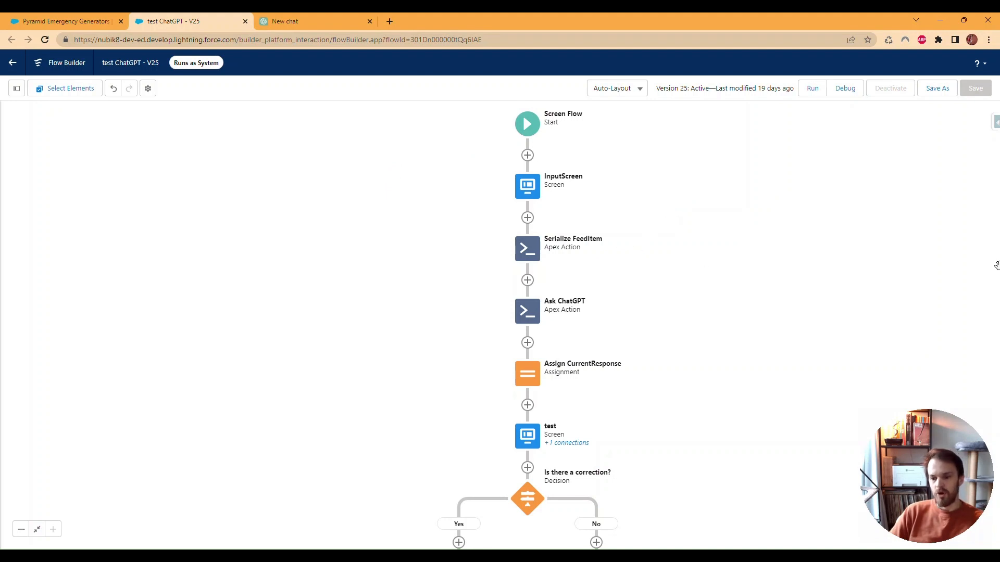
pyautogui.moveTo(822, 311)
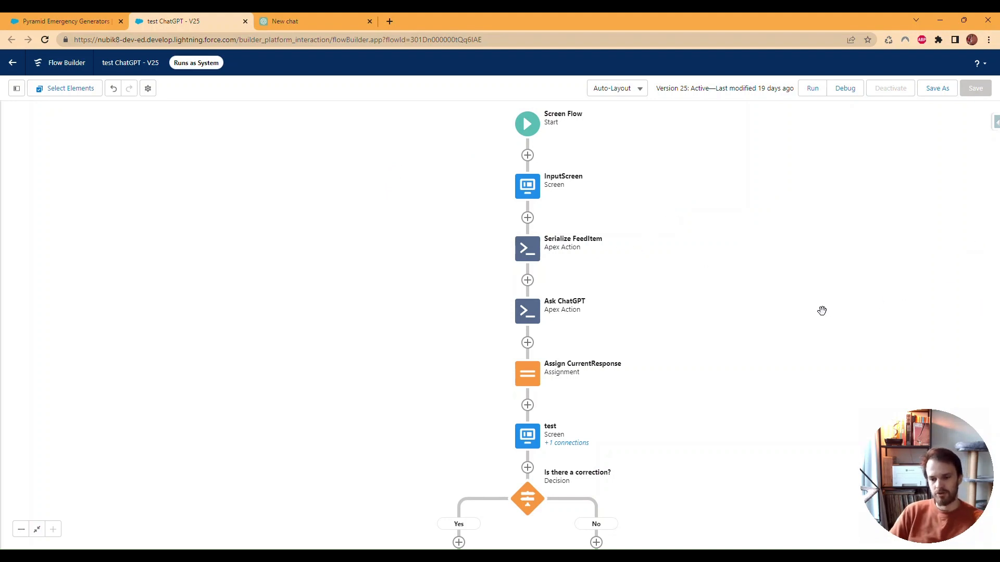
pyautogui.moveTo(791, 284)
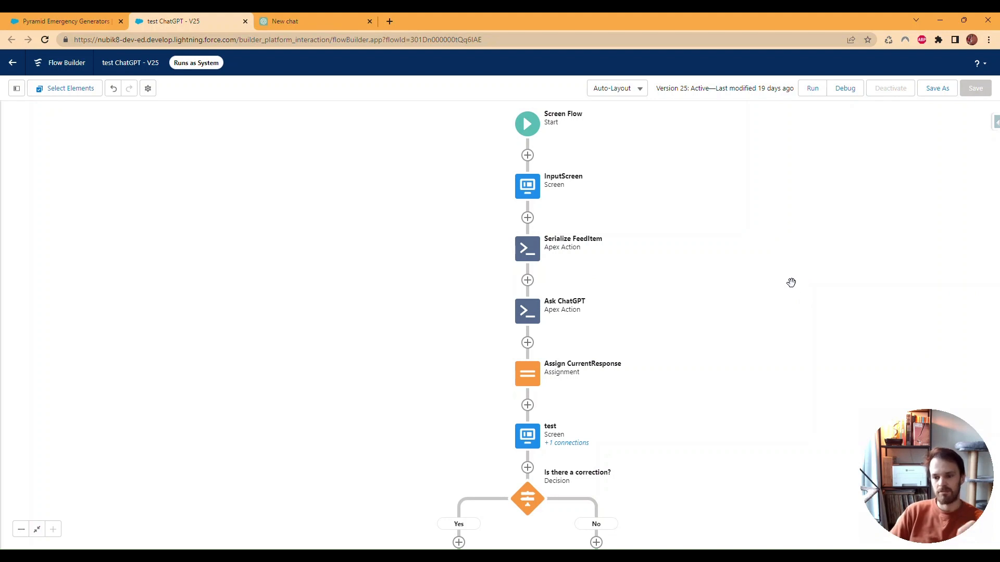
pyautogui.moveTo(537, 285)
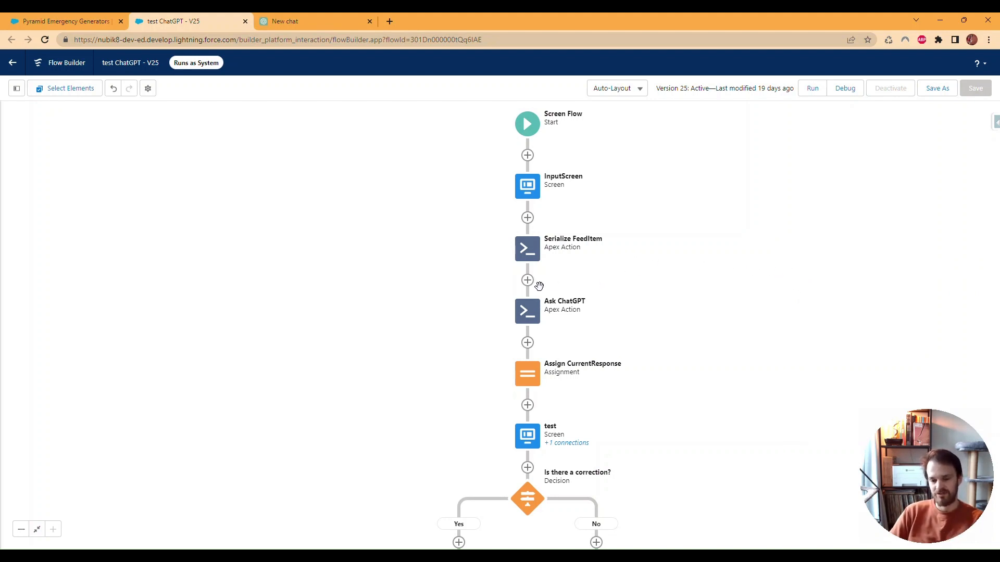
pyautogui.moveTo(479, 262)
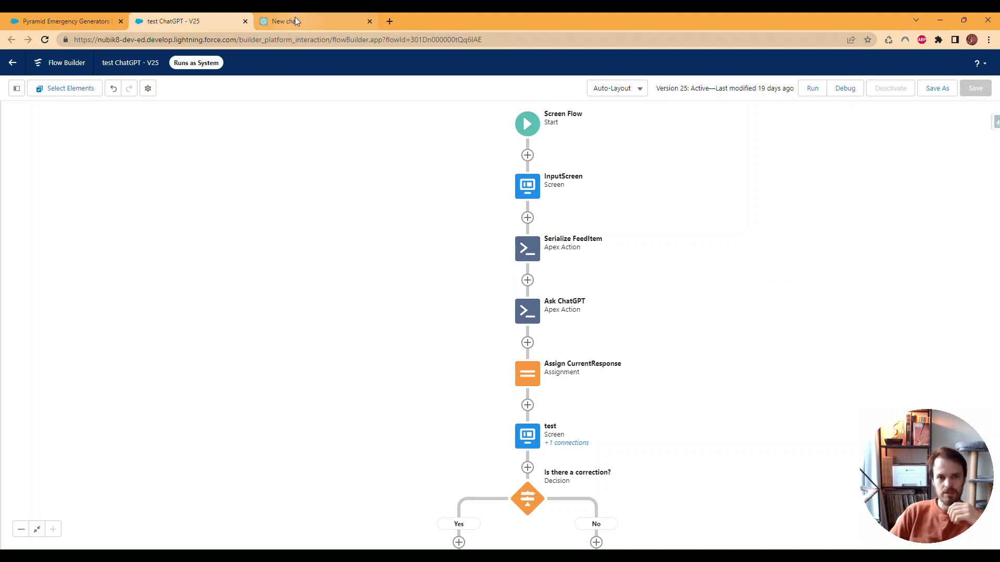
# Ask ChatGPT for an invocable Apex class that takes a prompt and calls the OpenAI API.
pyautogui.click(313, 20)
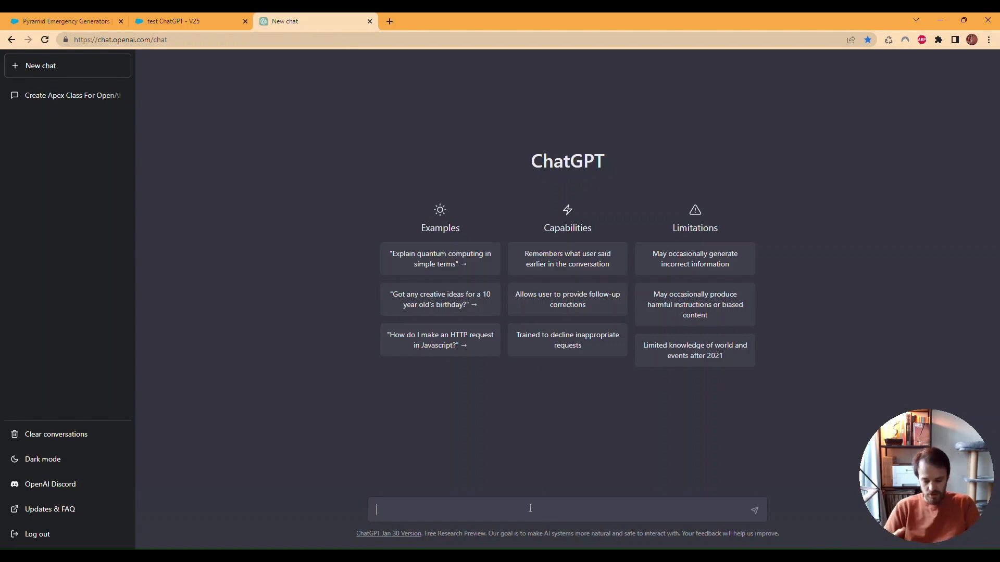
pyautogui.write('Can you pr')
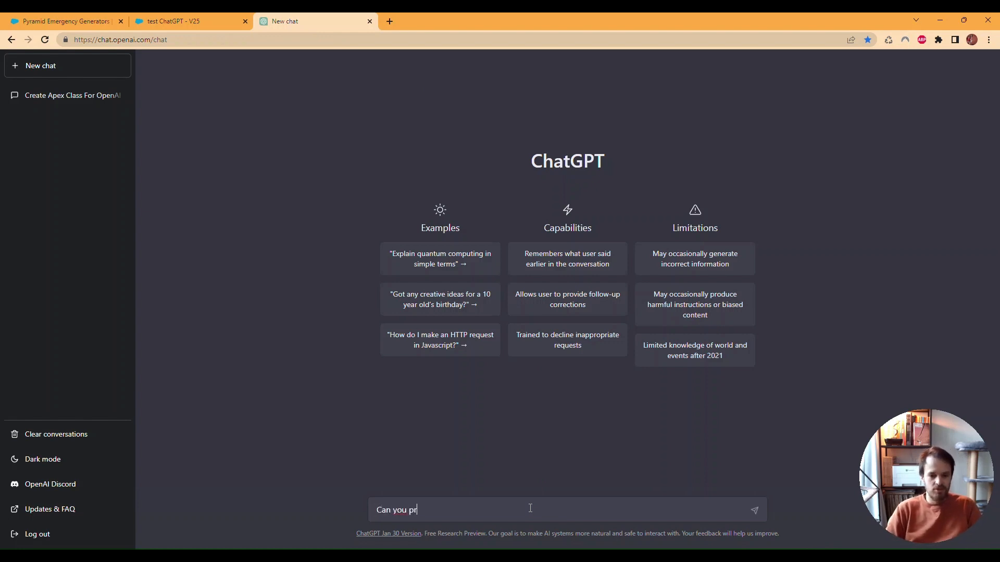
pyautogui.write('epare a salesforce invocable apex class that tkea')
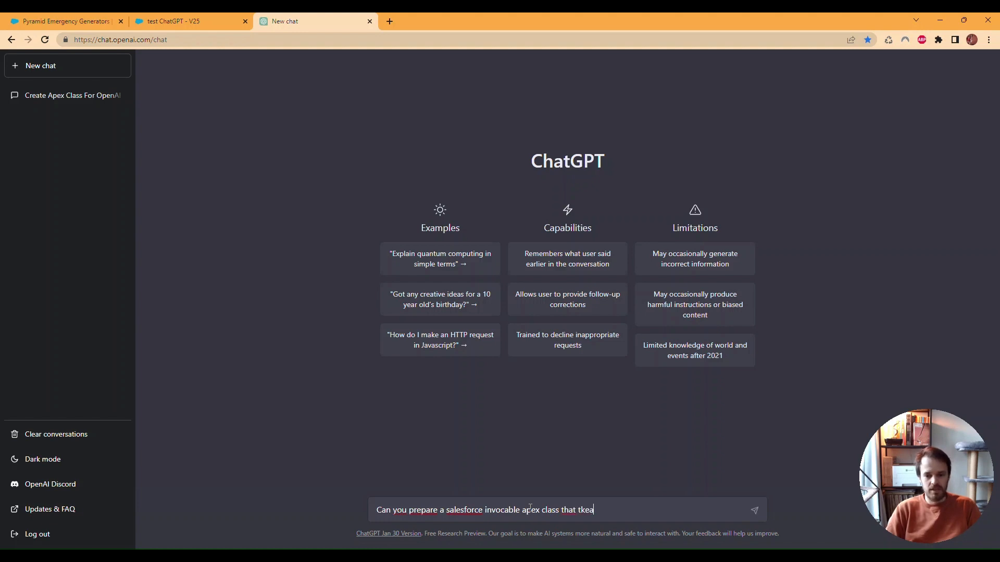
pyautogui.write('takes a promp')
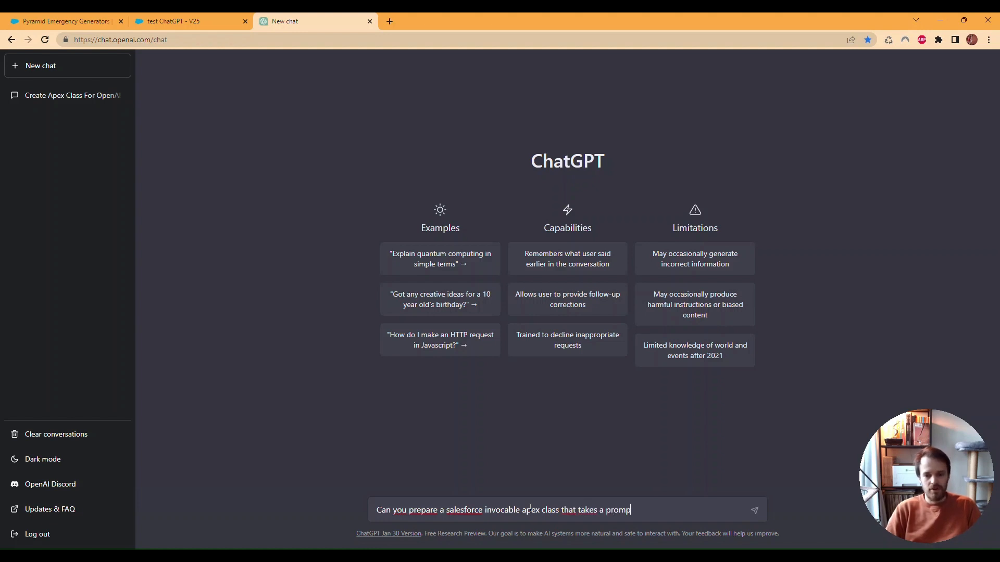
pyautogui.write('as input, calls th')
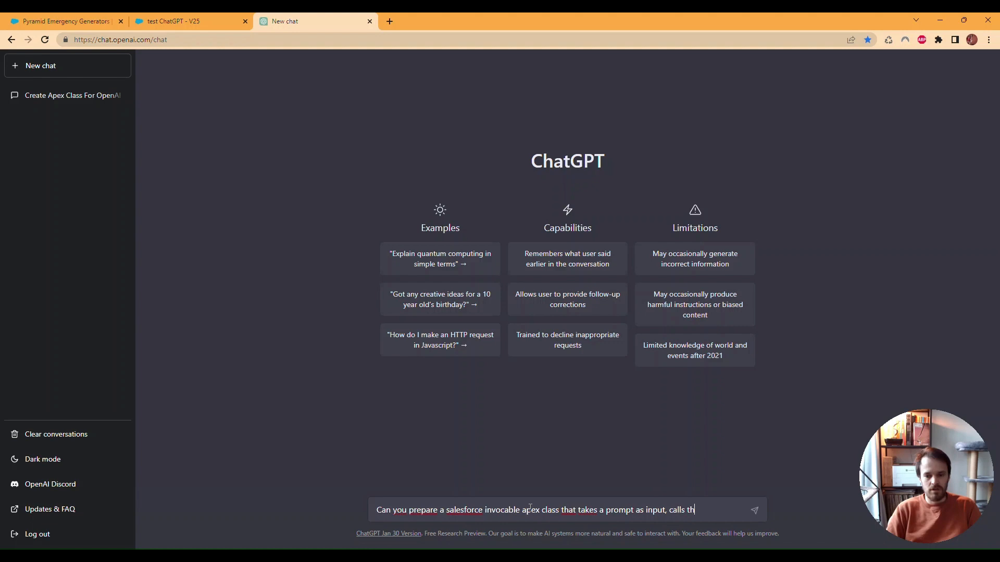
pyautogui.write('e openai API')
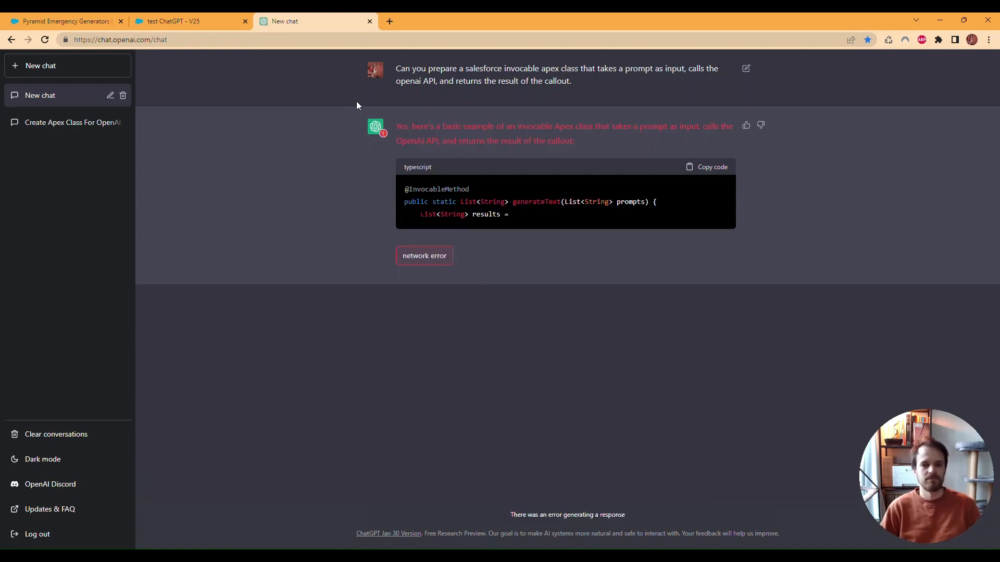
pyautogui.moveTo(850, 56)
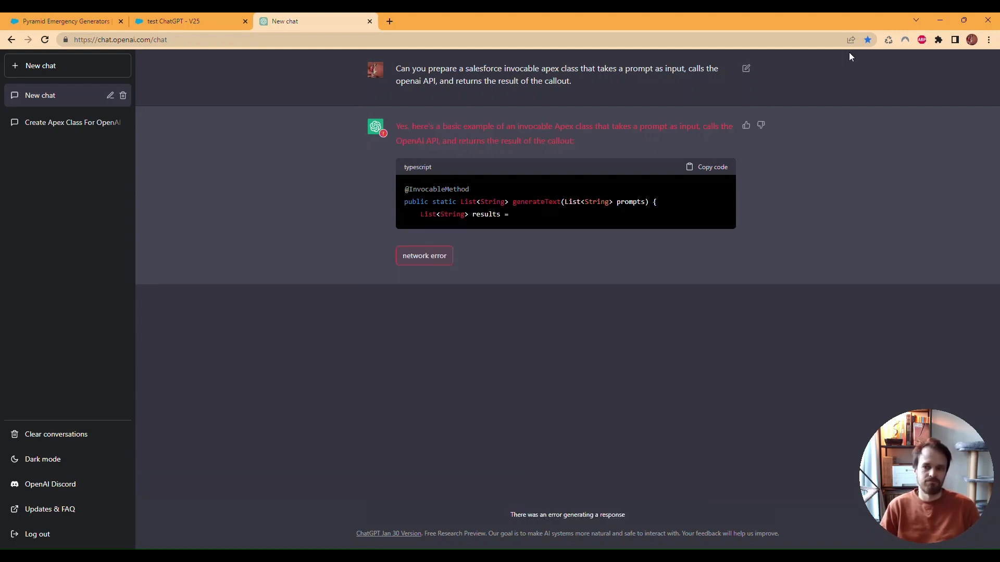
# Resend the request in a new chat and copy the generated OpenAICallout class code.
pyautogui.moveTo(395, 68); pyautogui.dragTo(571, 82)
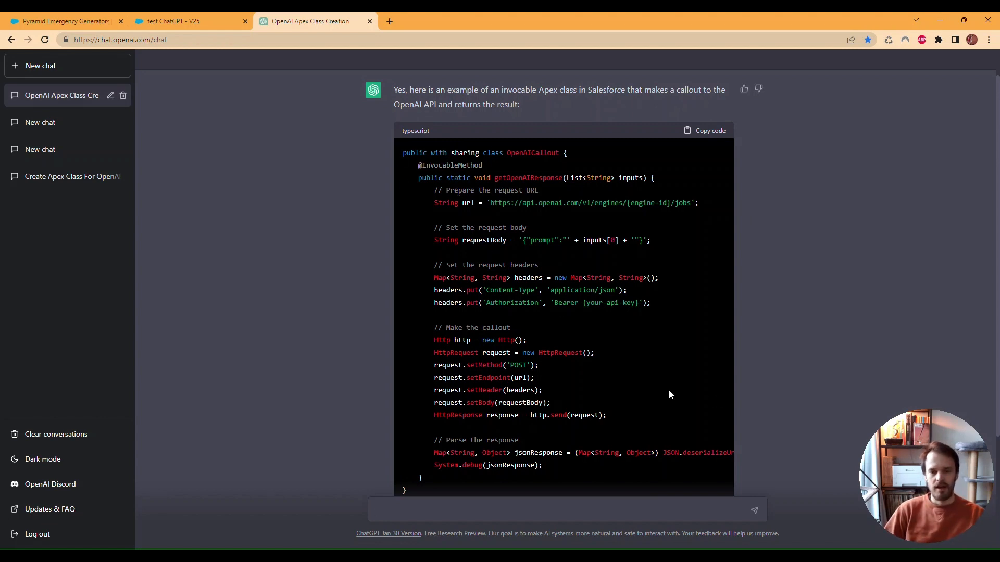
pyautogui.moveTo(719, 361)
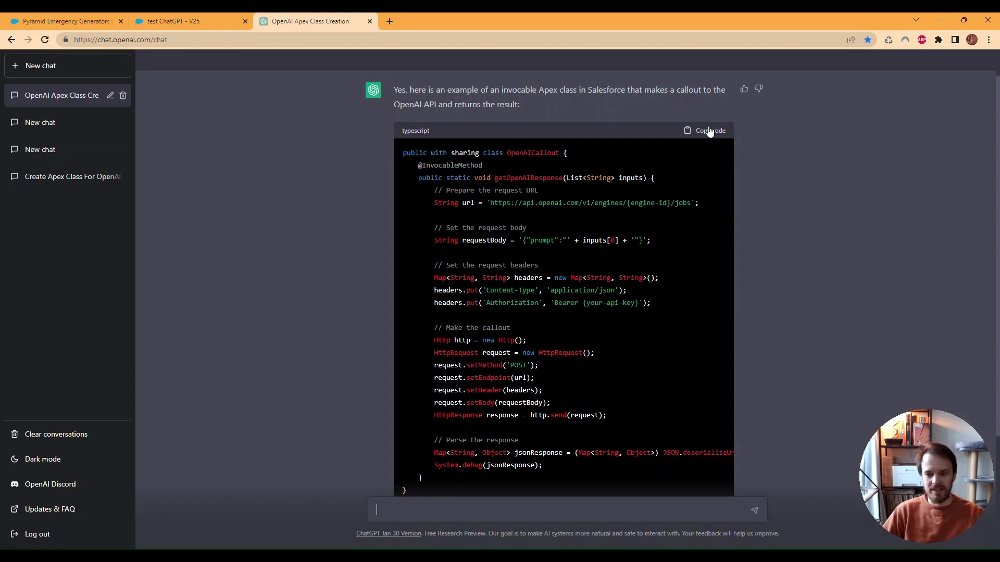
pyautogui.moveTo(714, 134)
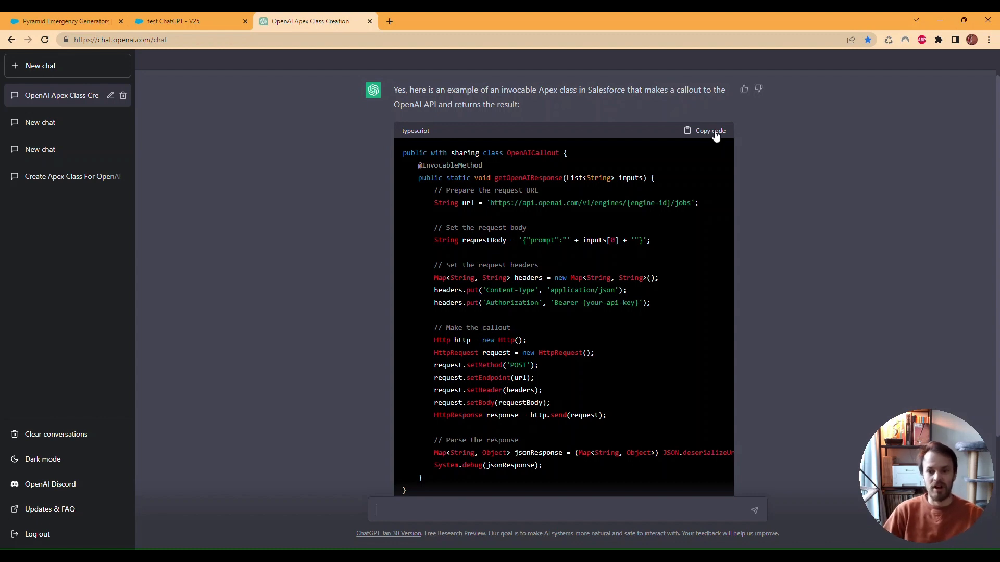
pyautogui.click(709, 130)
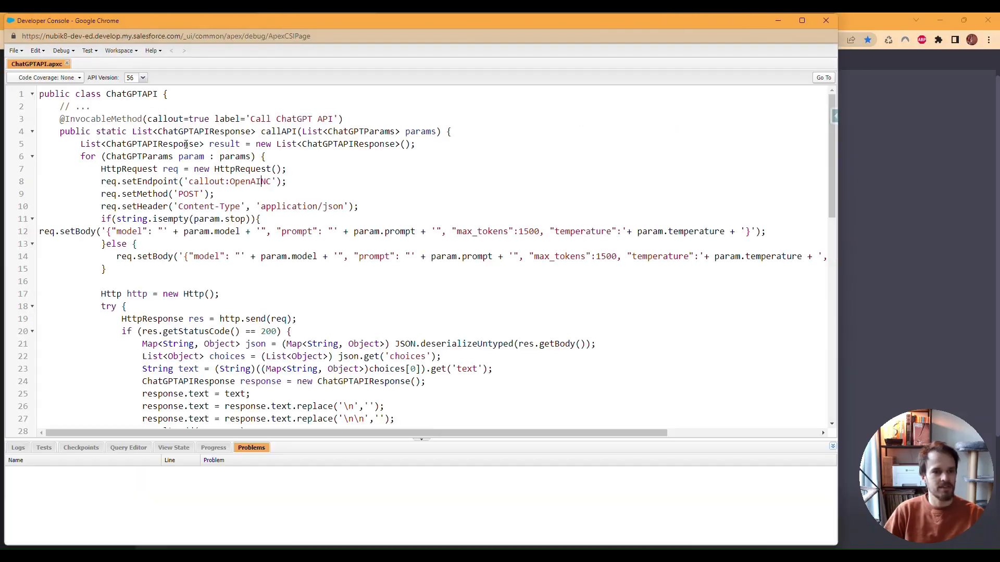
# Create a new Apex class named Test and dismiss the DUPLICATE_VALUE error.
pyautogui.click(13, 51)
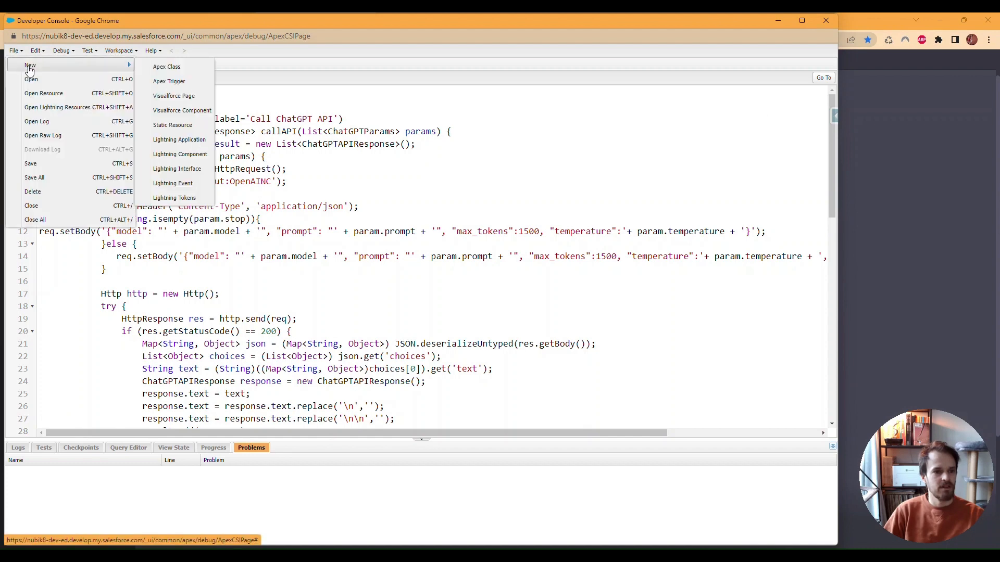
pyautogui.click(166, 66)
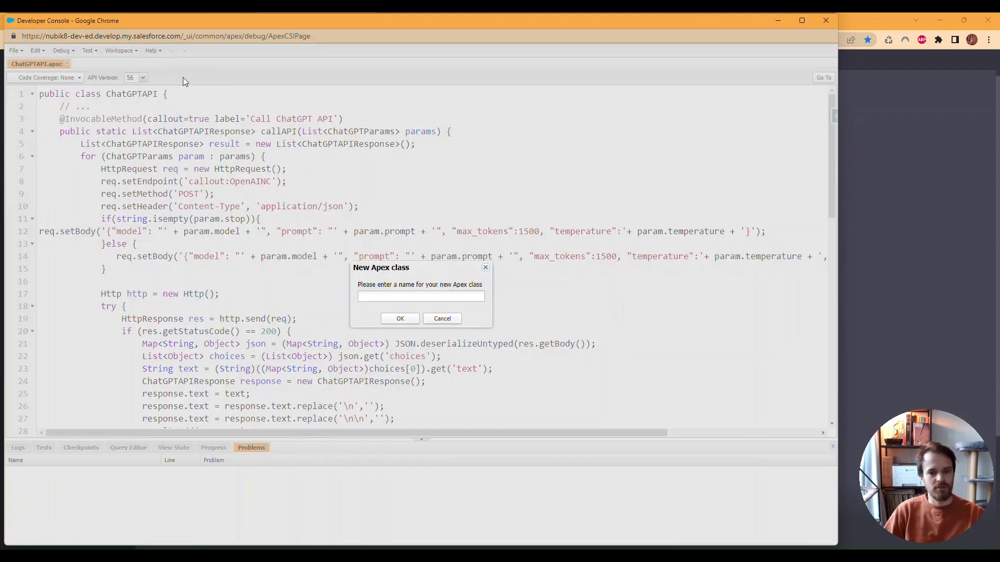
pyautogui.write('Test')
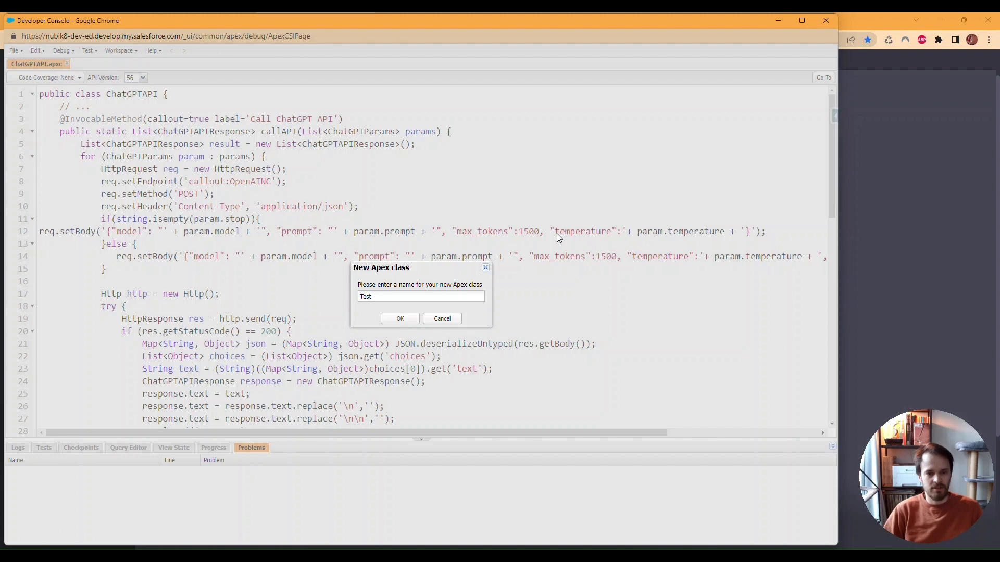
pyautogui.click(400, 318)
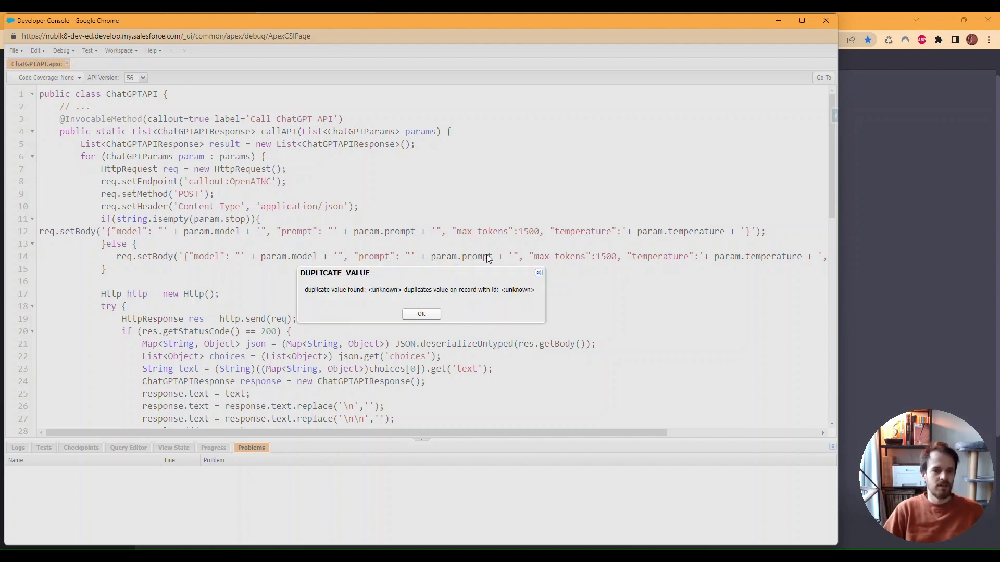
pyautogui.click(13, 50)
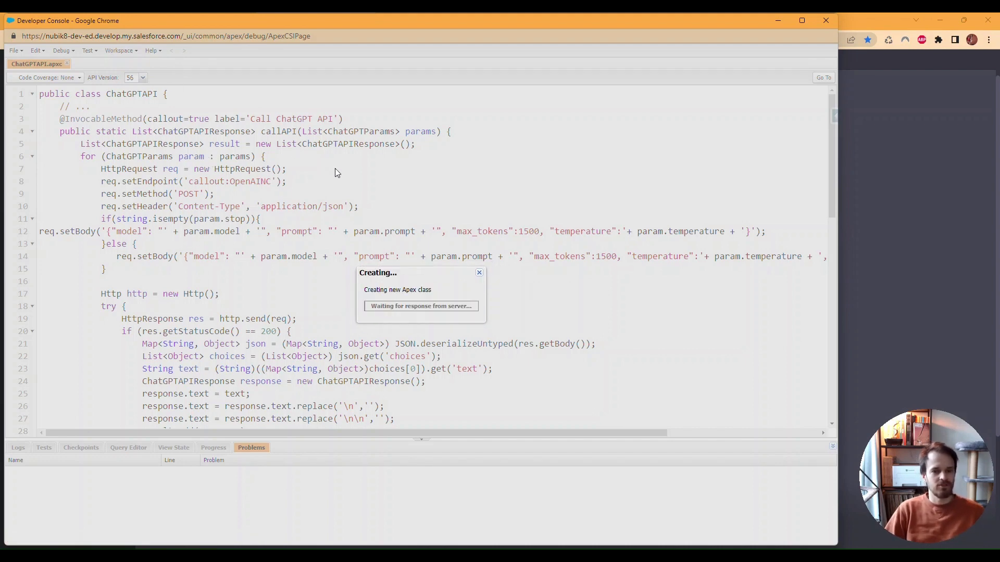
pyautogui.moveTo(319, 140)
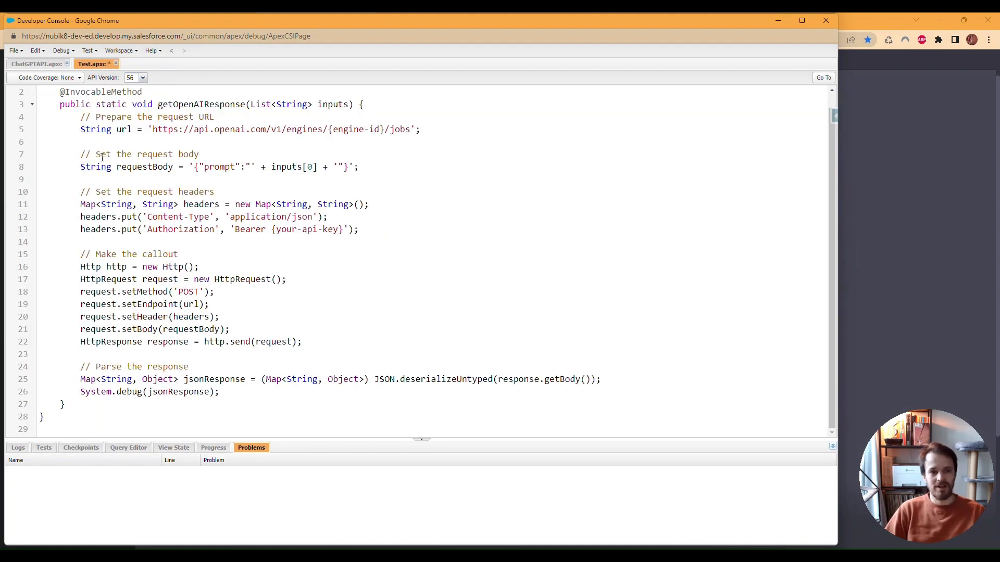
# Jump to the line 20 setHeader(Map) error in the Test class.
pyautogui.scroll(3)
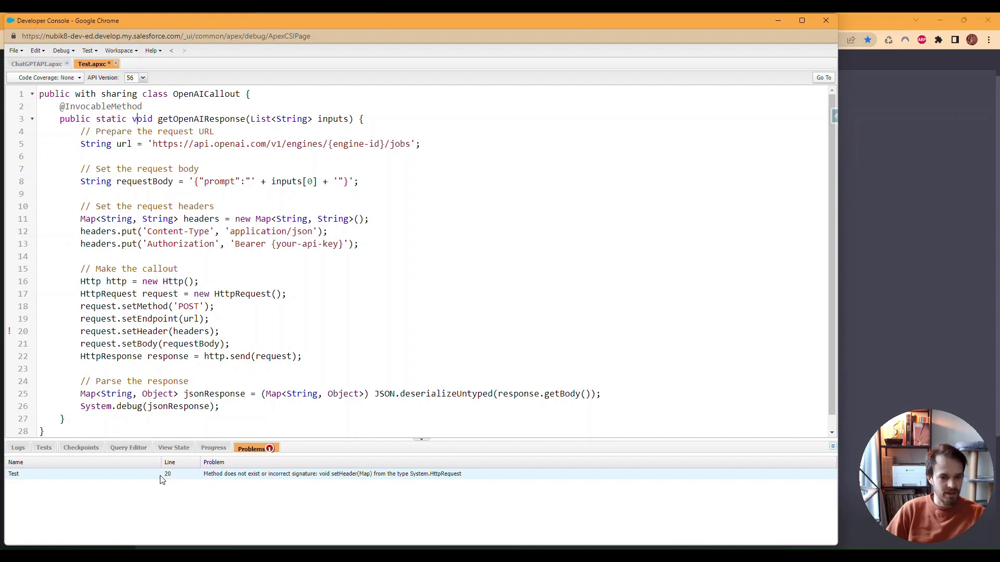
pyautogui.doubleClick(332, 474)
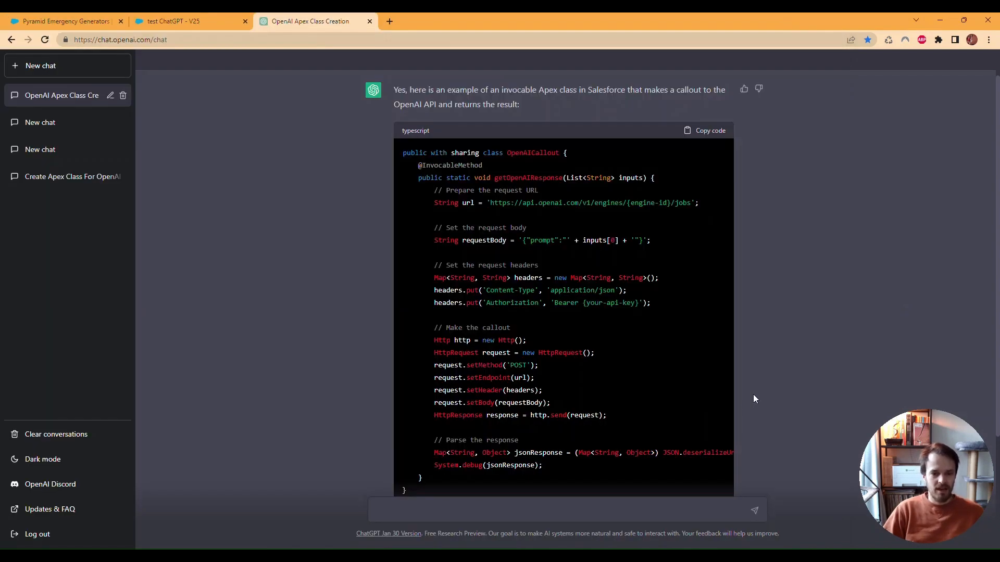
# Tell ChatGPT about the line 20 error and scroll through its setHeaders-based corrected class.
pyautogui.scroll(-3)
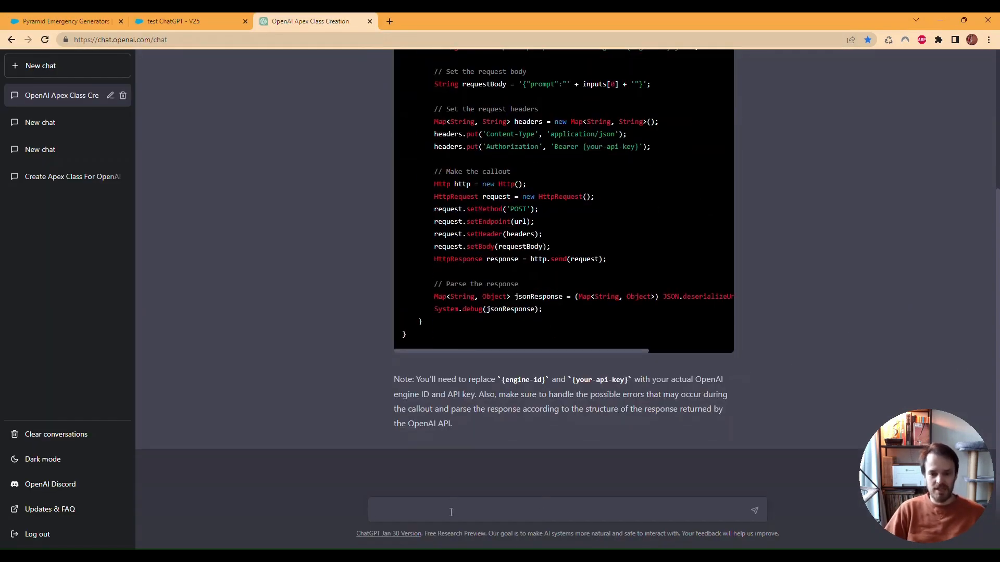
pyautogui.write('I receiv')
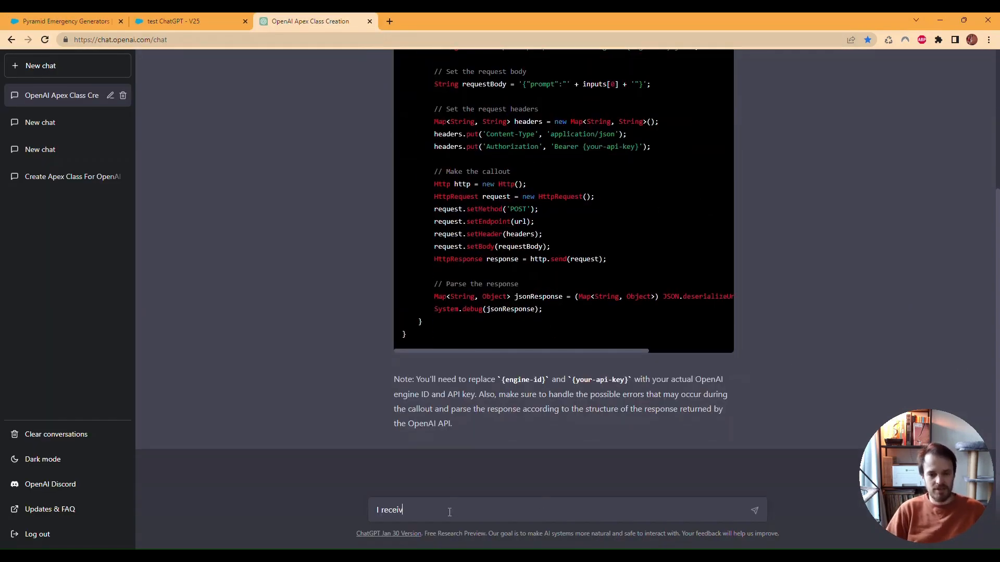
pyautogui.write('ed the follo')
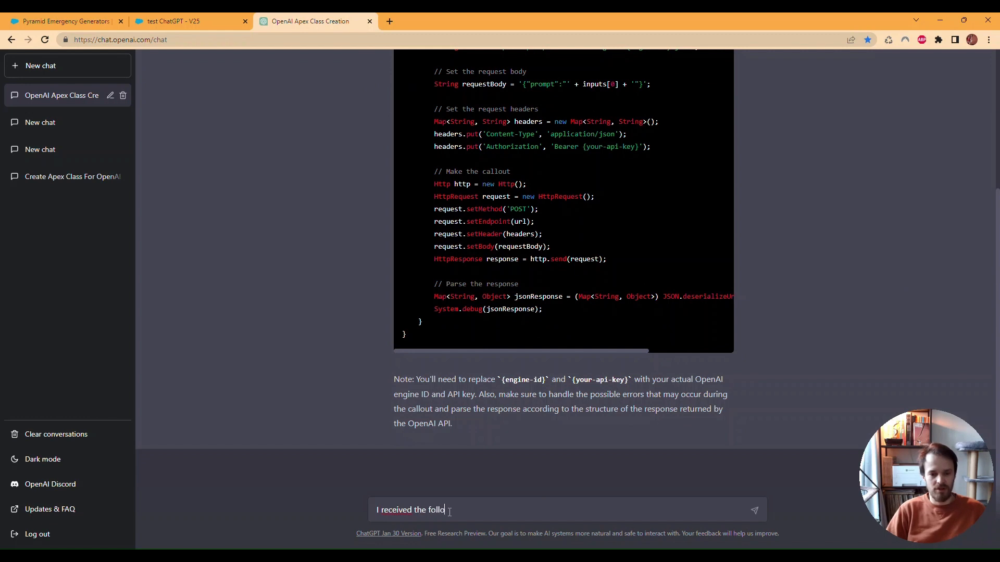
pyautogui.write('wing error on line')
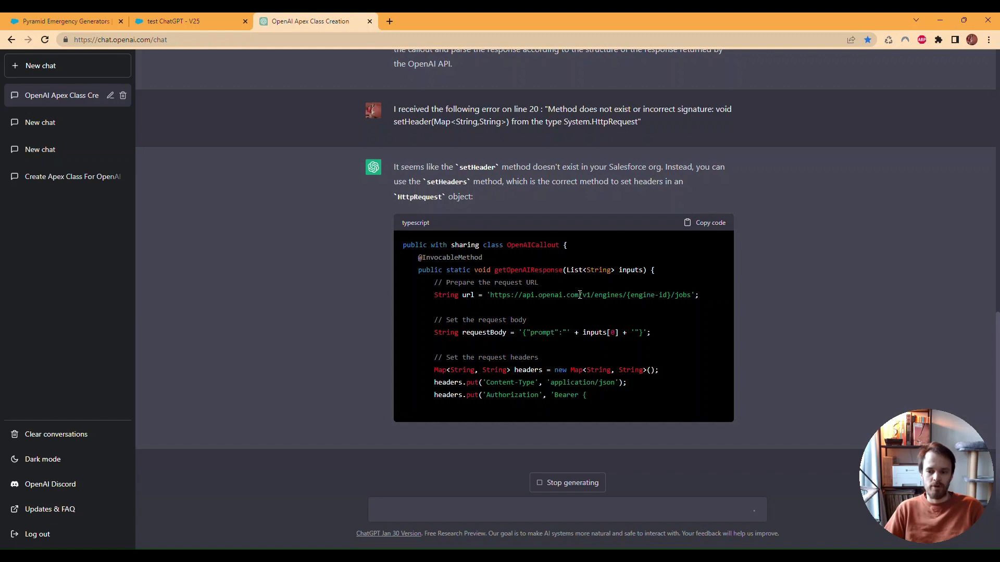
pyautogui.scroll(-3)
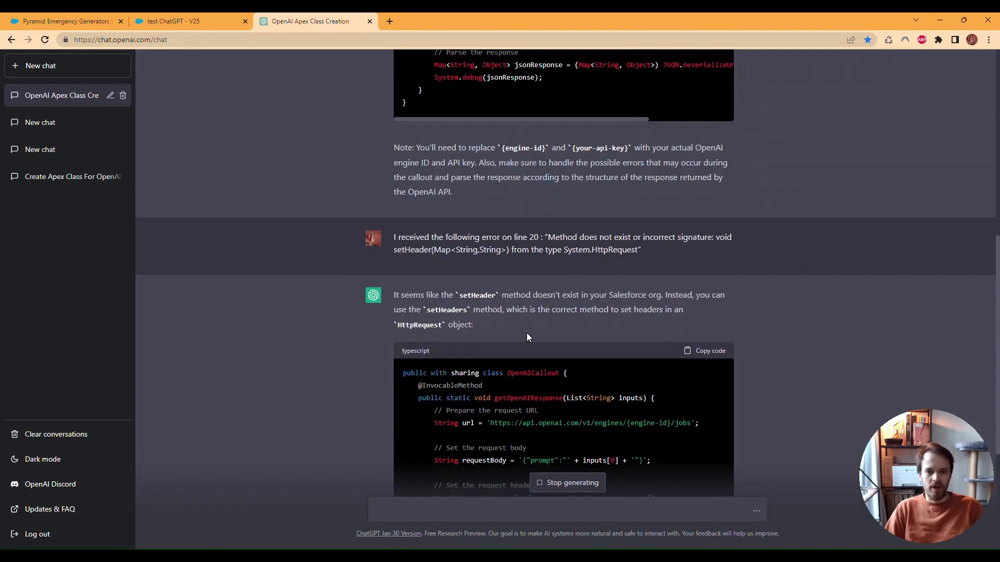
pyautogui.scroll(-3)
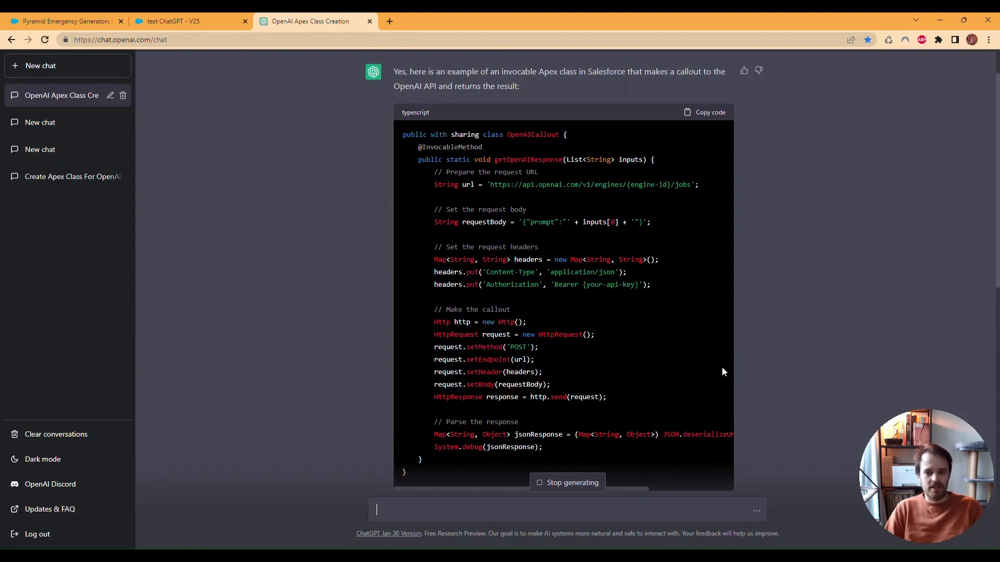
pyautogui.moveTo(492, 205)
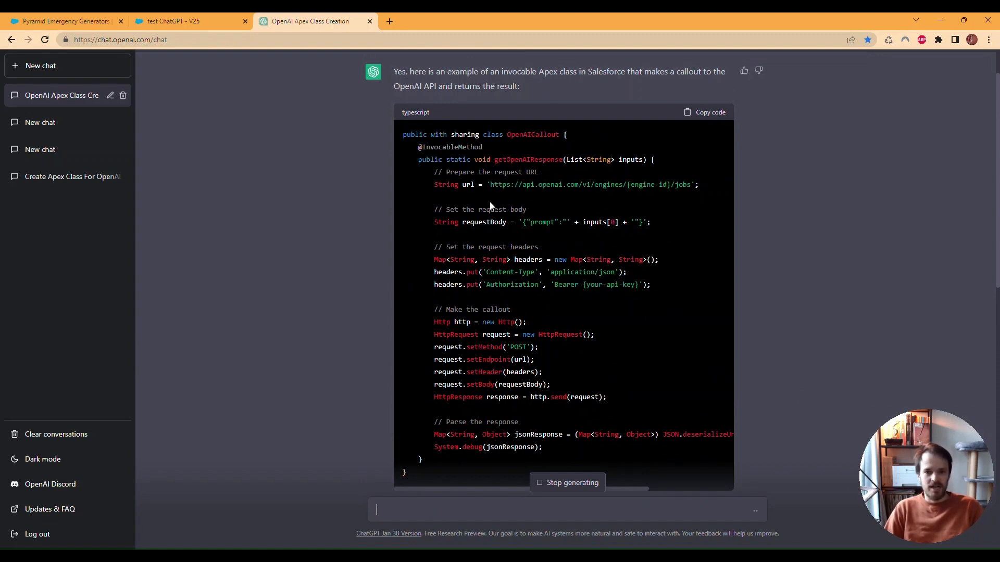
pyautogui.moveTo(489, 184); pyautogui.dragTo(671, 185)
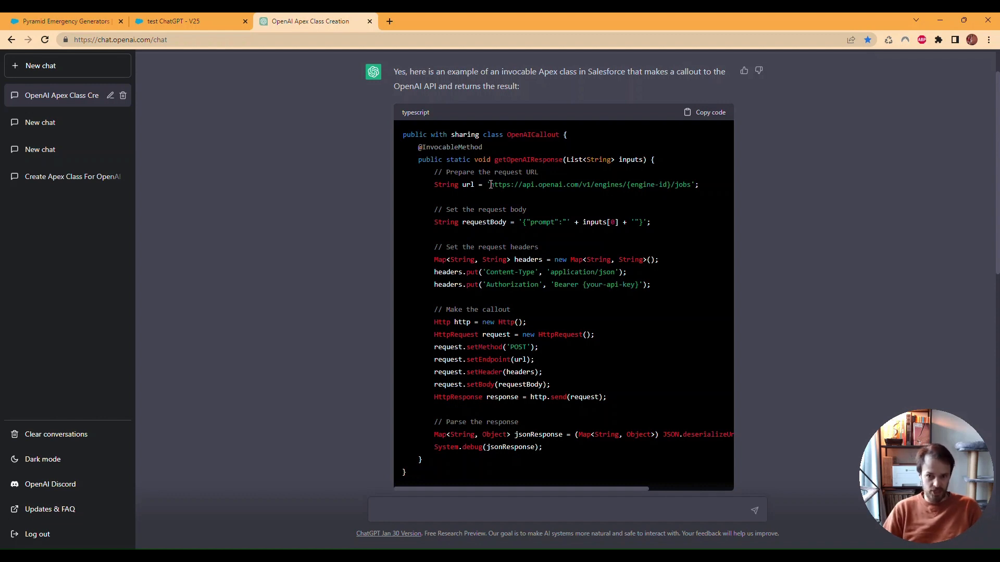
pyautogui.moveTo(491, 184); pyautogui.dragTo(608, 184)
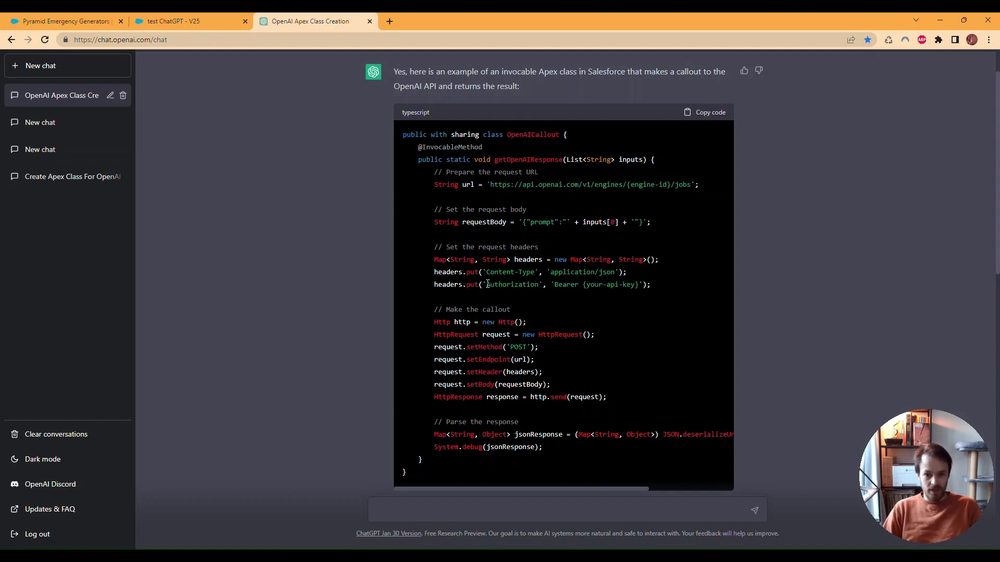
pyautogui.moveTo(486, 285); pyautogui.dragTo(603, 284)
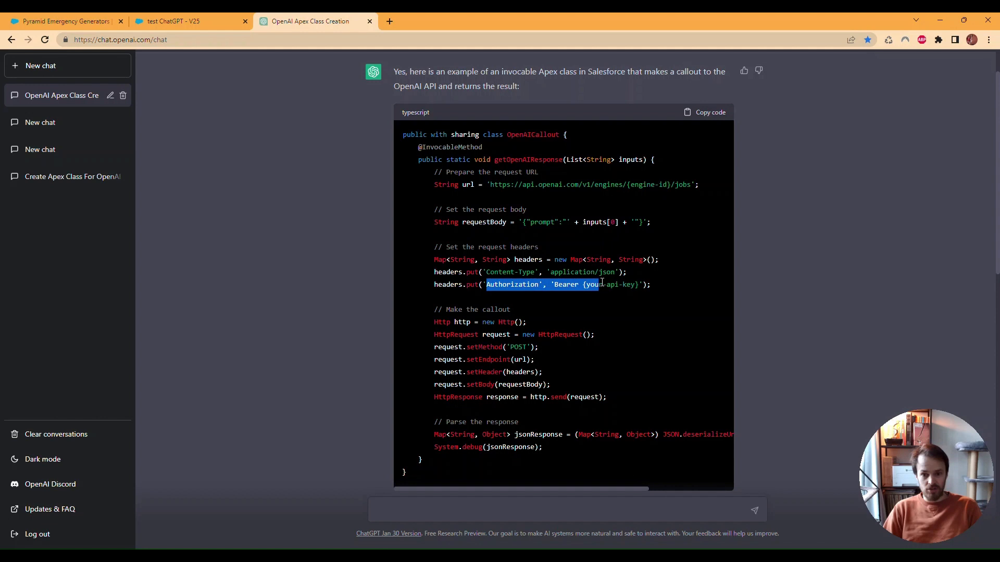
pyautogui.click(625, 285)
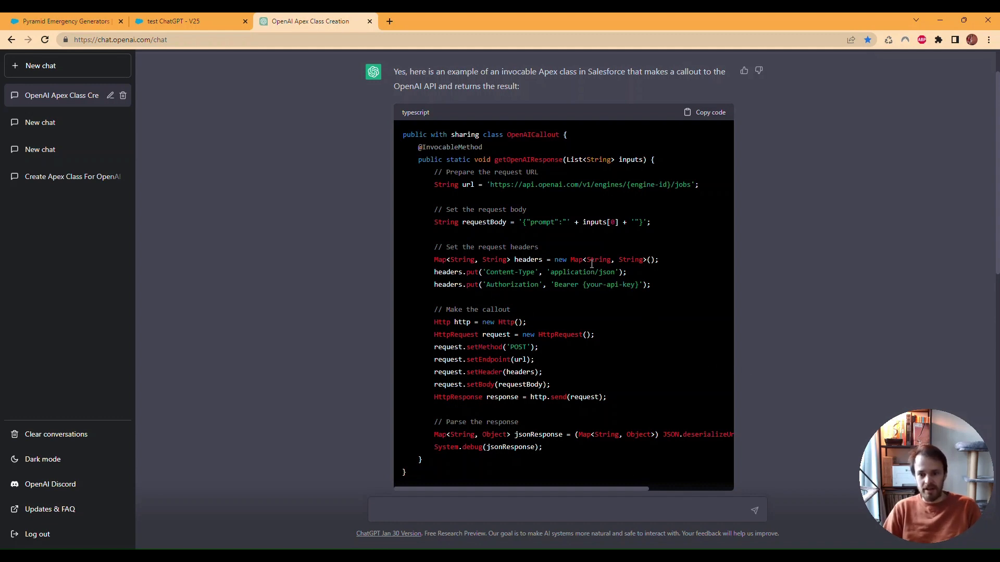
pyautogui.moveTo(872, 337)
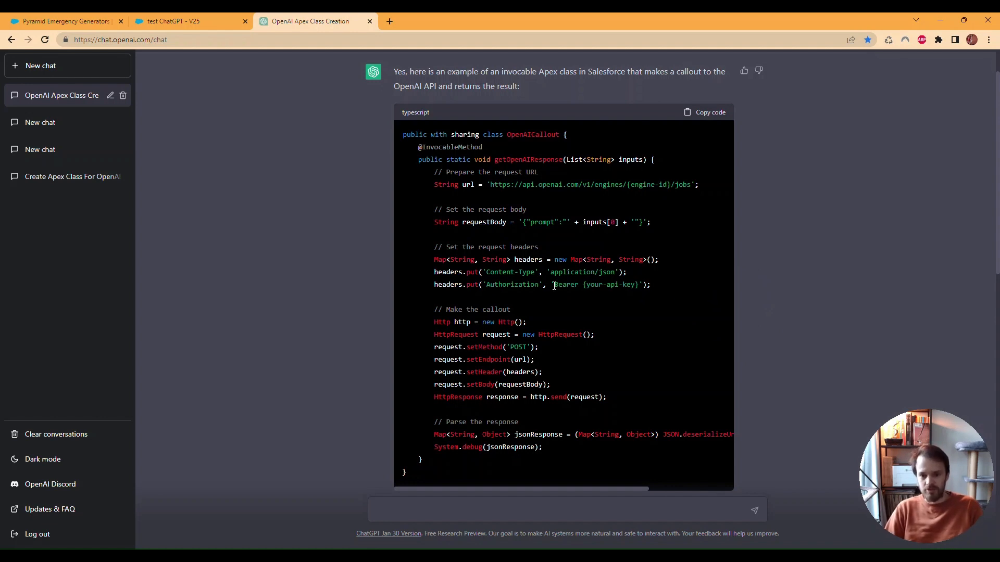
pyautogui.moveTo(691, 297)
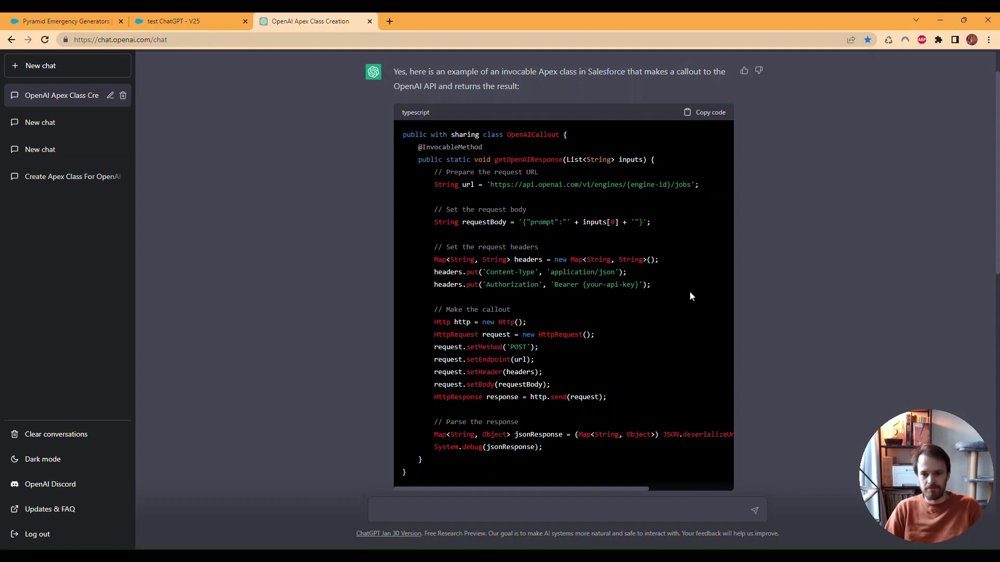
pyautogui.moveTo(605, 285); pyautogui.dragTo(651, 284)
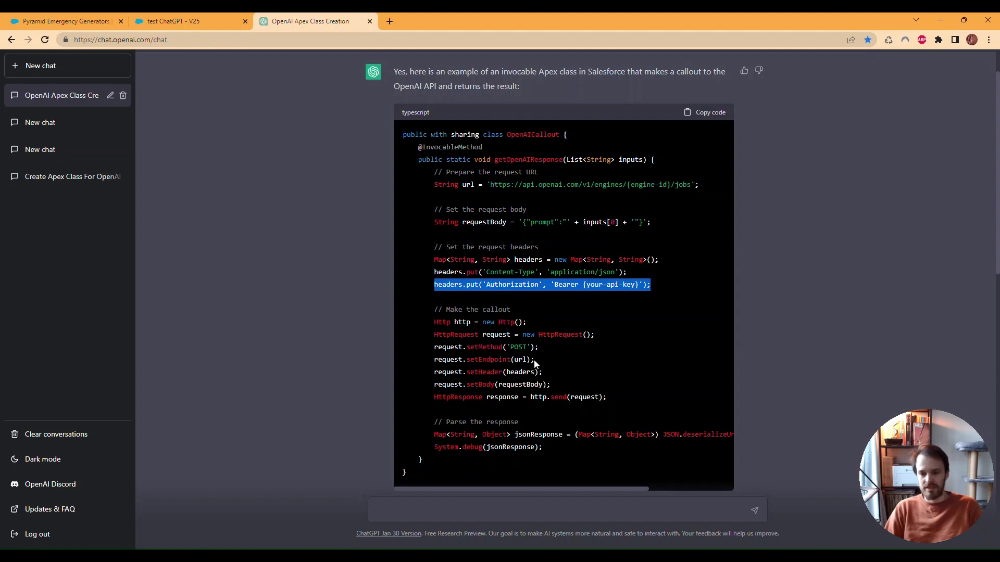
pyautogui.moveTo(611, 188)
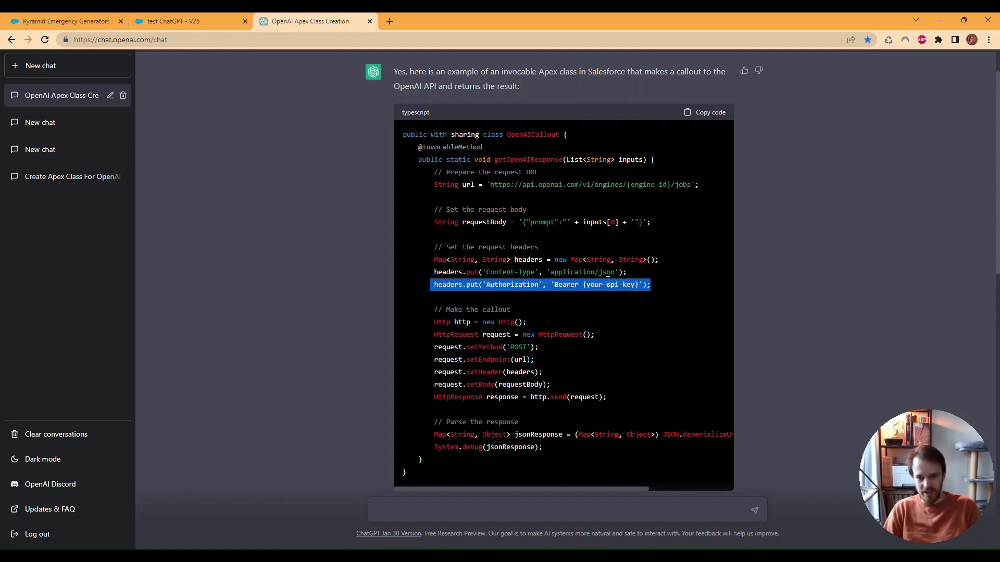
pyautogui.click(613, 284)
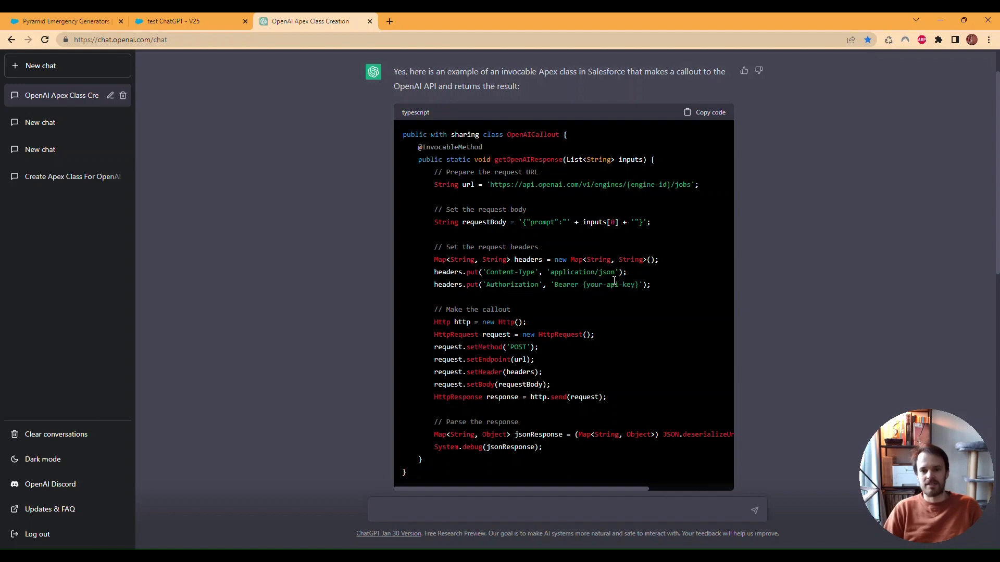
pyautogui.scroll(-3)
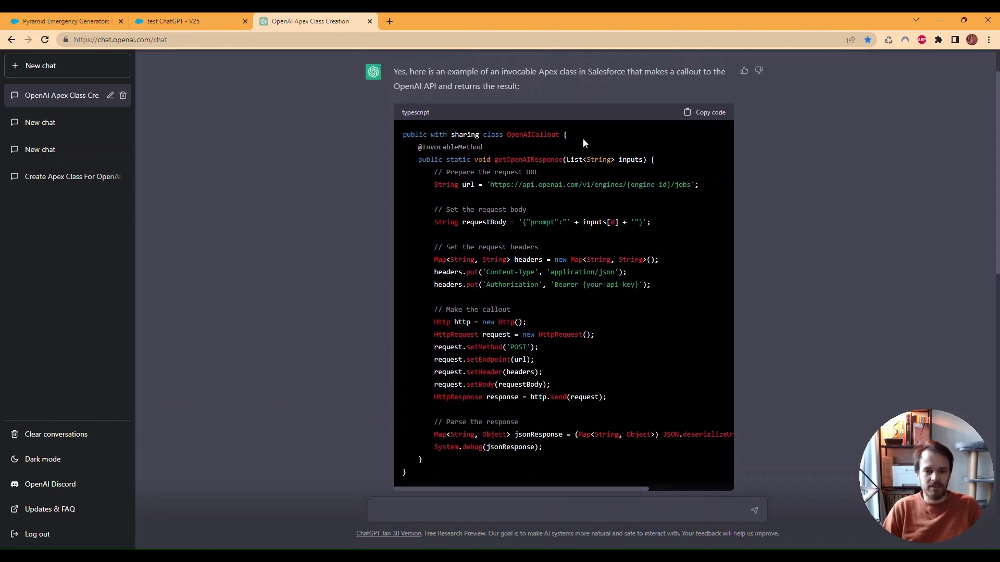
pyautogui.moveTo(494, 204)
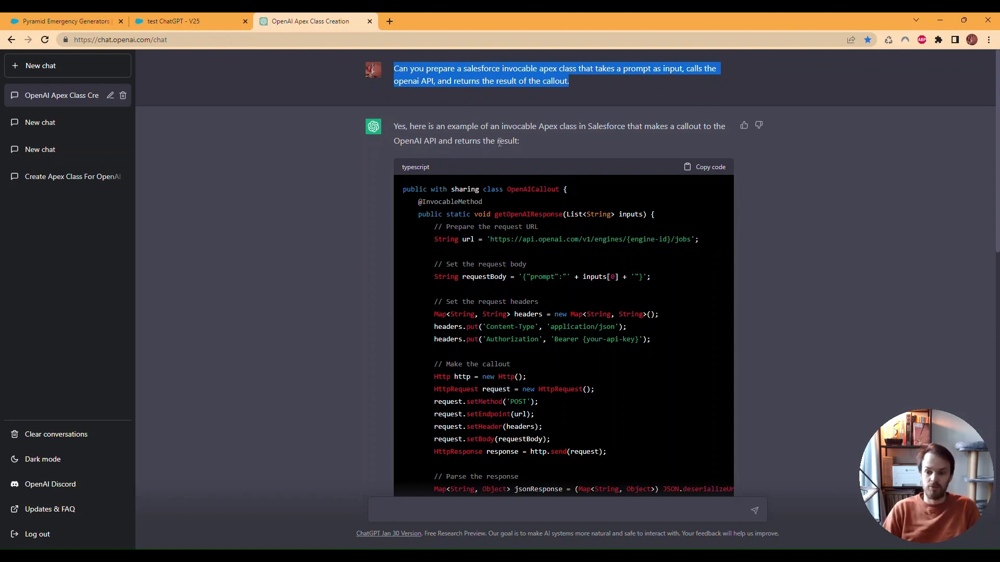
pyautogui.moveTo(724, 264)
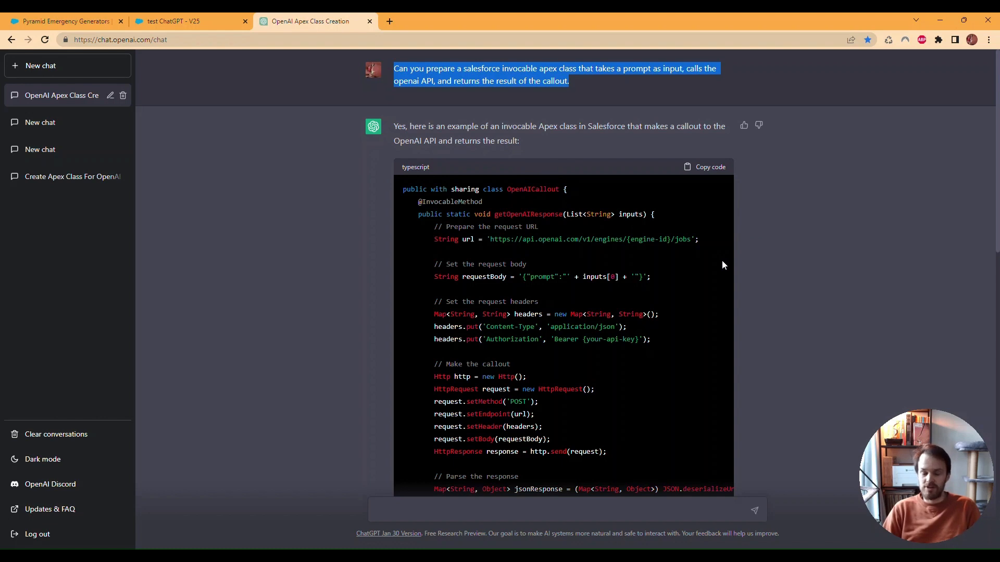
pyautogui.moveTo(765, 295)
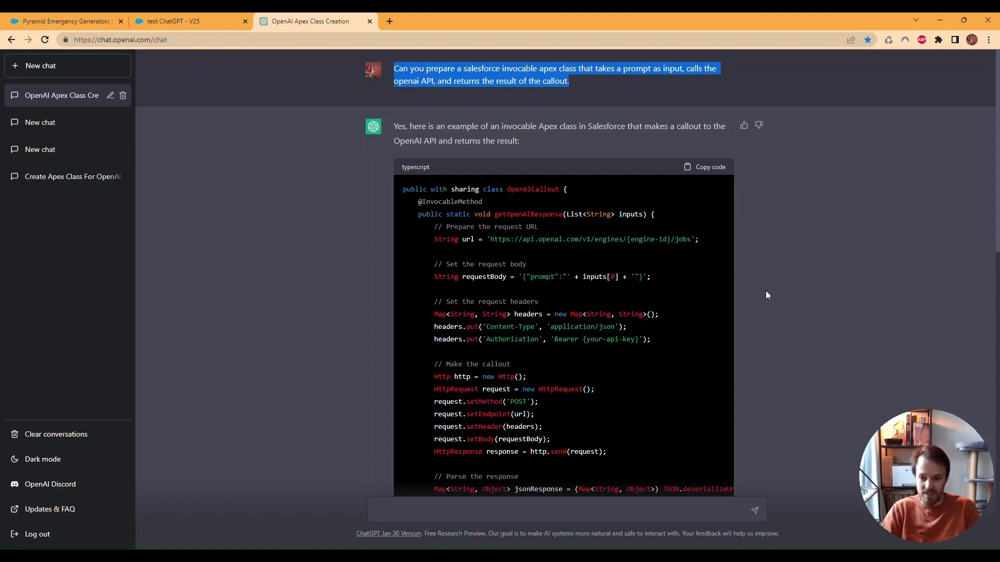
pyautogui.moveTo(764, 295)
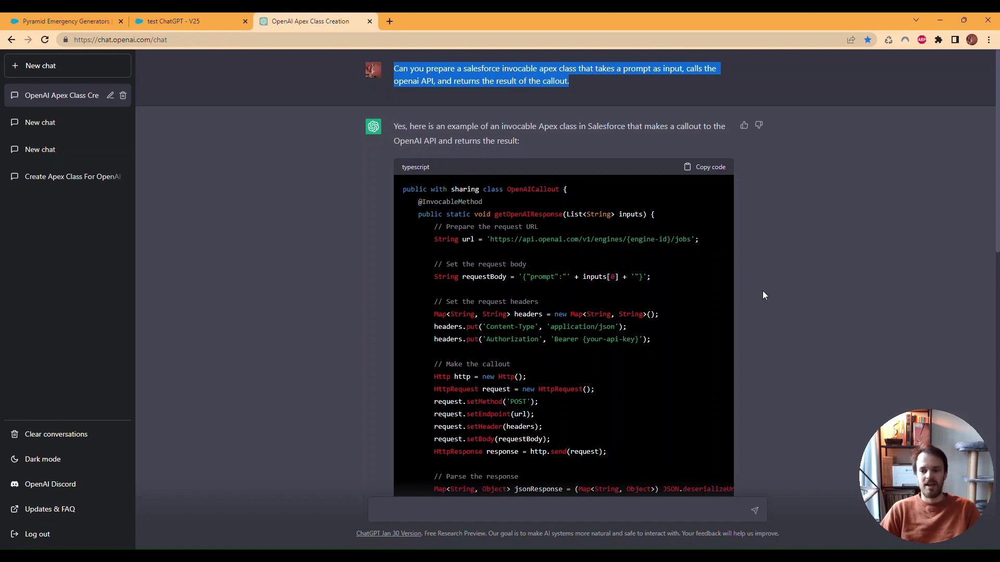
pyautogui.moveTo(763, 294)
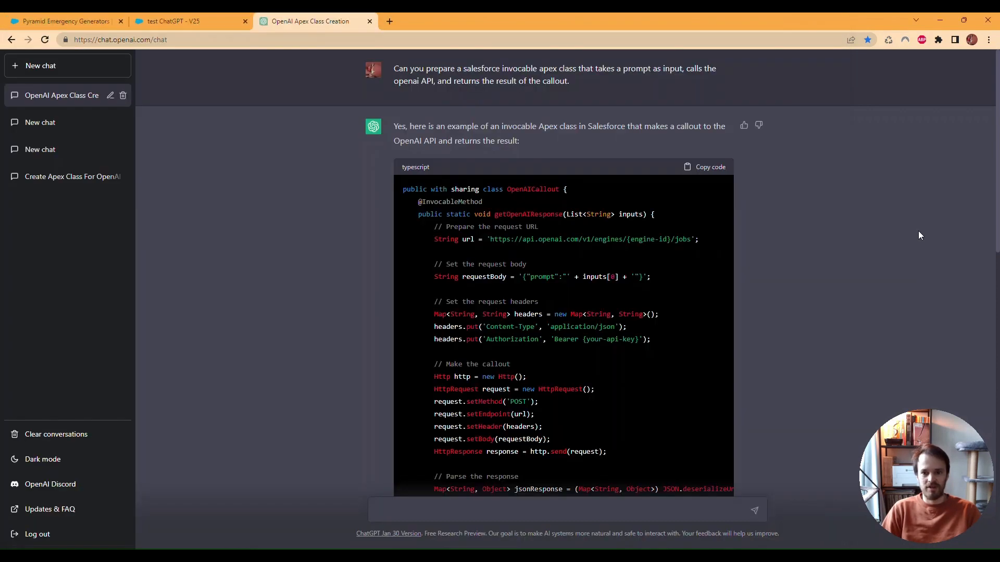
pyautogui.moveTo(355, 66)
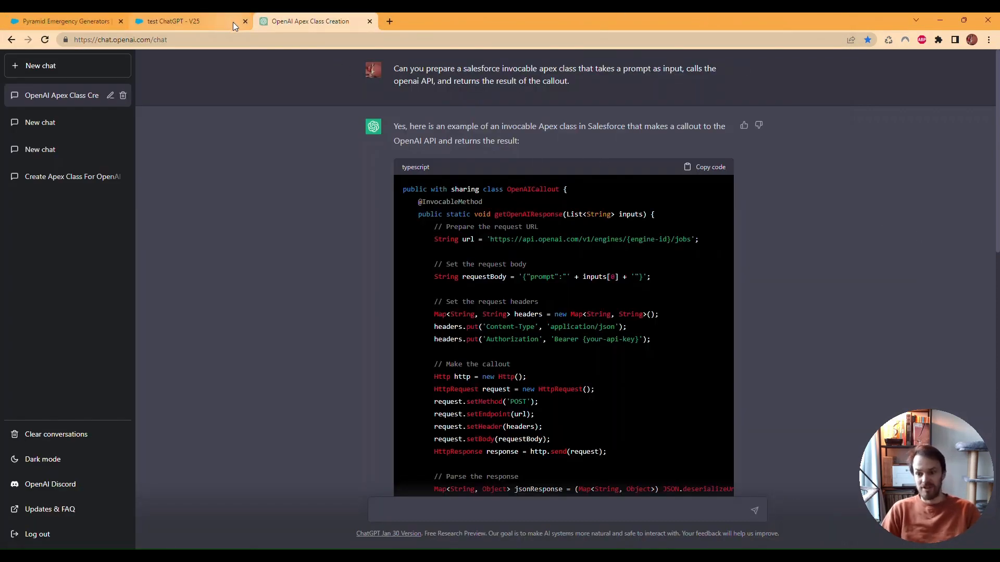
# Switch back to the 'test ChatGPT - V25' flow browser tab.
pyautogui.click(185, 21)
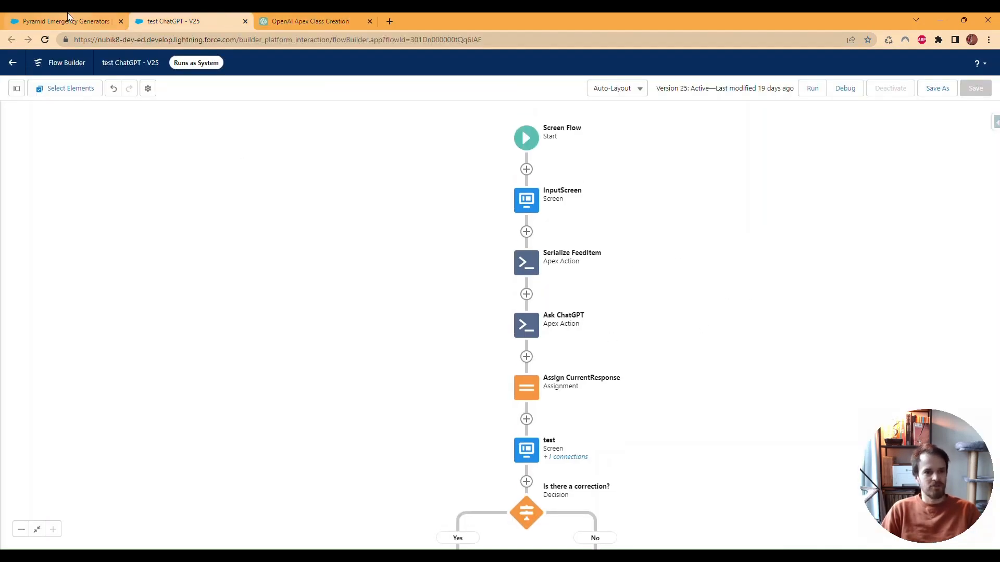
pyautogui.click(61, 21)
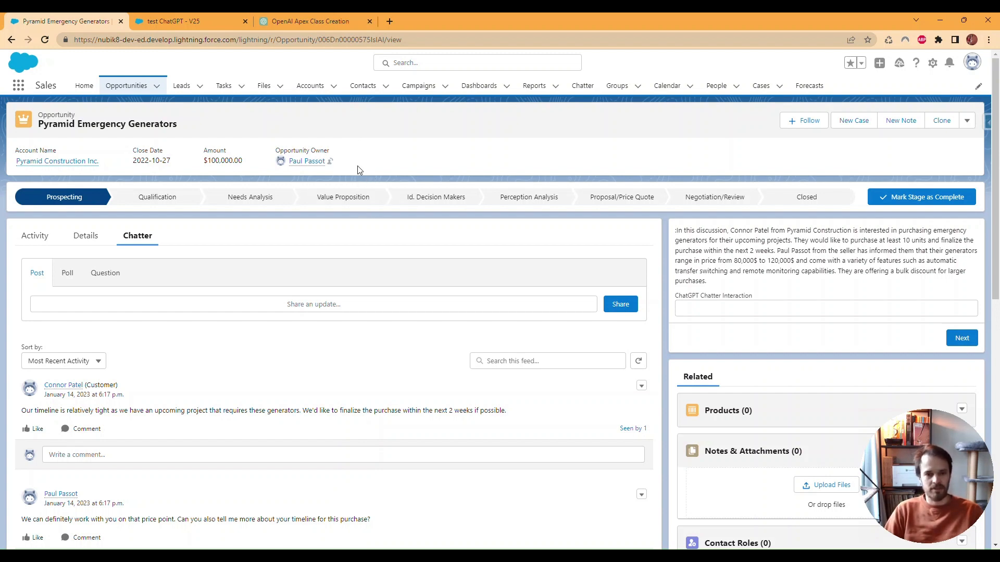
pyautogui.moveTo(358, 174)
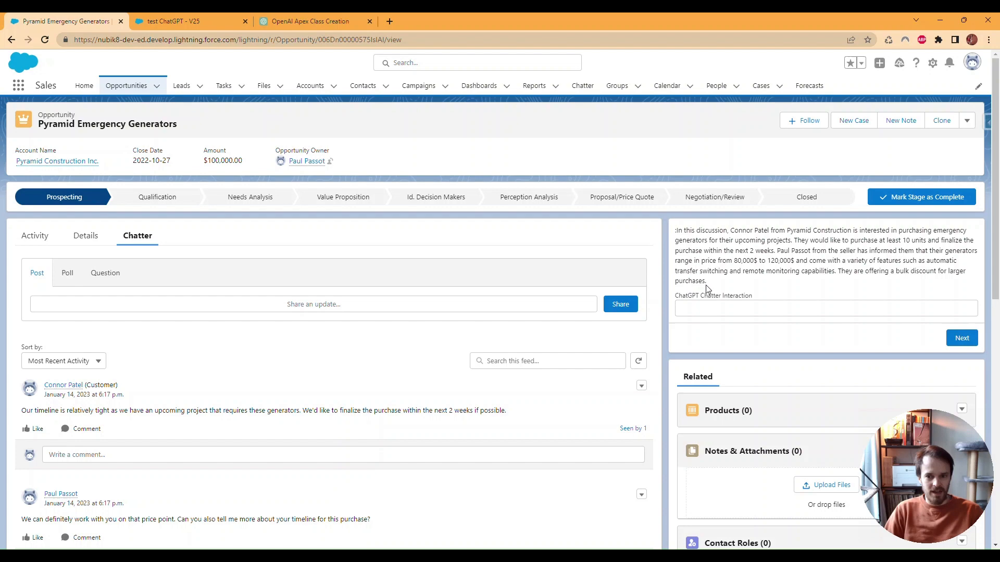
pyautogui.moveTo(304, 88)
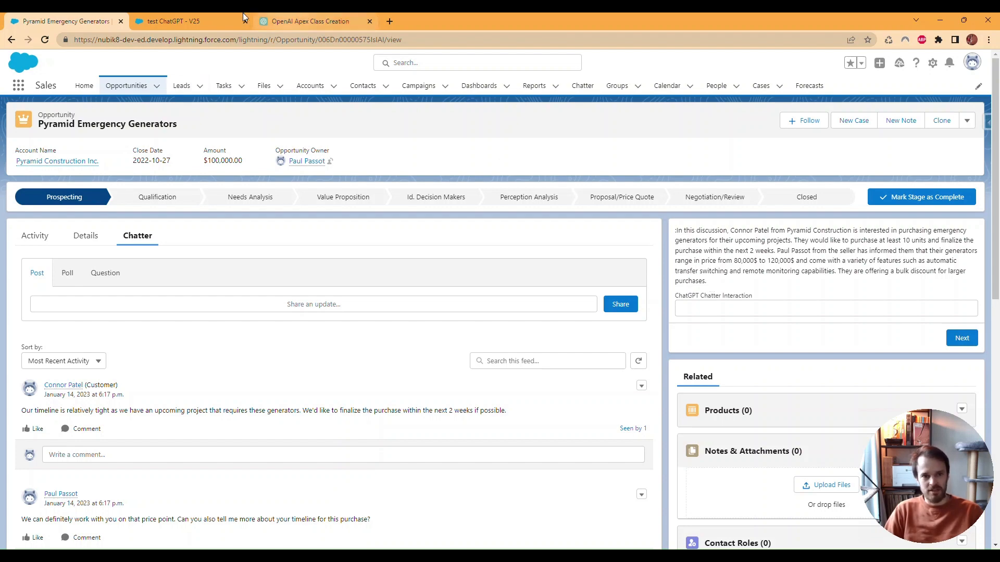
pyautogui.click(172, 21)
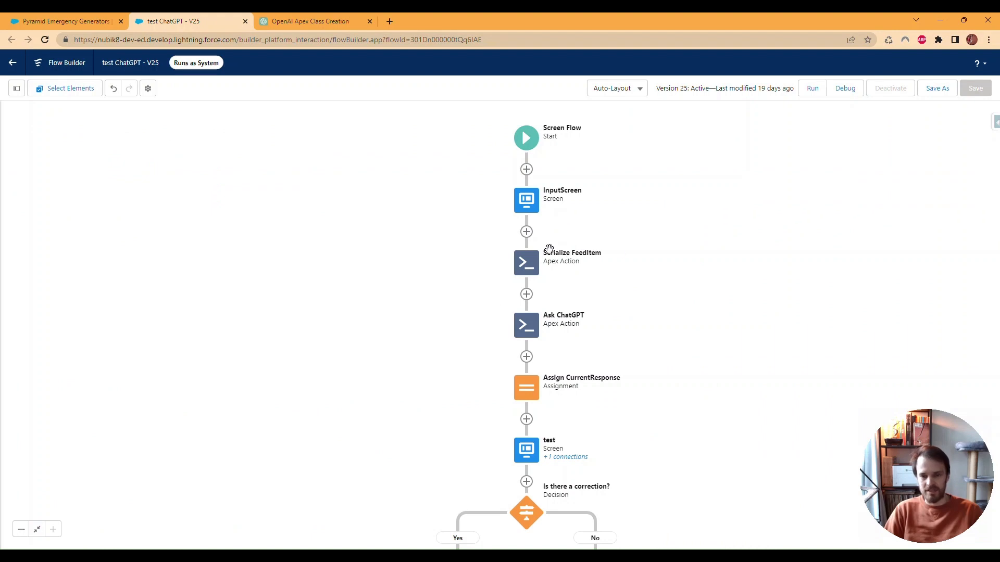
pyautogui.moveTo(617, 285)
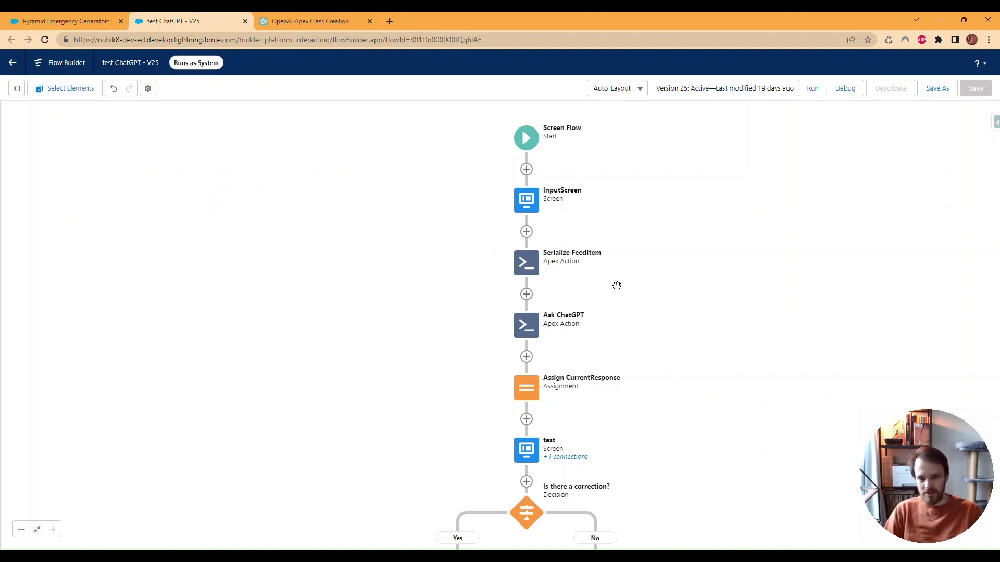
pyautogui.moveTo(769, 319)
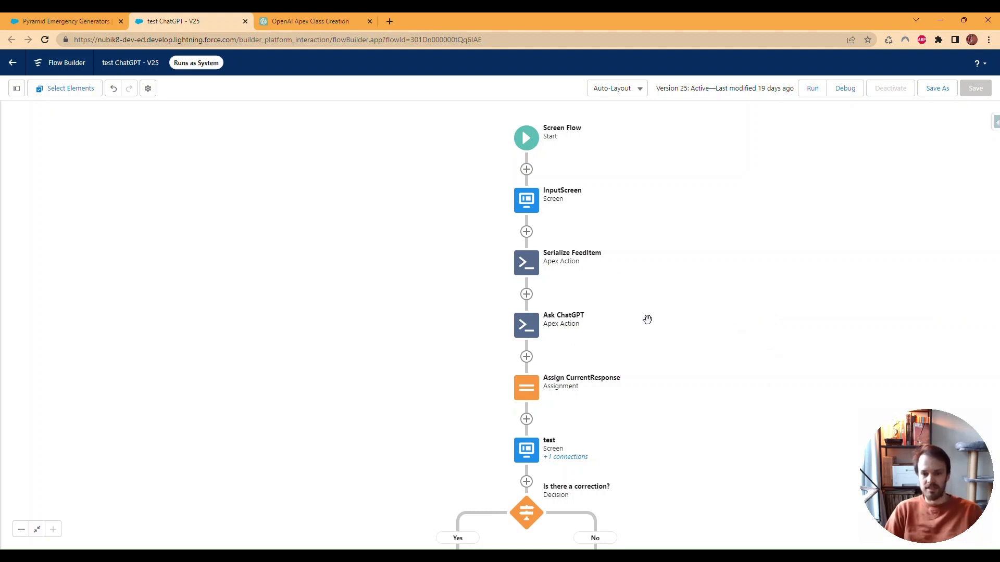
pyautogui.moveTo(640, 323)
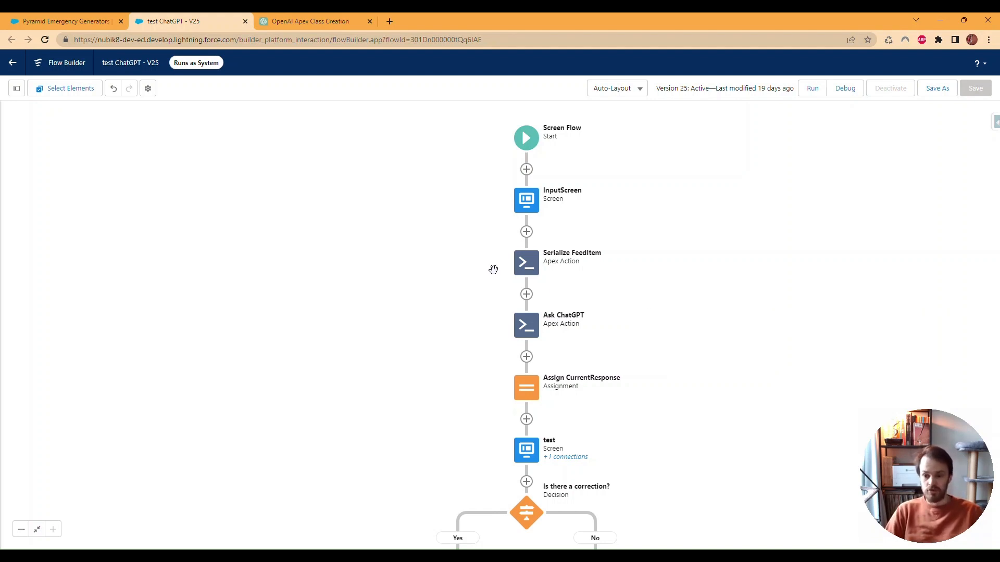
pyautogui.moveTo(472, 280)
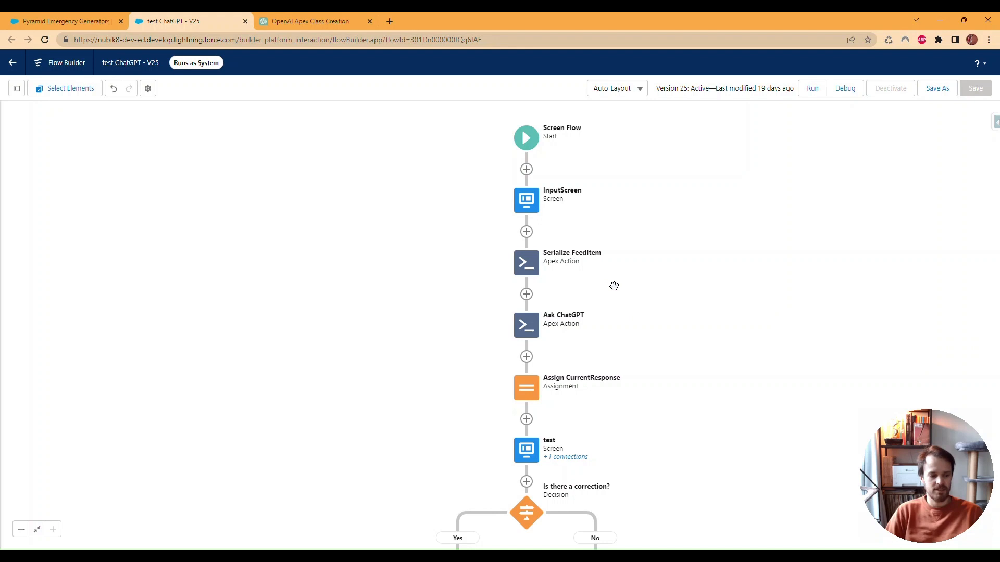
pyautogui.moveTo(717, 319)
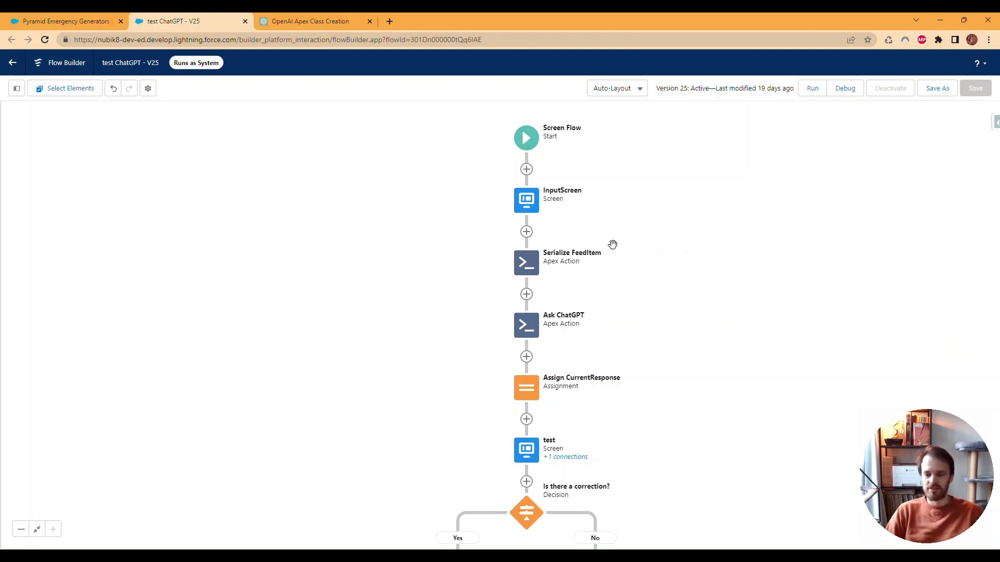
pyautogui.moveTo(692, 256)
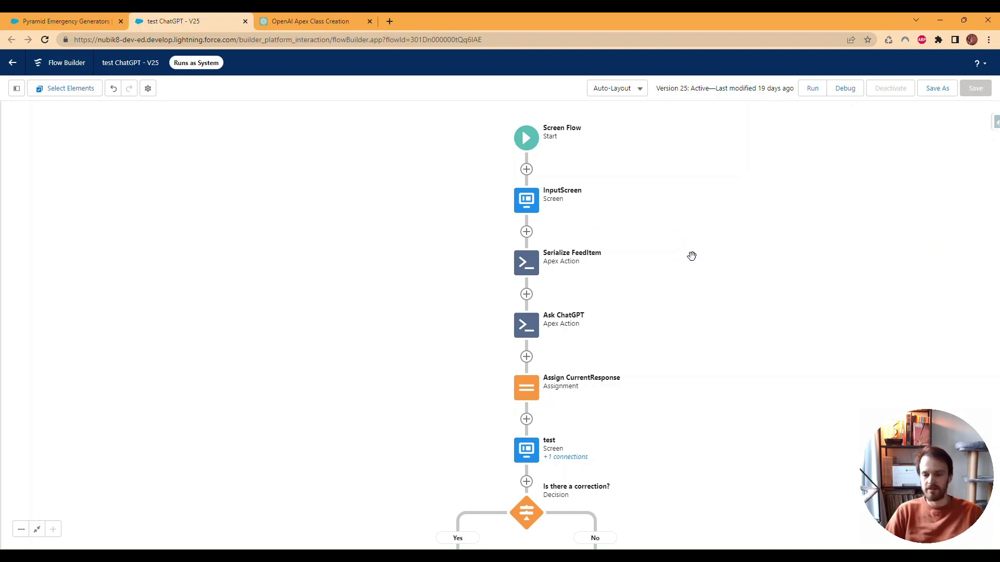
pyautogui.moveTo(678, 283)
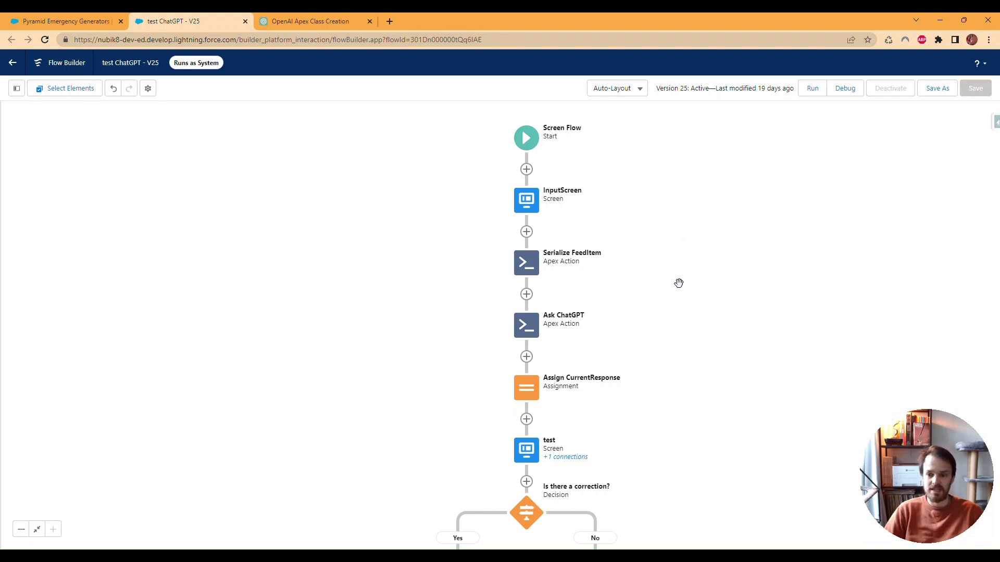
pyautogui.moveTo(405, 159)
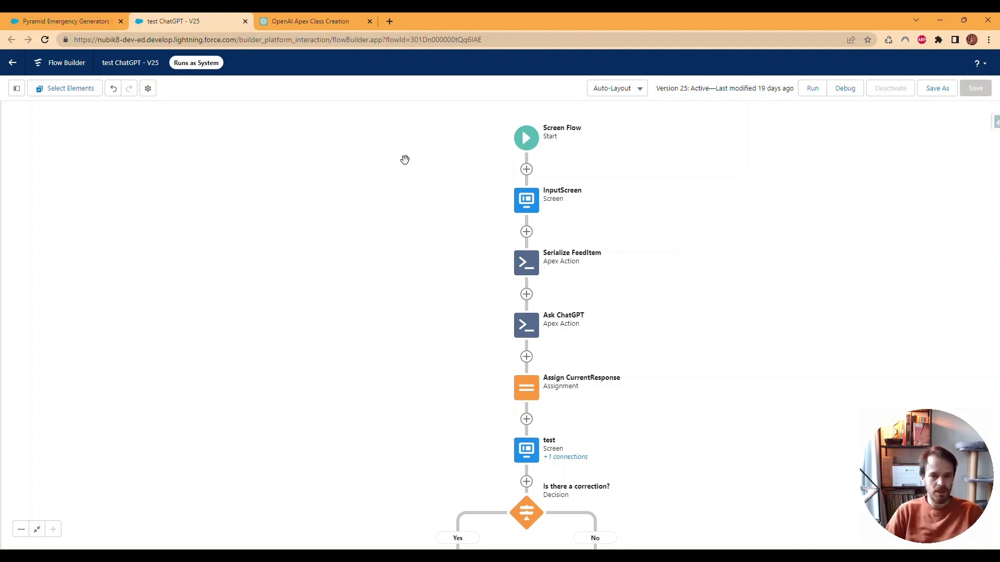
pyautogui.moveTo(943, 153)
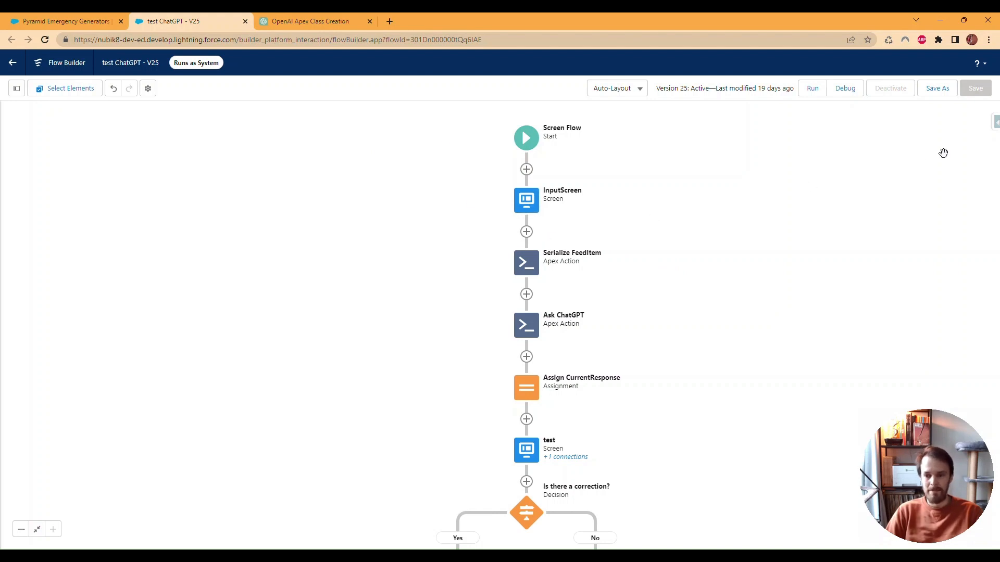
pyautogui.moveTo(833, 350)
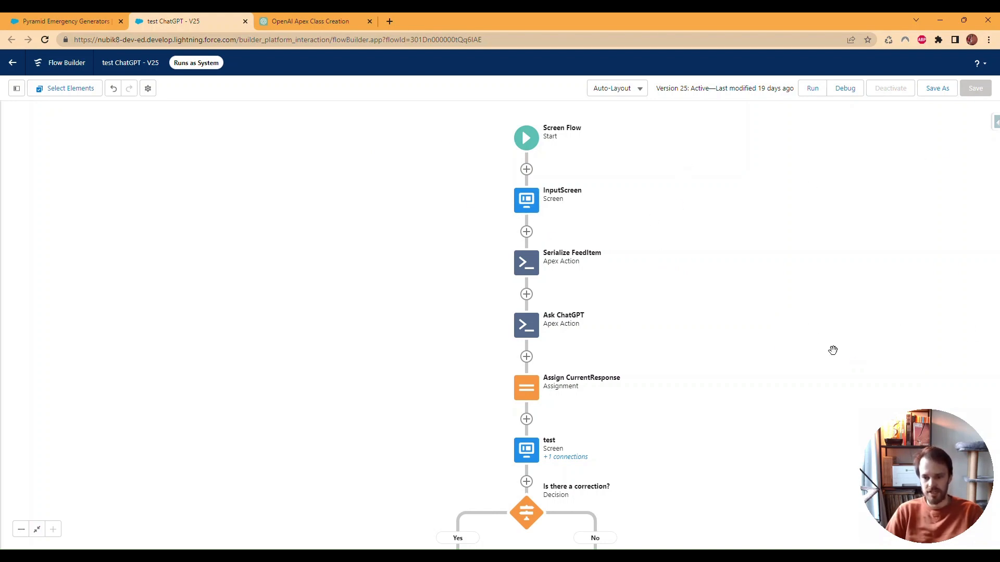
pyautogui.moveTo(609, 275)
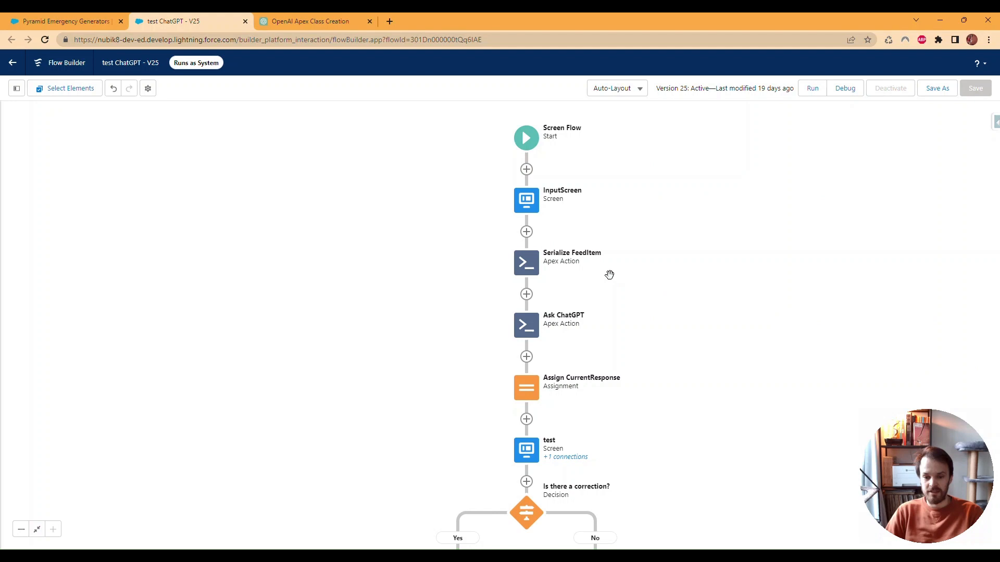